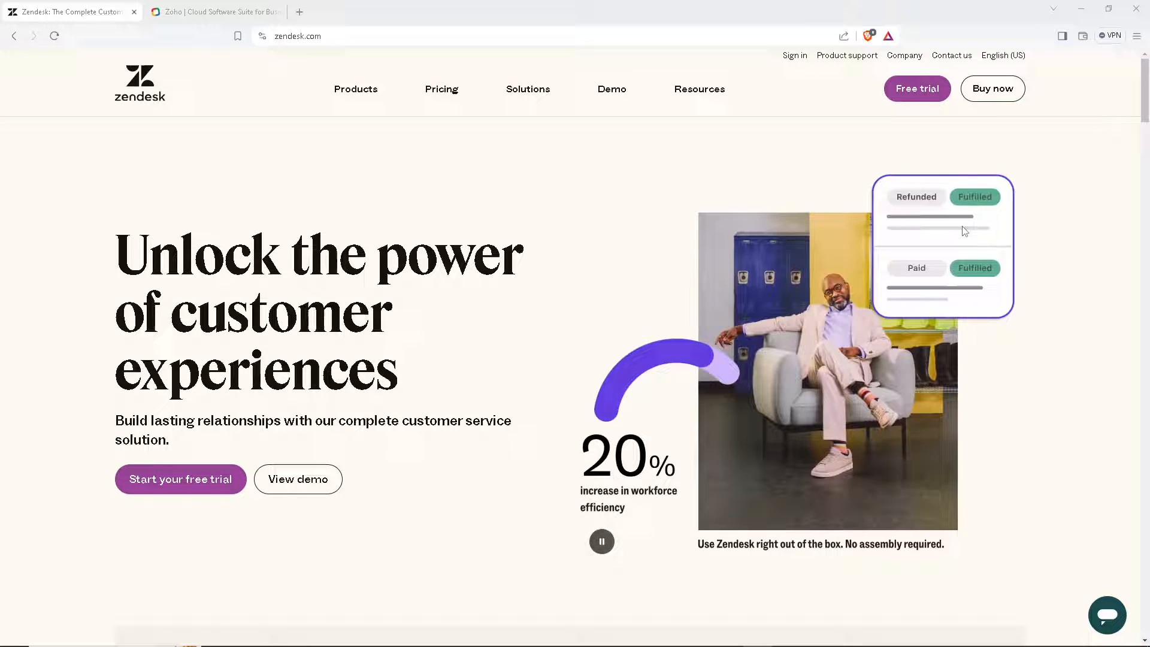
# - Switch to the Zoho website and scroll down to the Zoho for Enterprises section
pyautogui.click(215, 12)
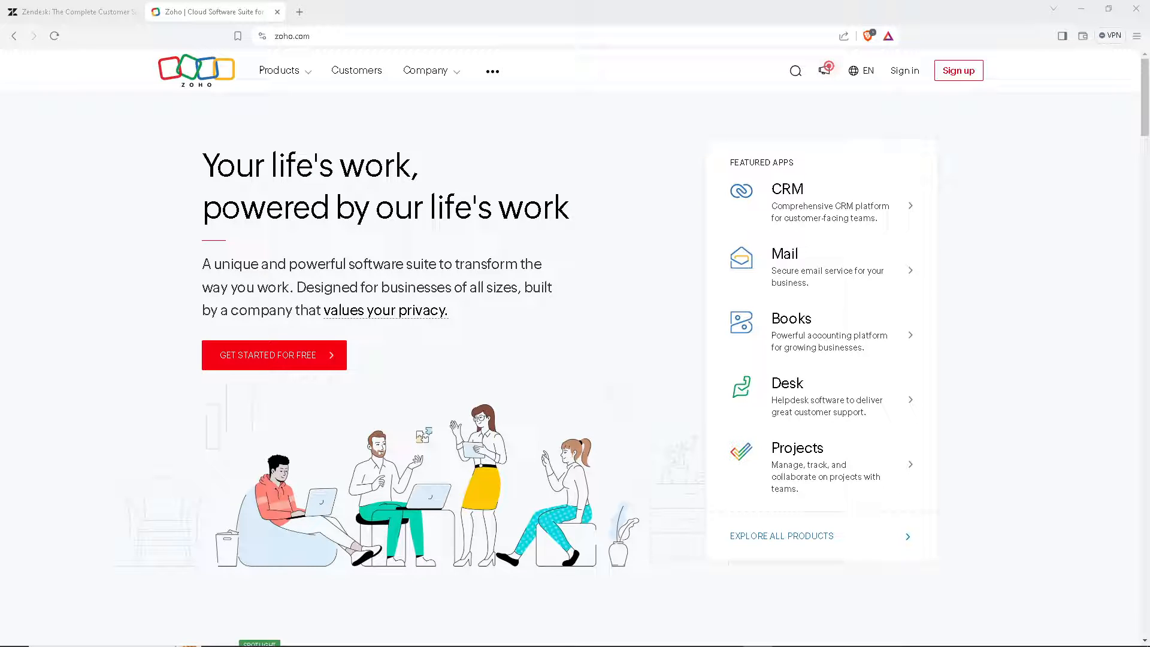
pyautogui.scroll(-3)
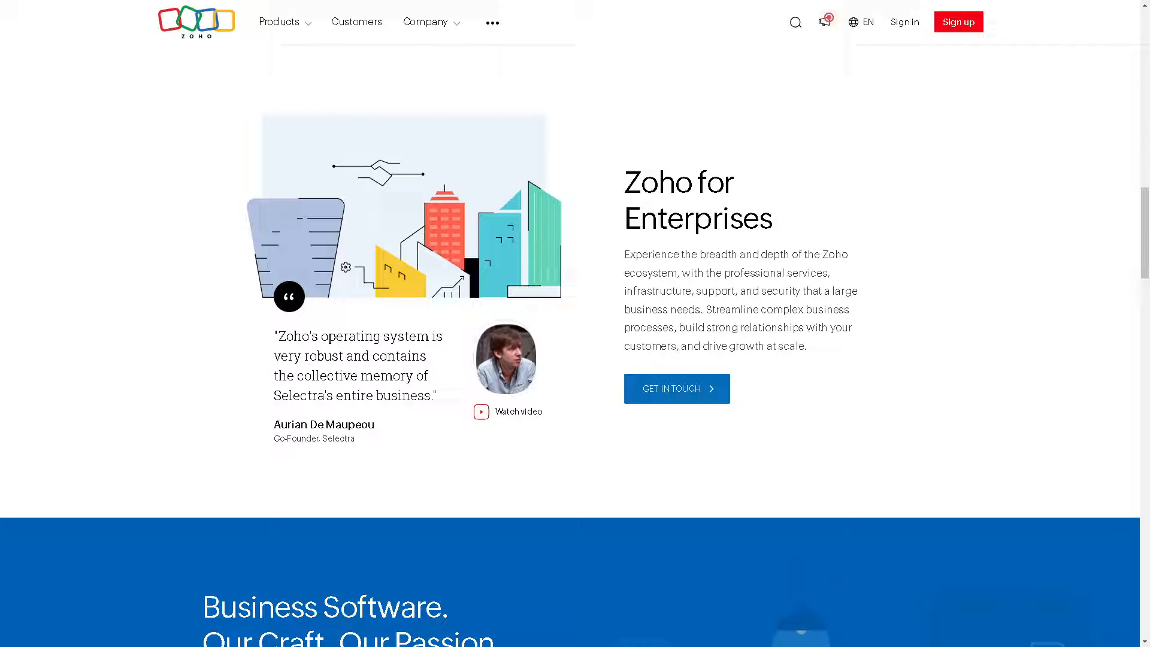
pyautogui.moveTo(418, 273)
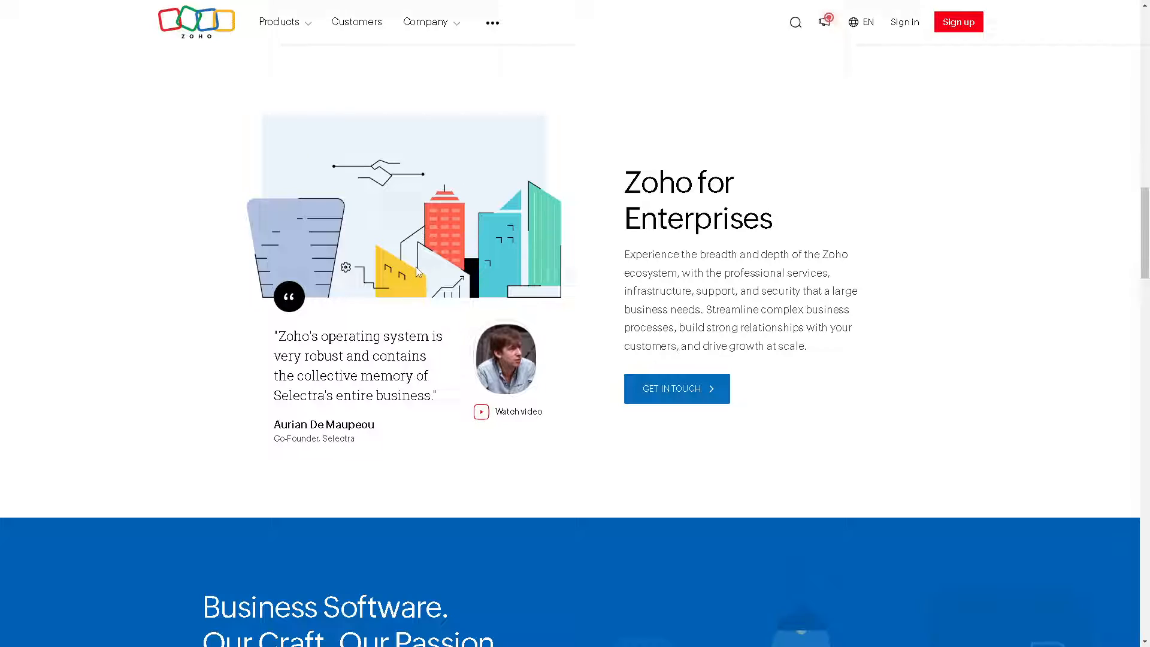
pyautogui.moveTo(466, 257)
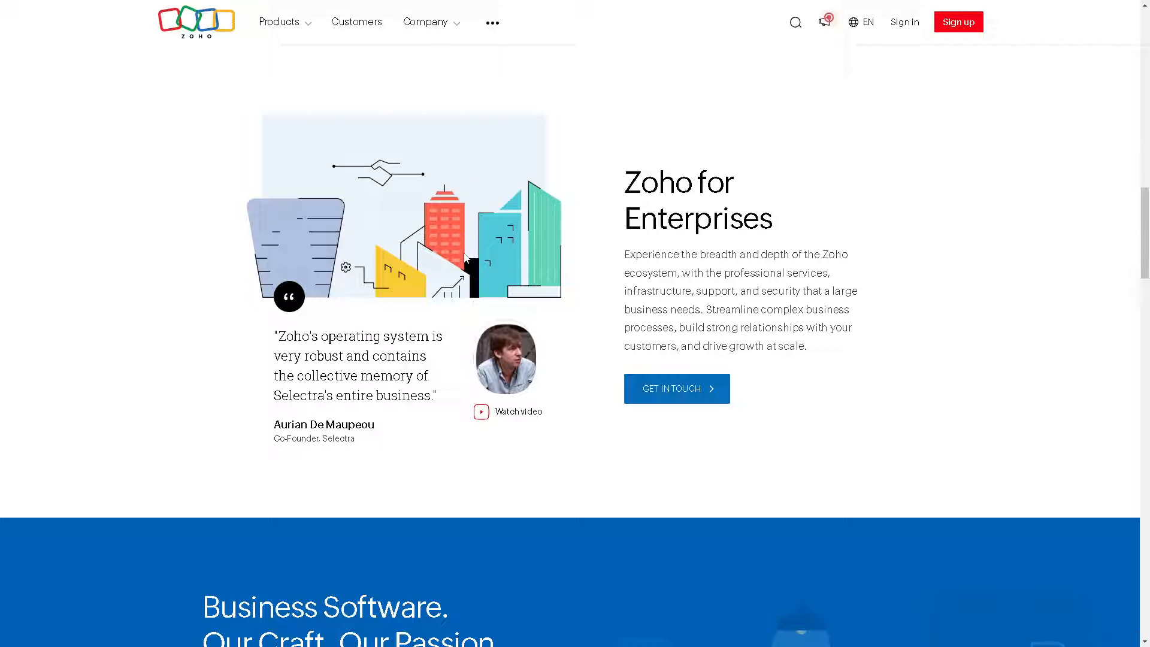
pyautogui.moveTo(350, 281)
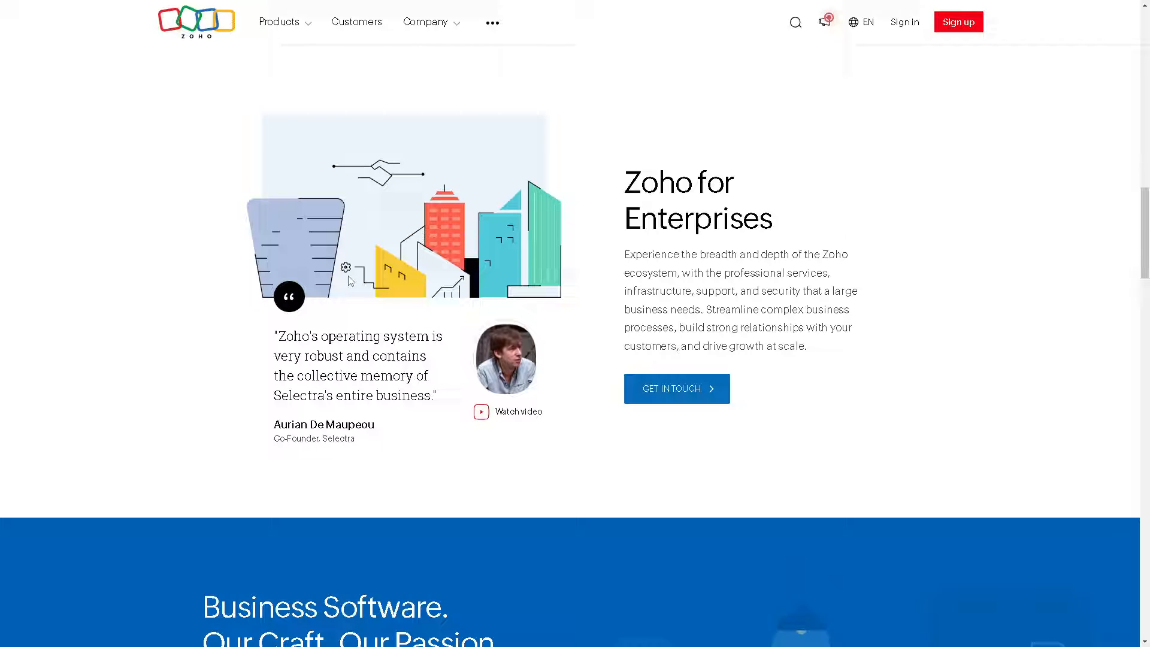
pyautogui.moveTo(914, 81)
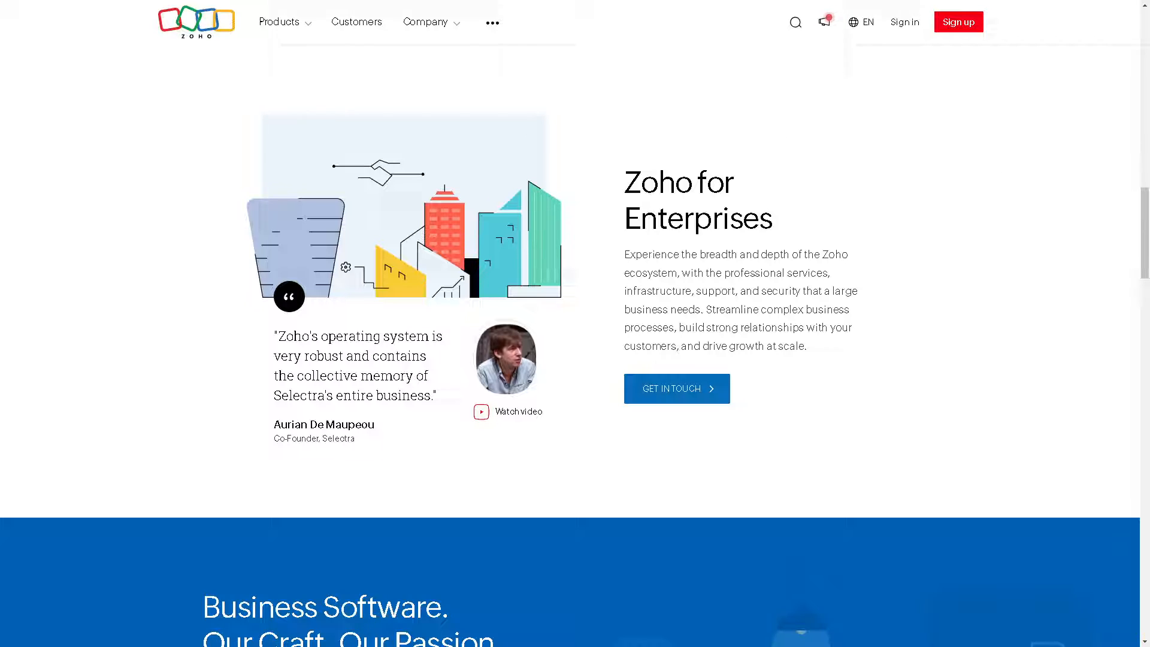
# - Open Zoho's free account sign-up form from the header's Sign up link
pyautogui.click(957, 21)
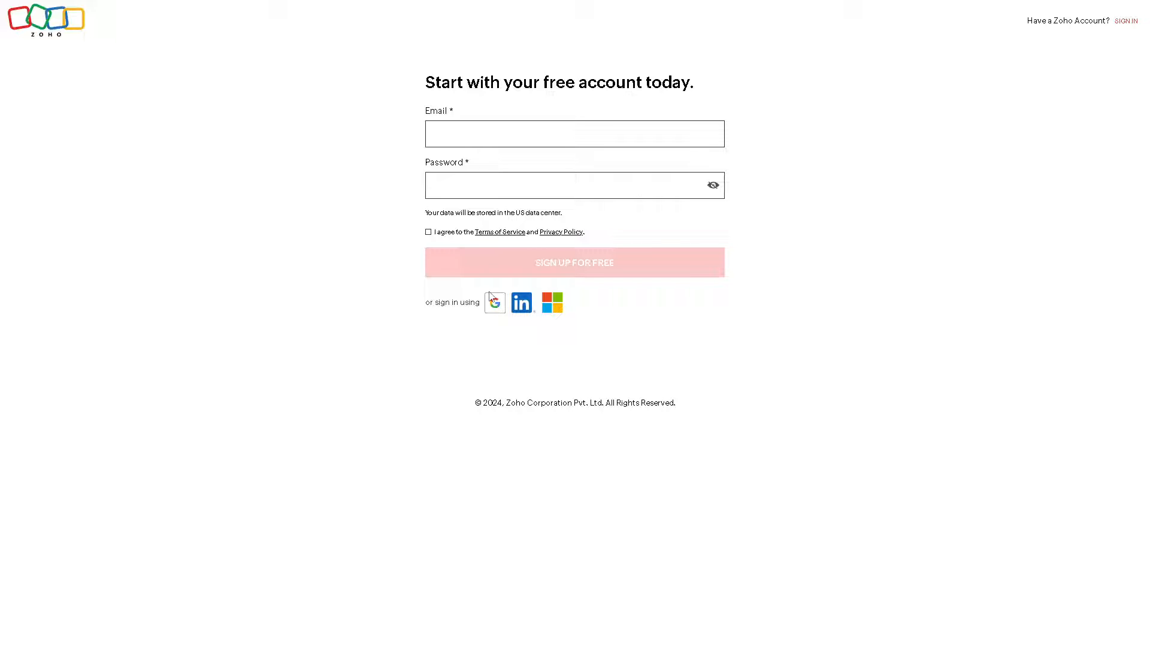
pyautogui.moveTo(405, 326)
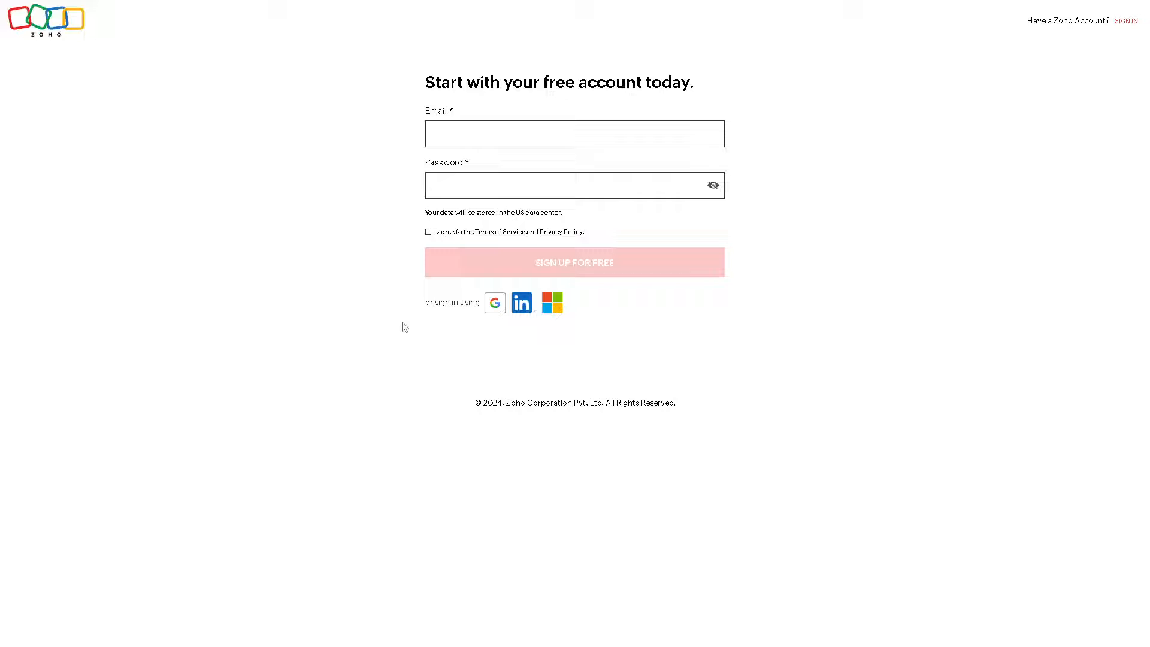
pyautogui.moveTo(494, 302)
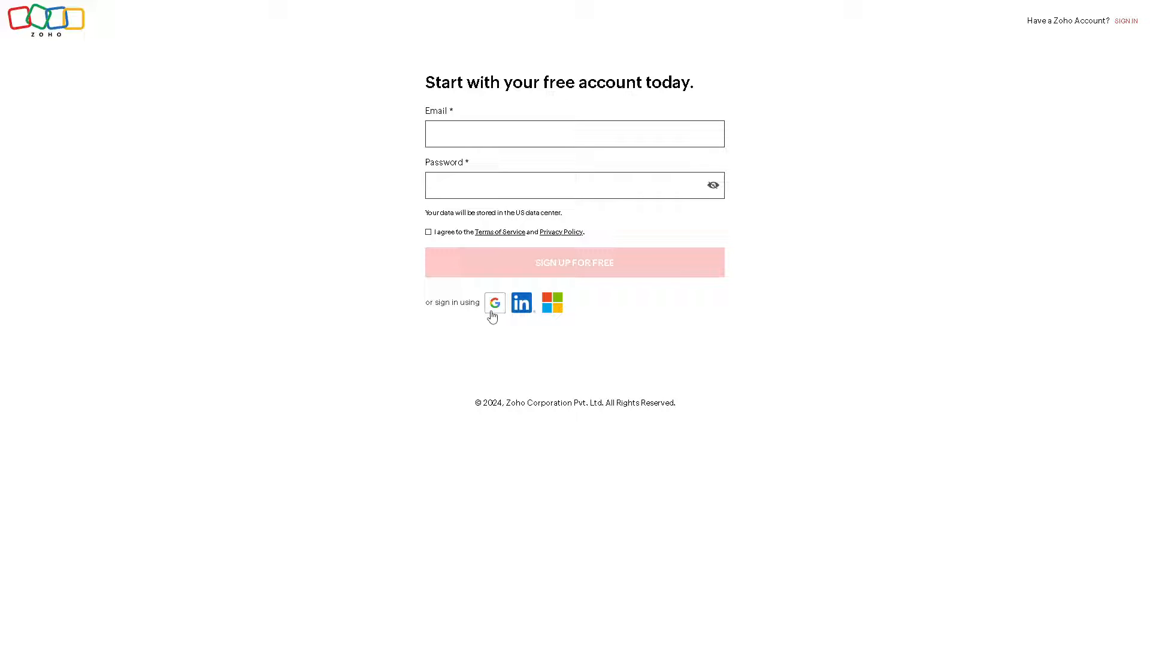
pyautogui.moveTo(552, 307)
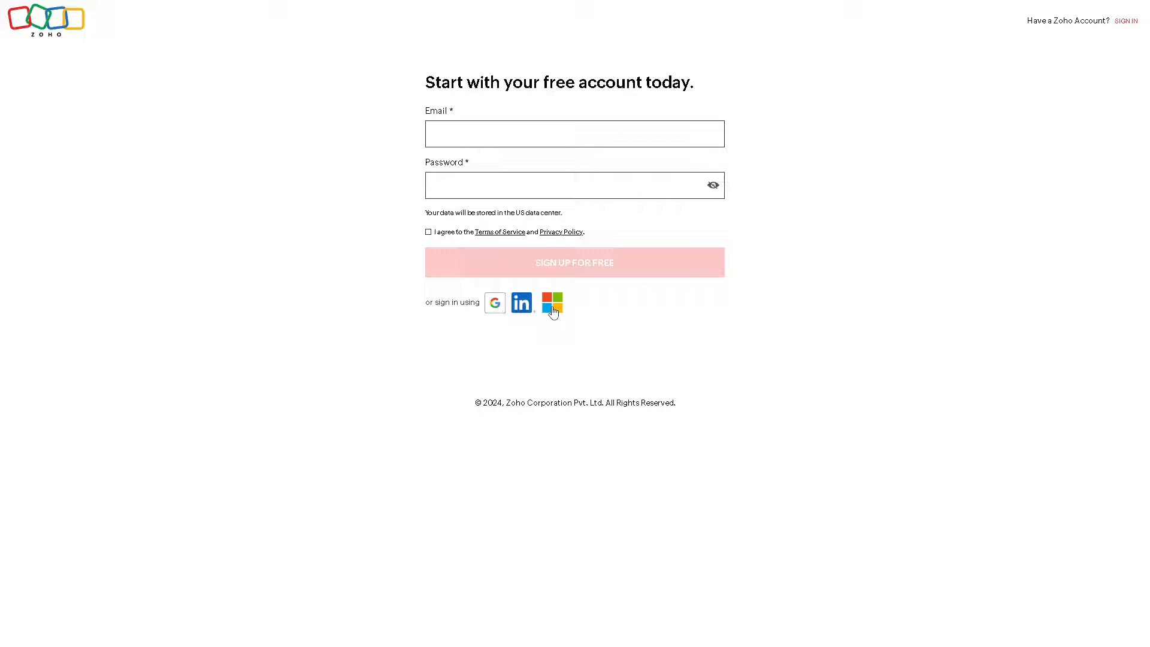
pyautogui.moveTo(450, 274)
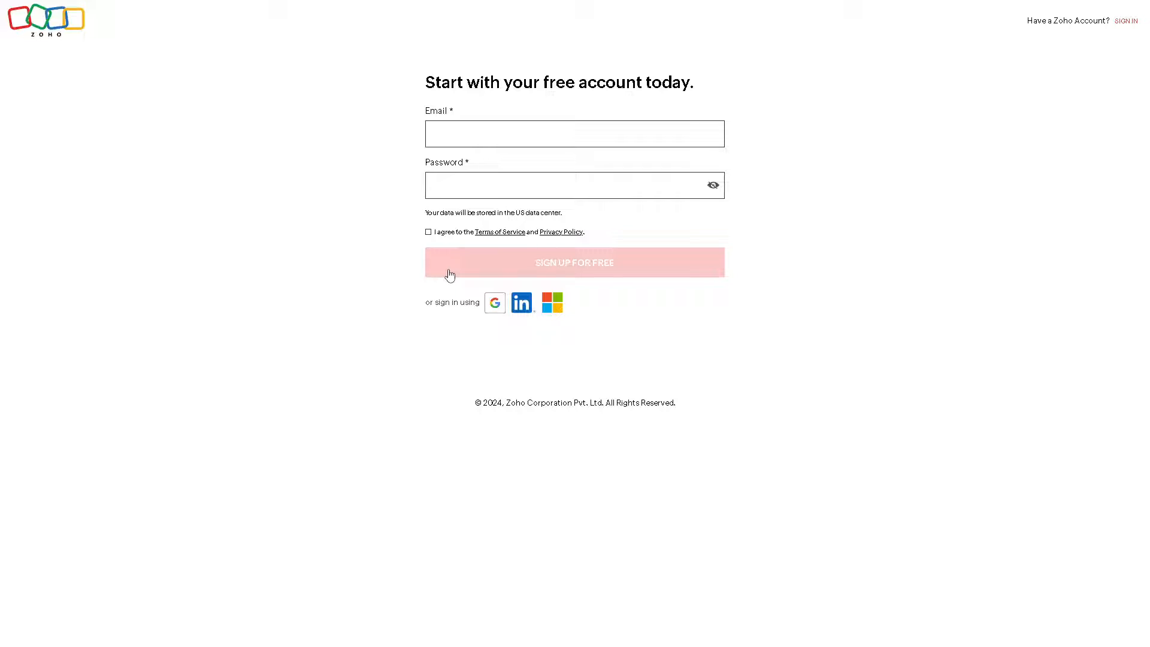
pyautogui.moveTo(536, 273)
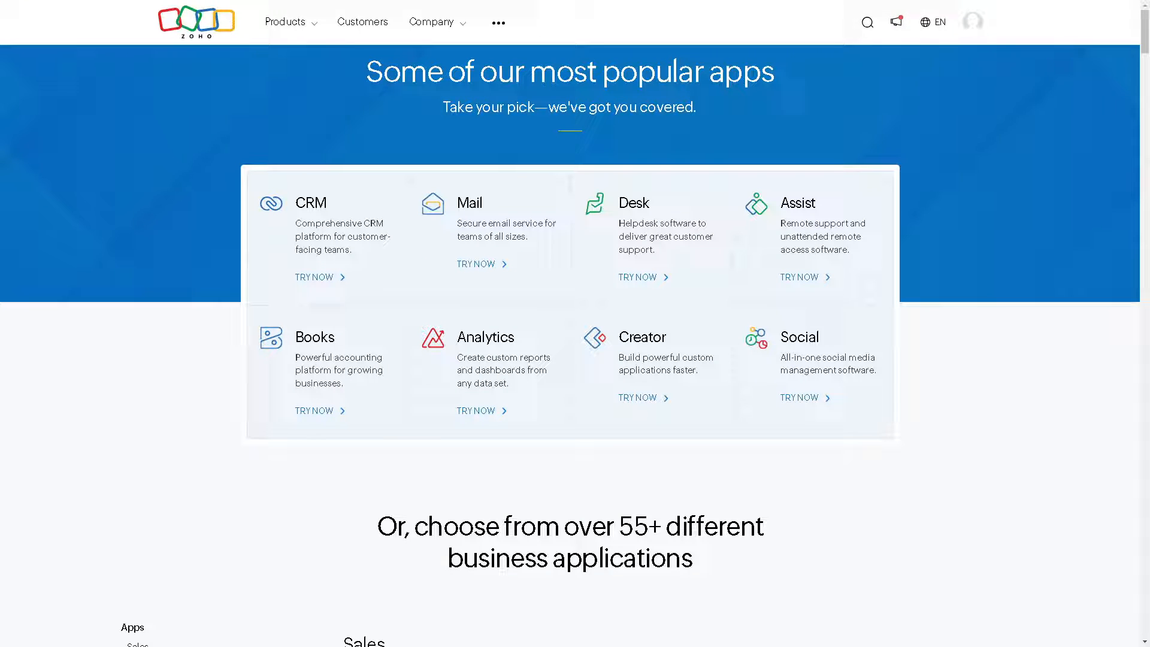
pyautogui.moveTo(121, 376)
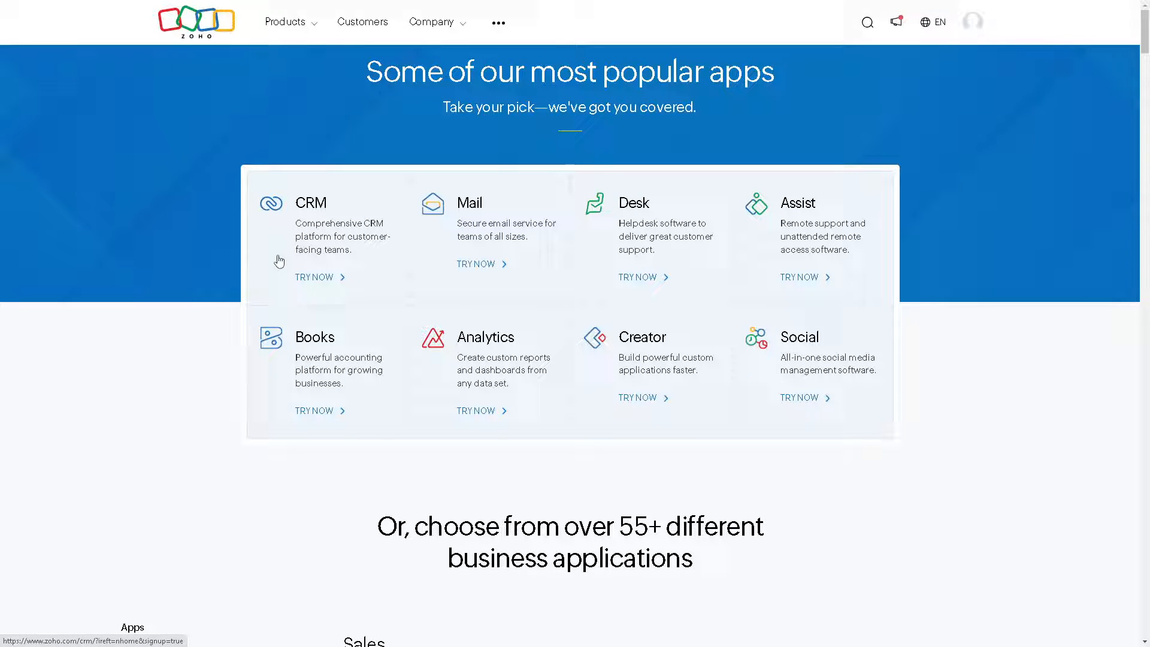
pyautogui.moveTo(481, 251)
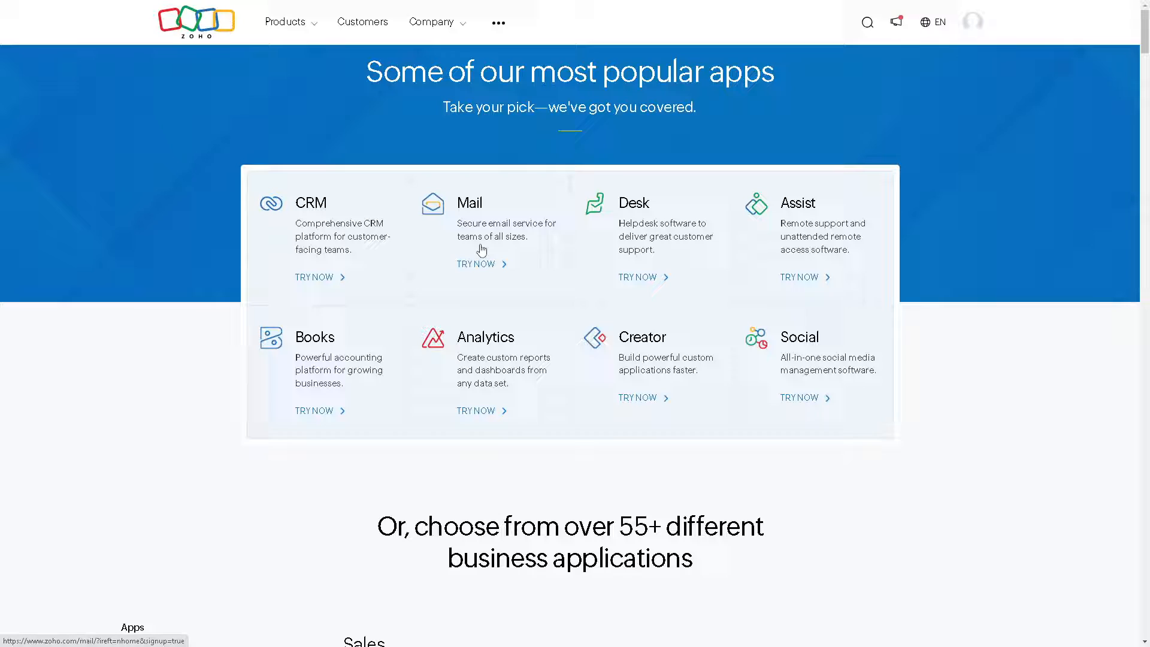
pyautogui.moveTo(670, 365)
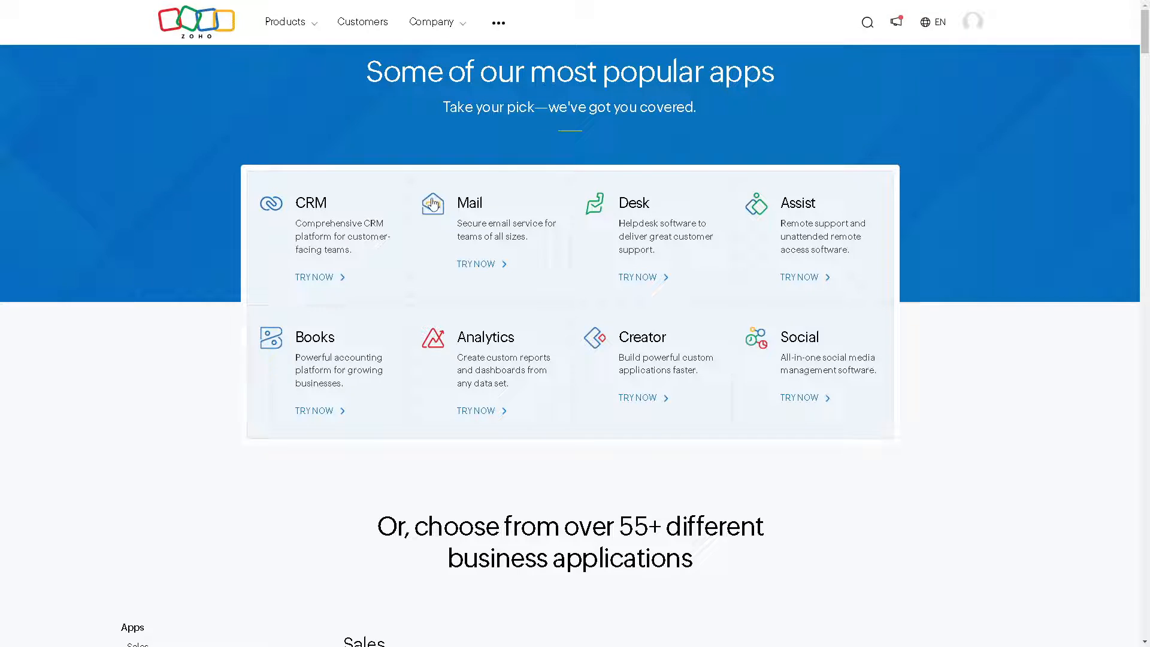
# - Show the Products menu listing Zoho app categories like Sales, Marketing and Service
pyautogui.click(288, 21)
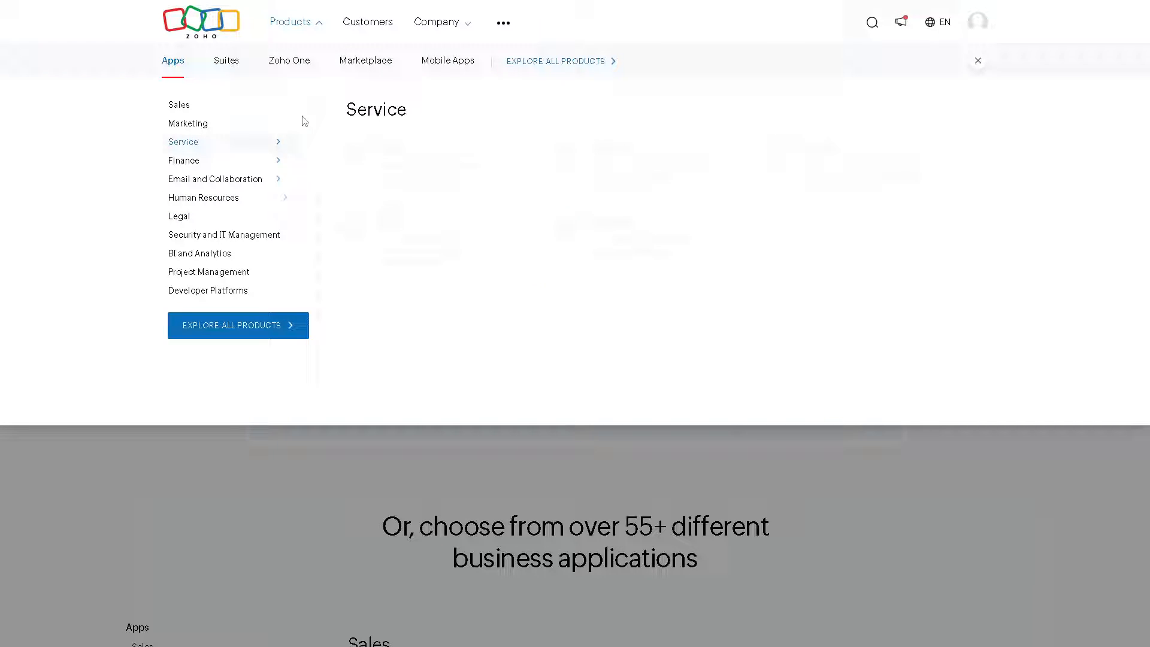
# - Open Mobile Apps and browse popular apps such as Mail, CRM, Creator and Notebook
pyautogui.click(447, 61)
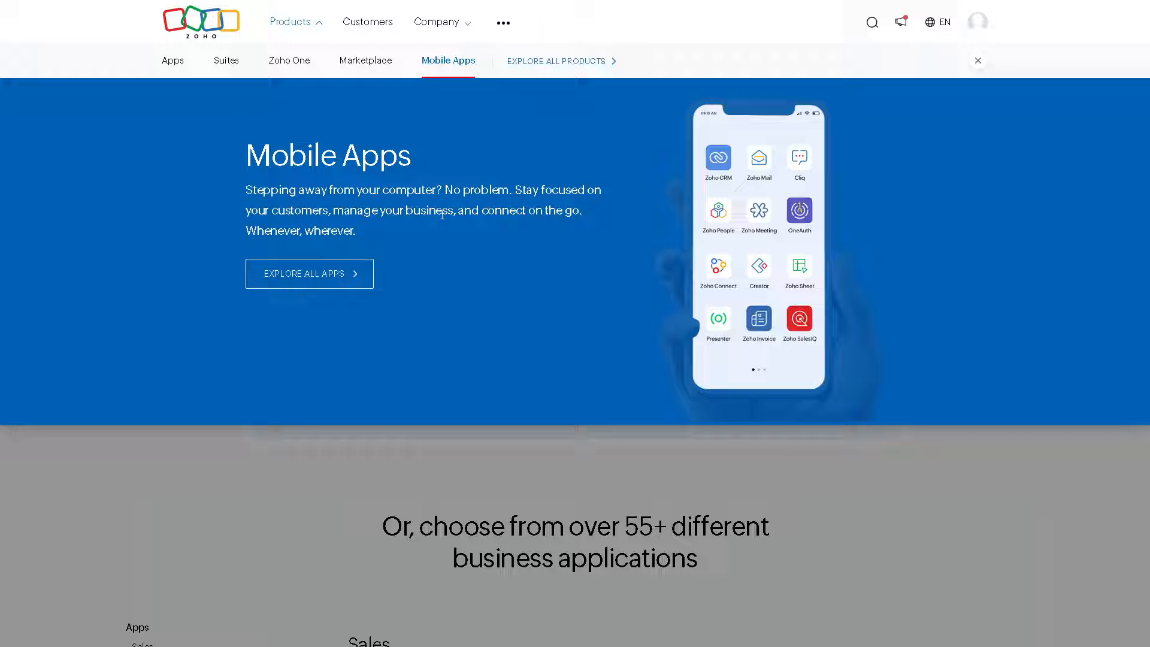
pyautogui.moveTo(327, 279)
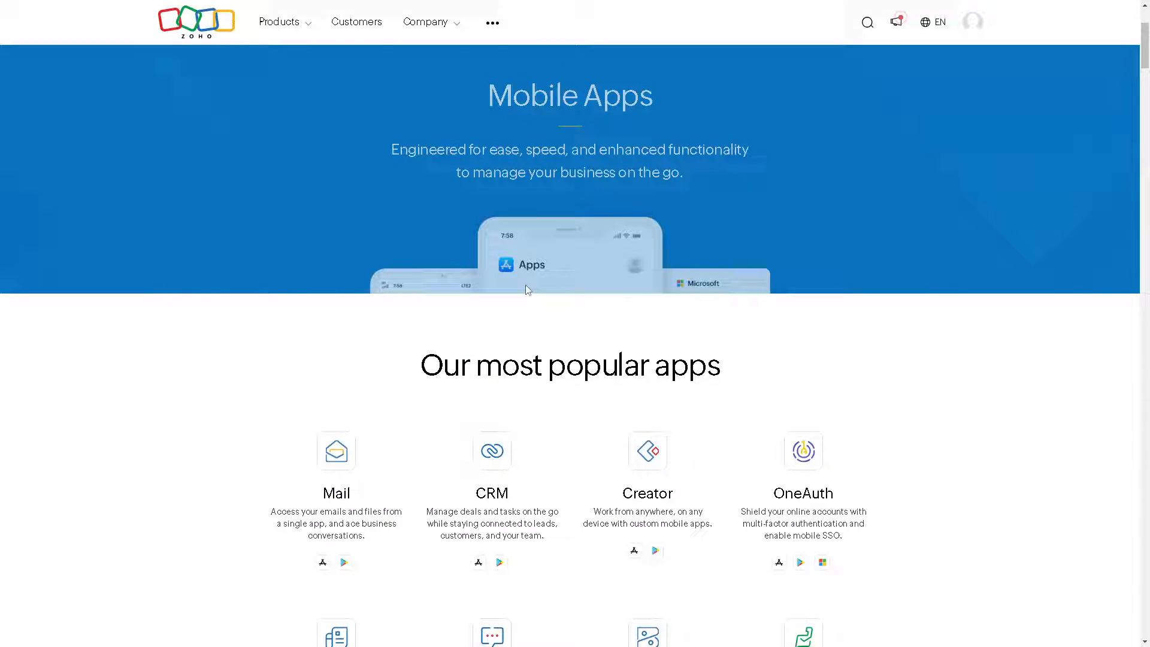
pyautogui.scroll(-3)
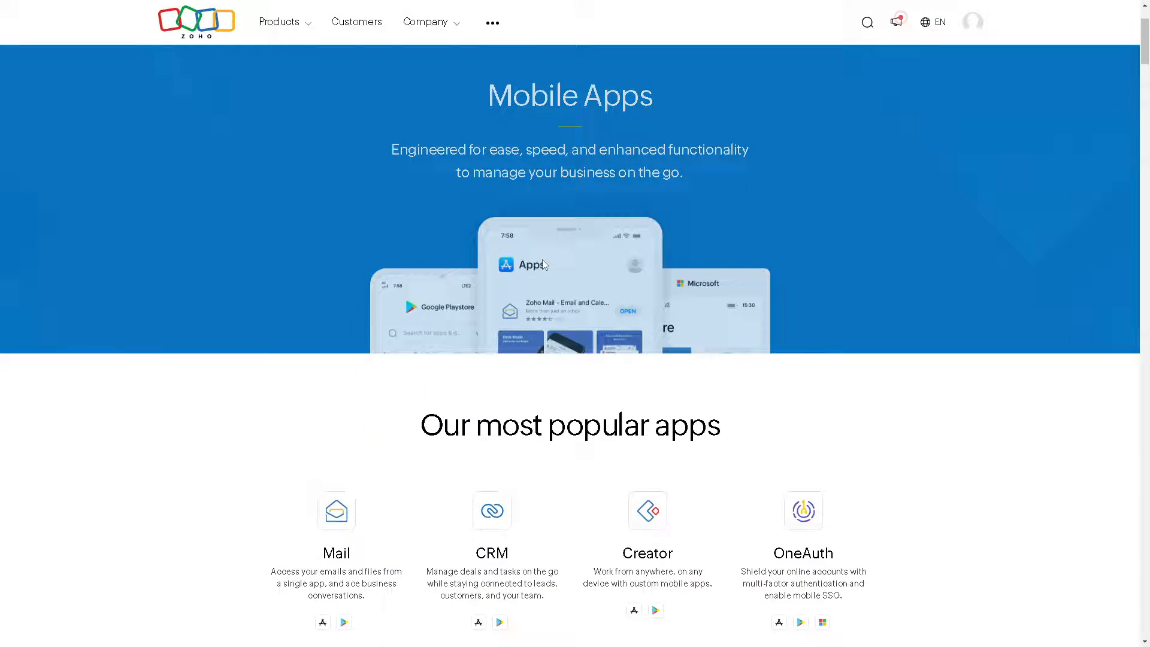
pyautogui.scroll(-3)
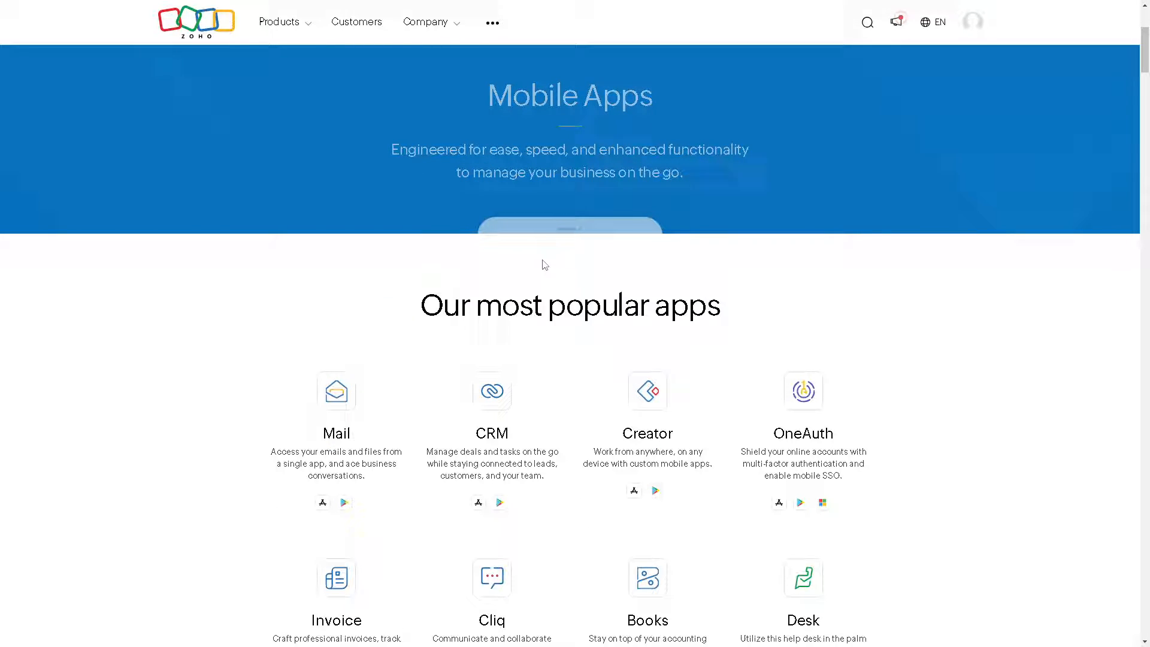
pyautogui.moveTo(533, 275)
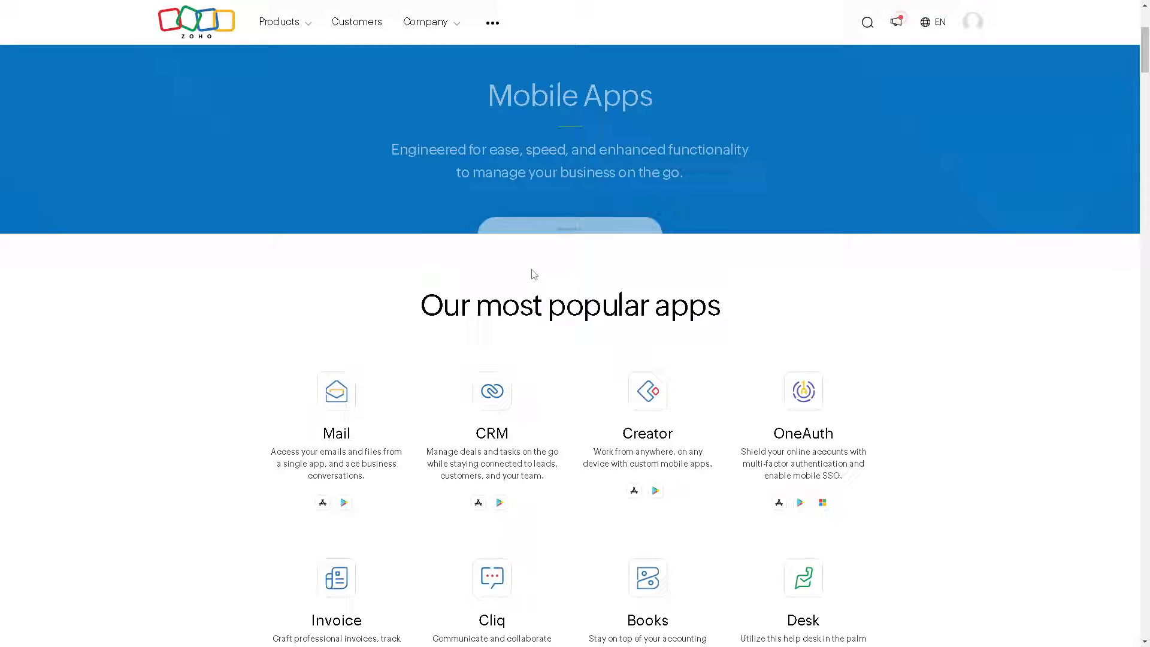
pyautogui.scroll(-3)
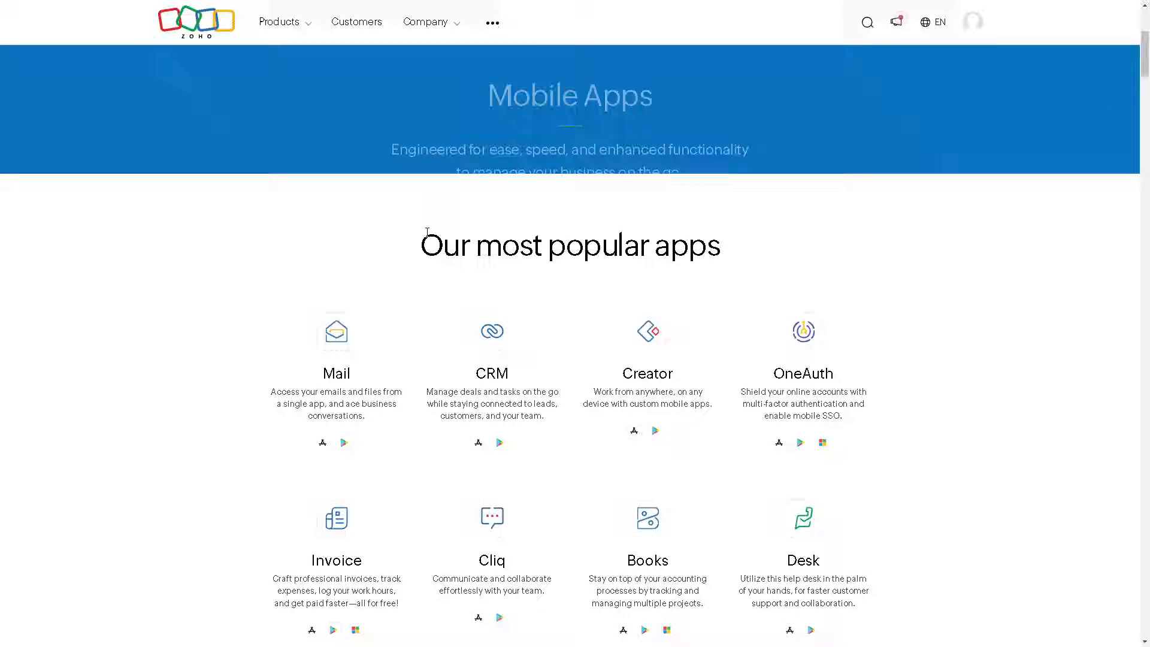
pyautogui.scroll(-3)
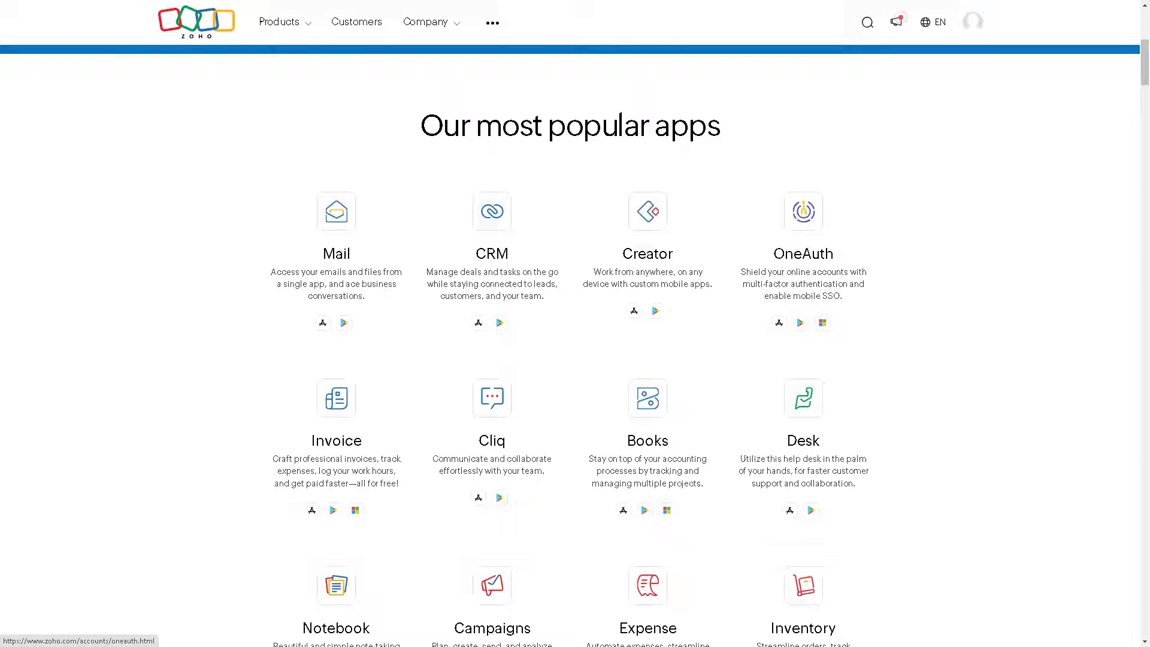
# - Go to Zoho Community, browse its announcements, and show the Most Discussed threads
pyautogui.click(492, 22)
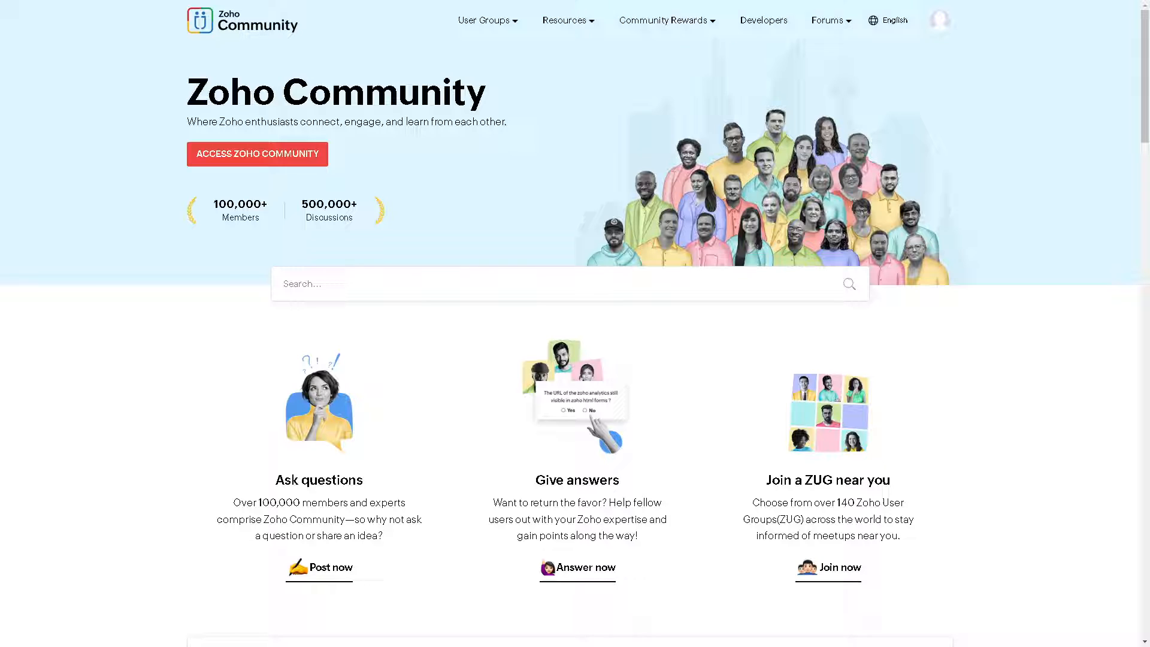
pyautogui.moveTo(163, 392)
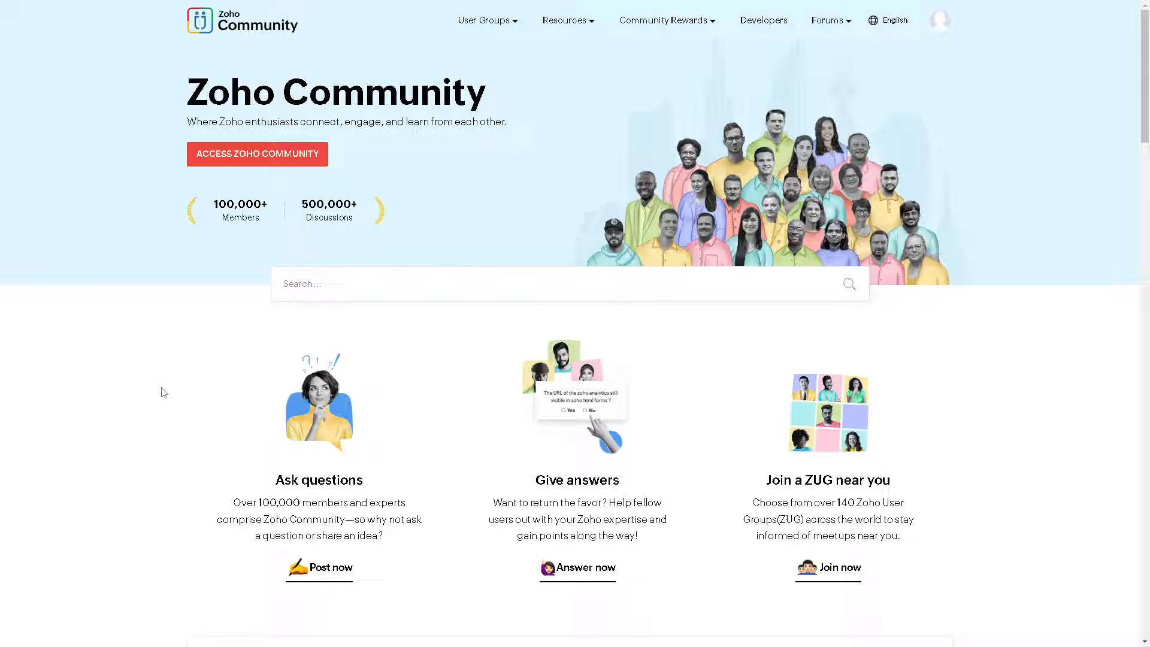
pyautogui.moveTo(479, 470)
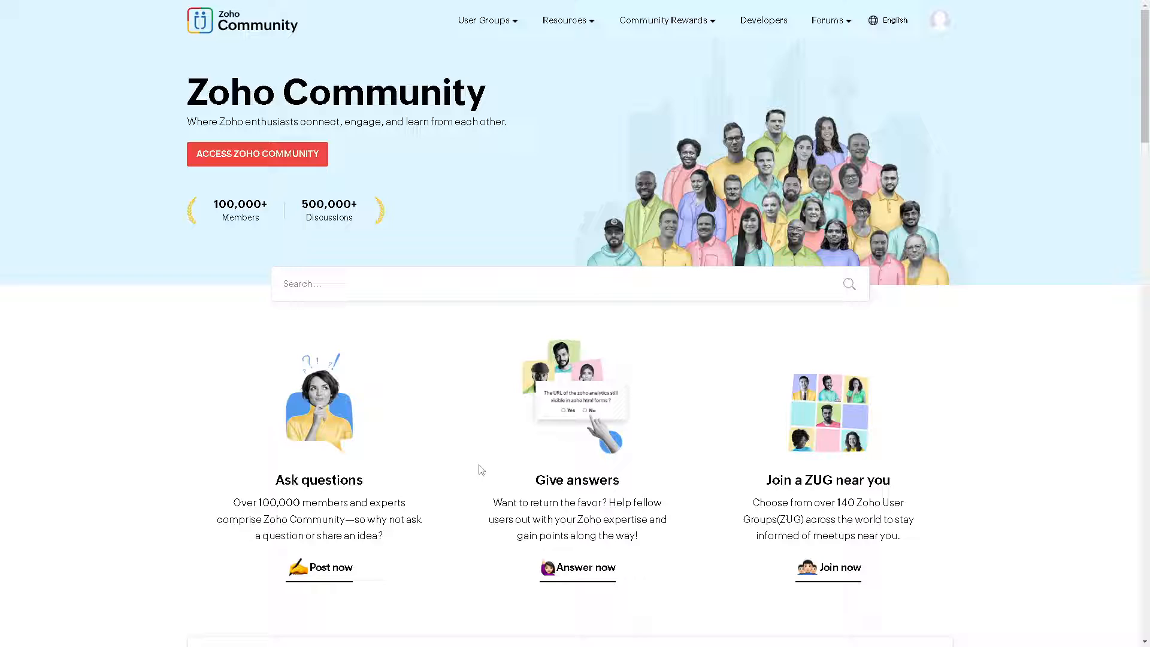
pyautogui.moveTo(893, 503)
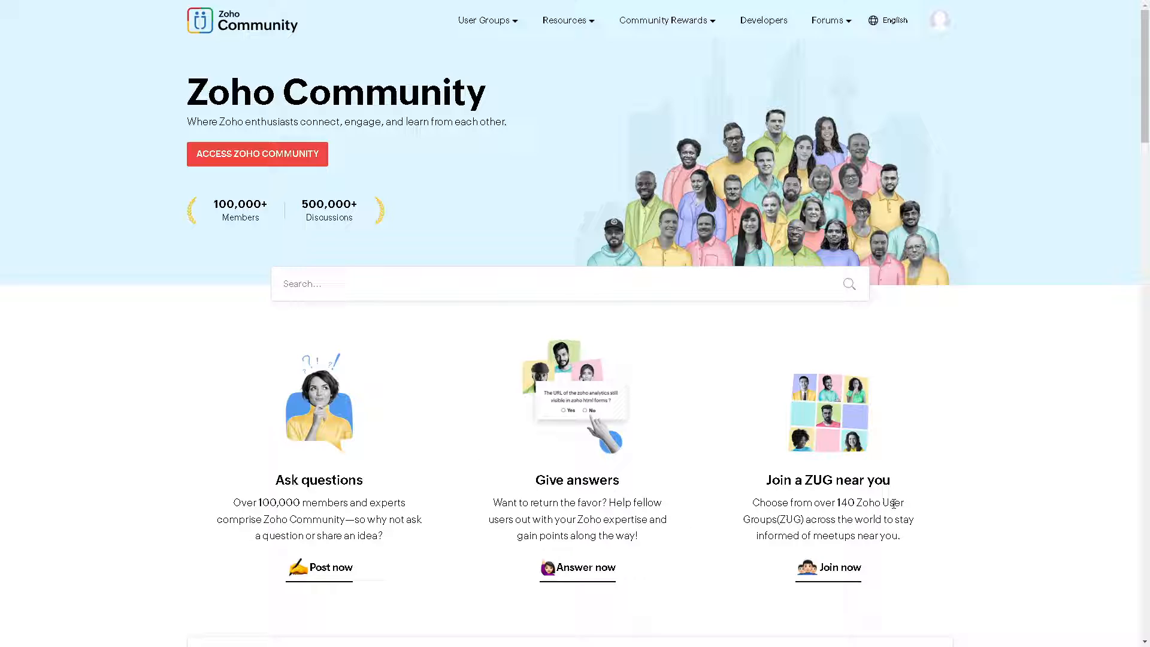
pyautogui.moveTo(565, 425)
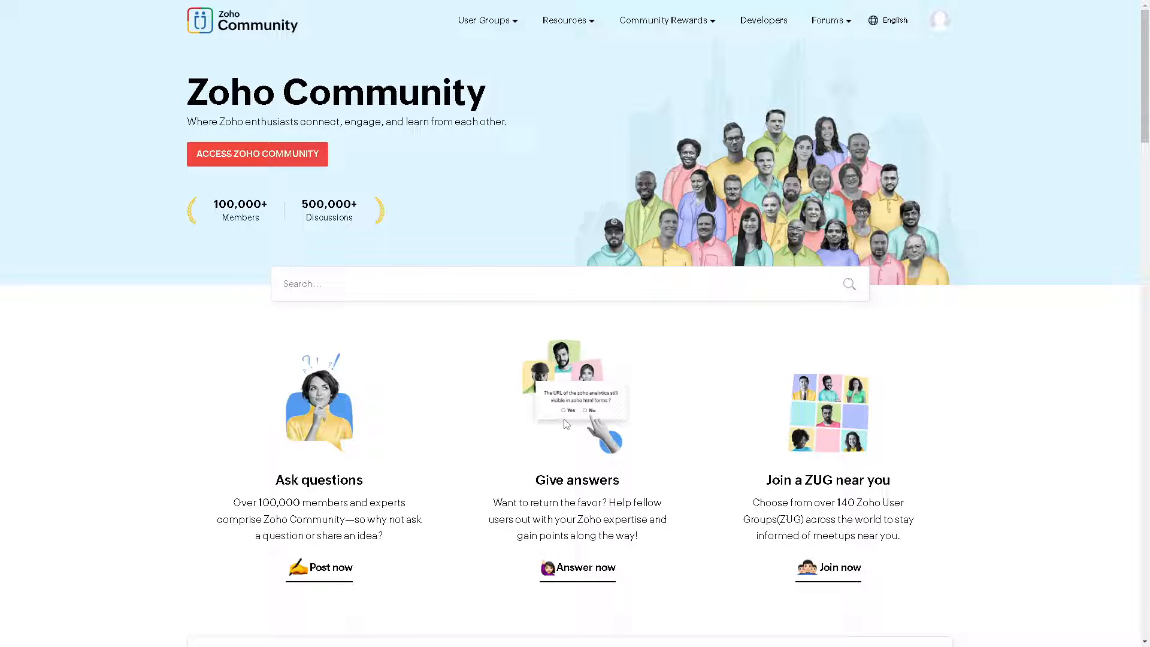
pyautogui.moveTo(169, 379)
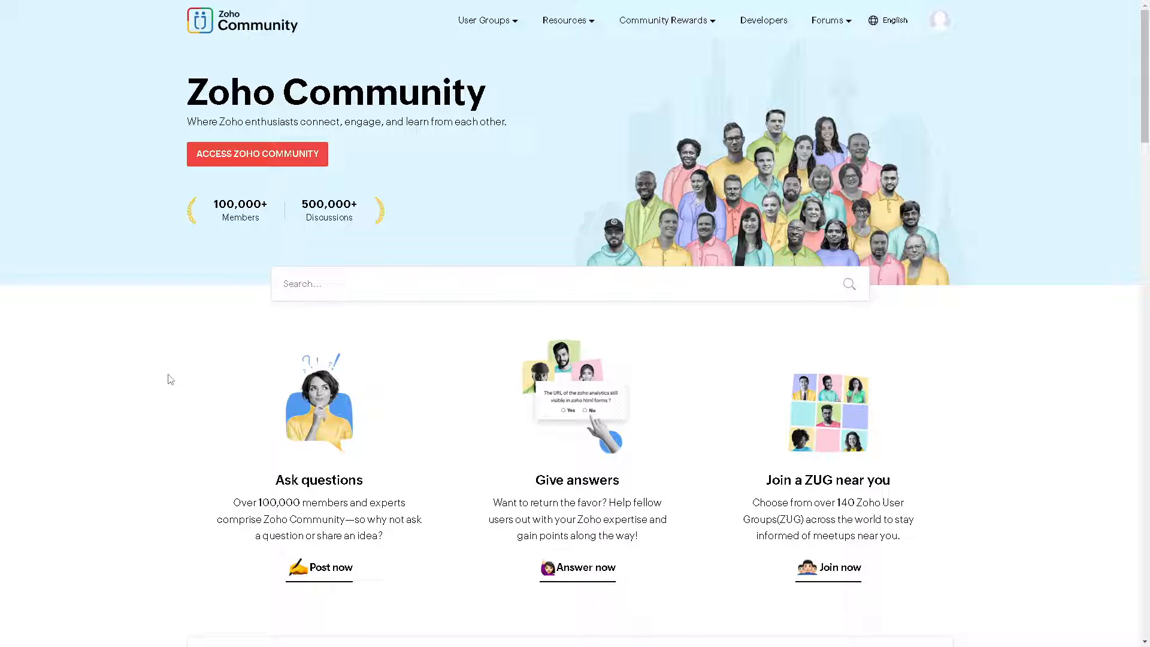
pyautogui.scroll(-3)
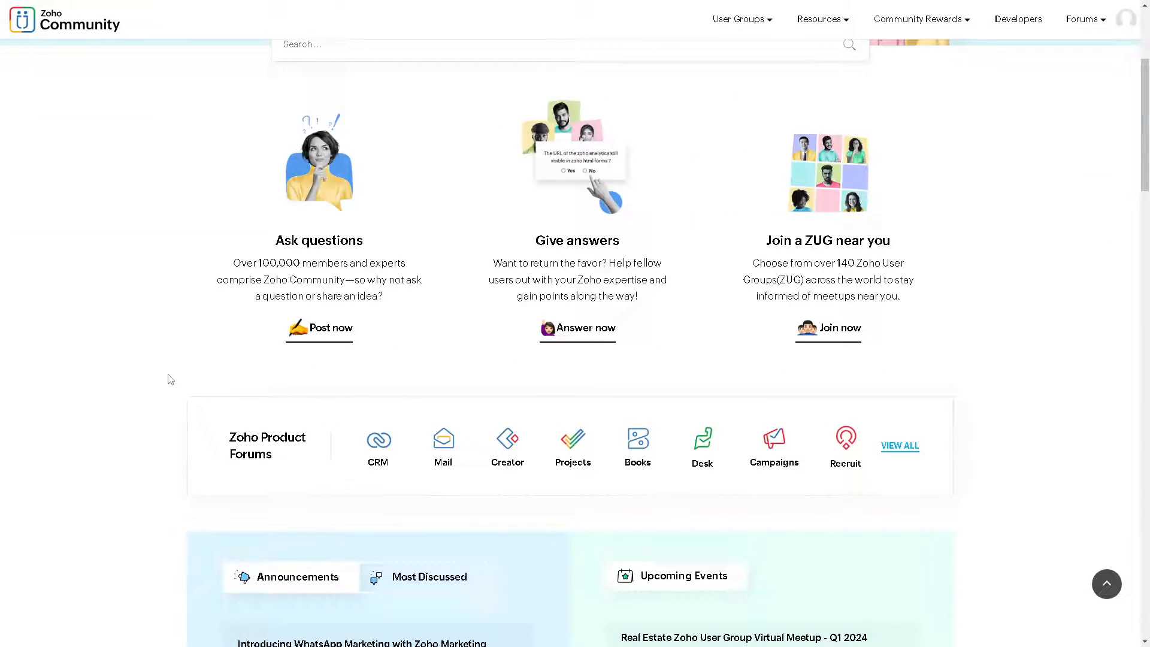
pyautogui.scroll(-3)
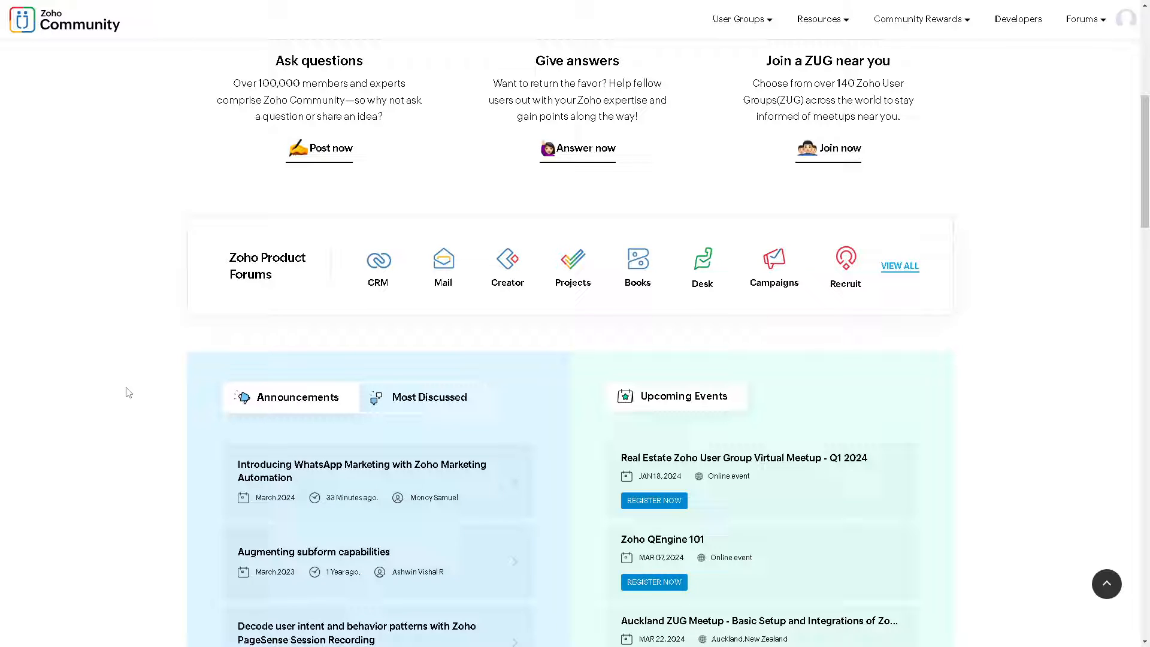
pyautogui.scroll(-3)
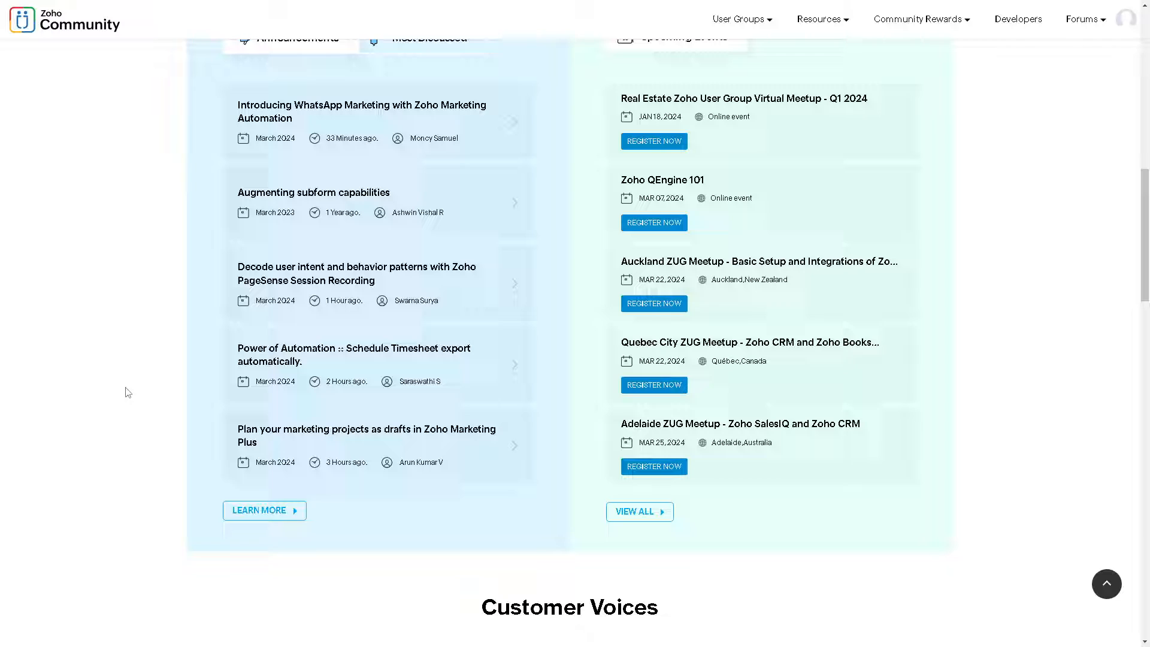
pyautogui.scroll(3)
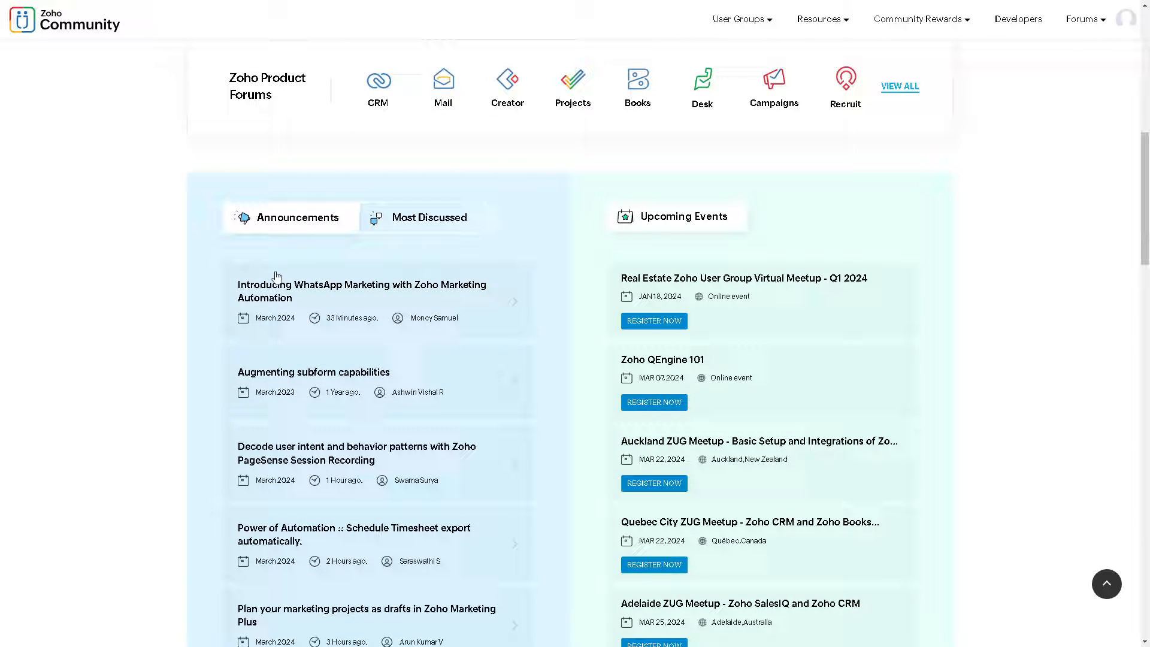
pyautogui.scroll(-3)
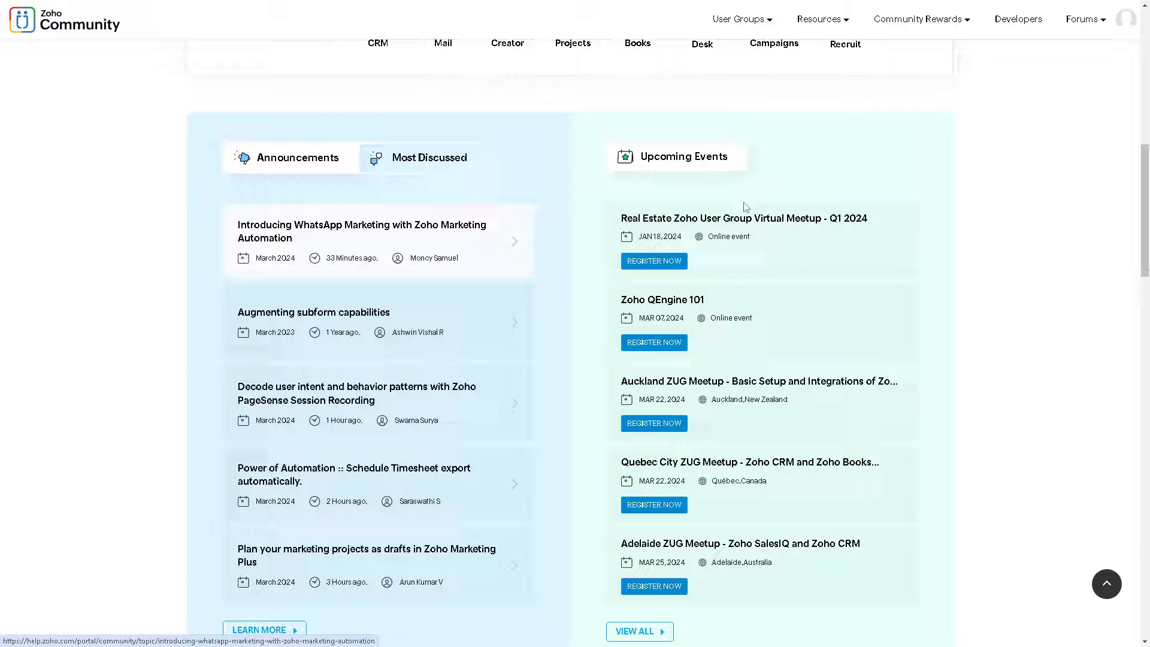
pyautogui.click(437, 157)
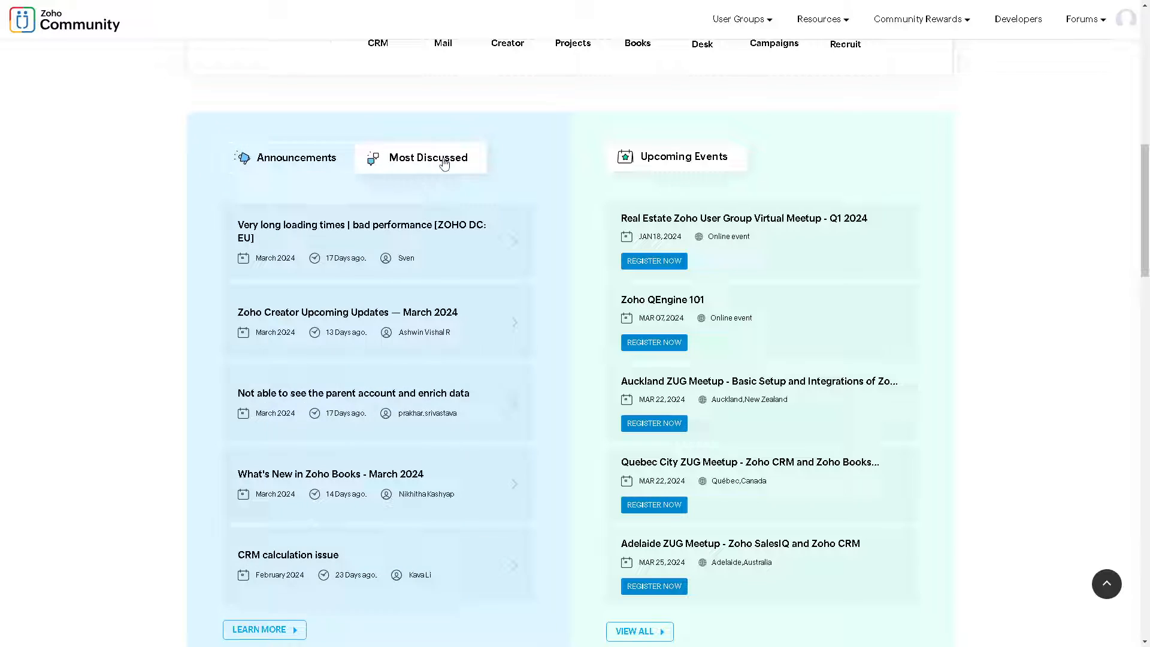
pyautogui.moveTo(148, 247)
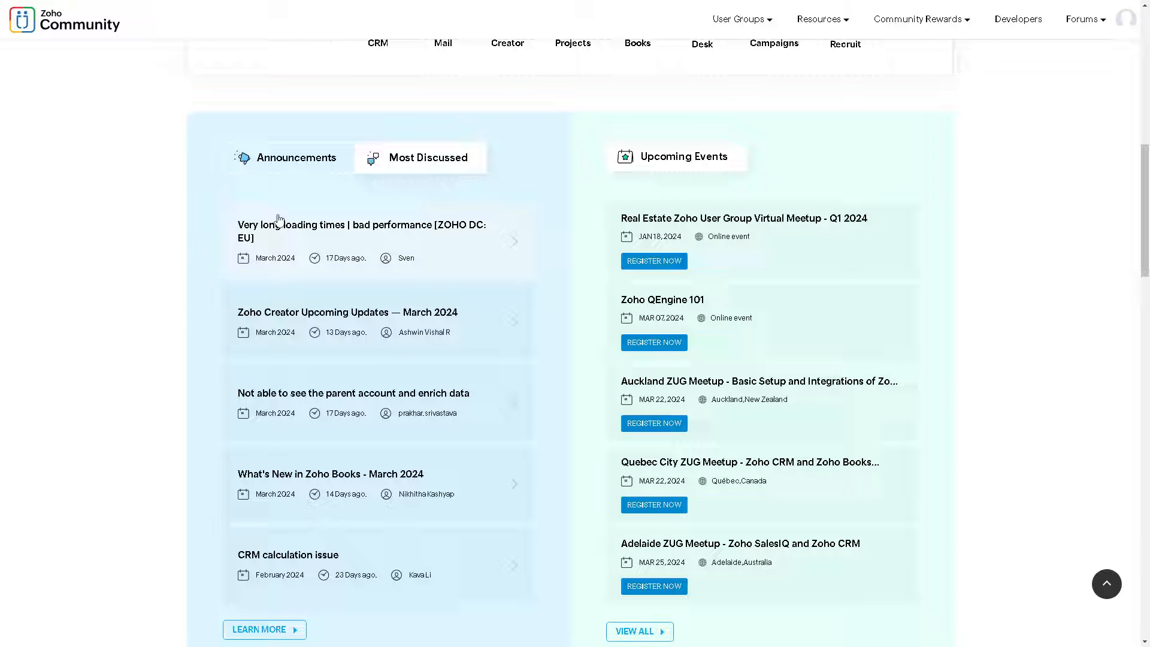
pyautogui.scroll(3)
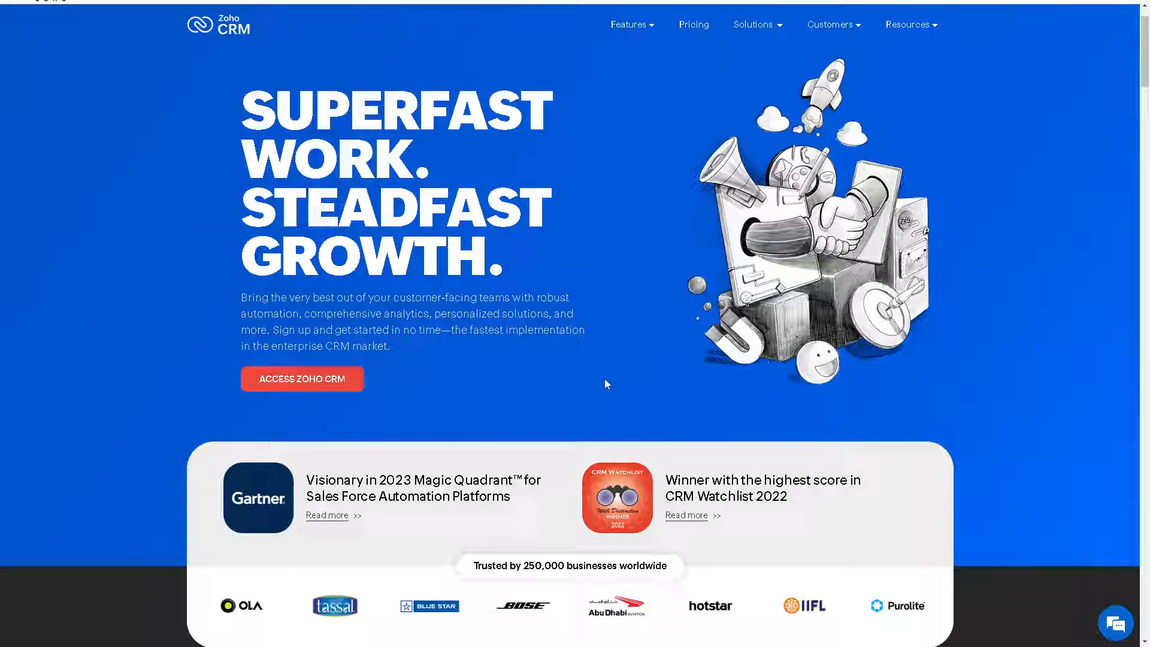
# - Scroll through the Zoho CRM home page toward its Features overview
pyautogui.scroll(-3)
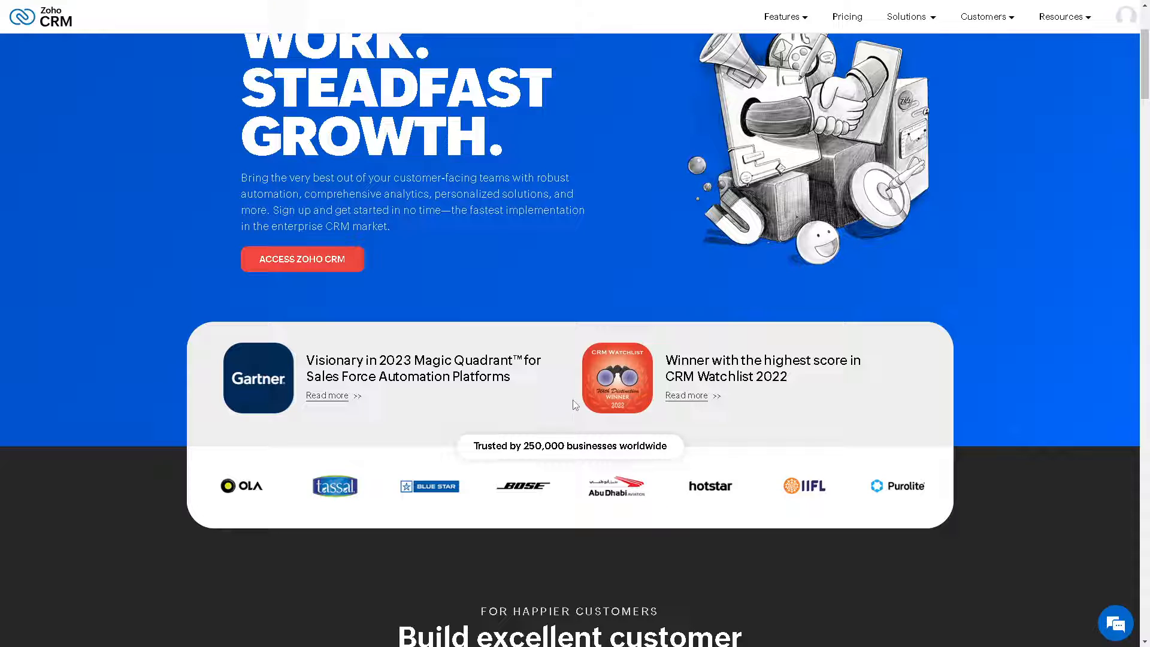
pyautogui.scroll(-3)
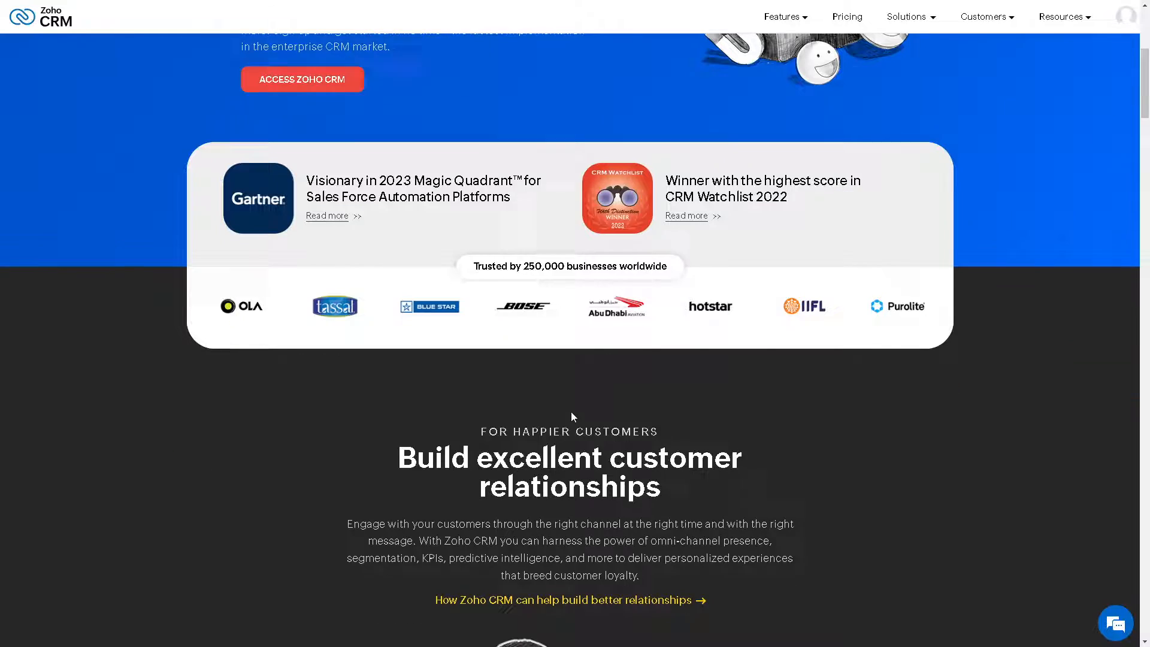
pyautogui.scroll(-3)
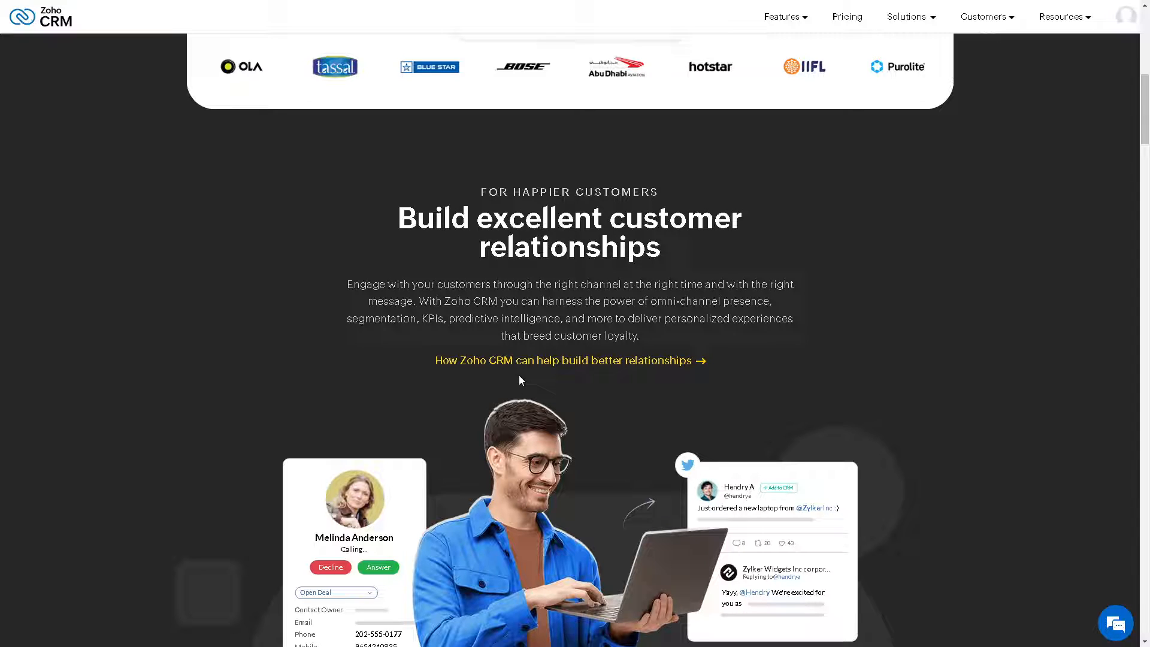
pyautogui.moveTo(412, 382)
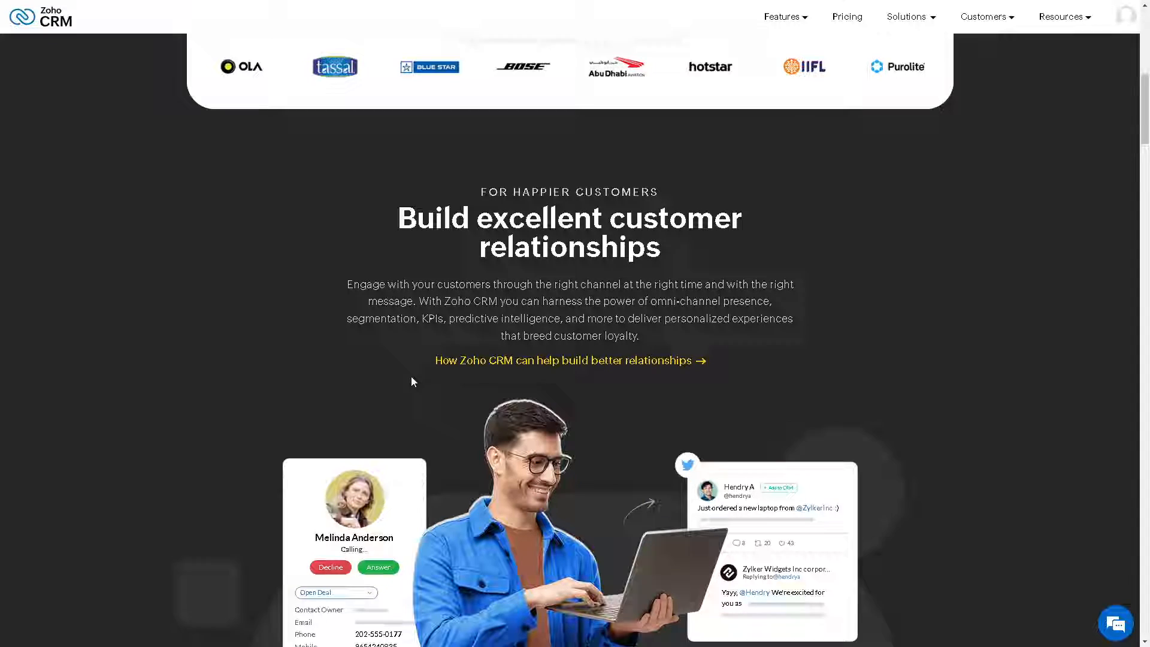
pyautogui.scroll(-3)
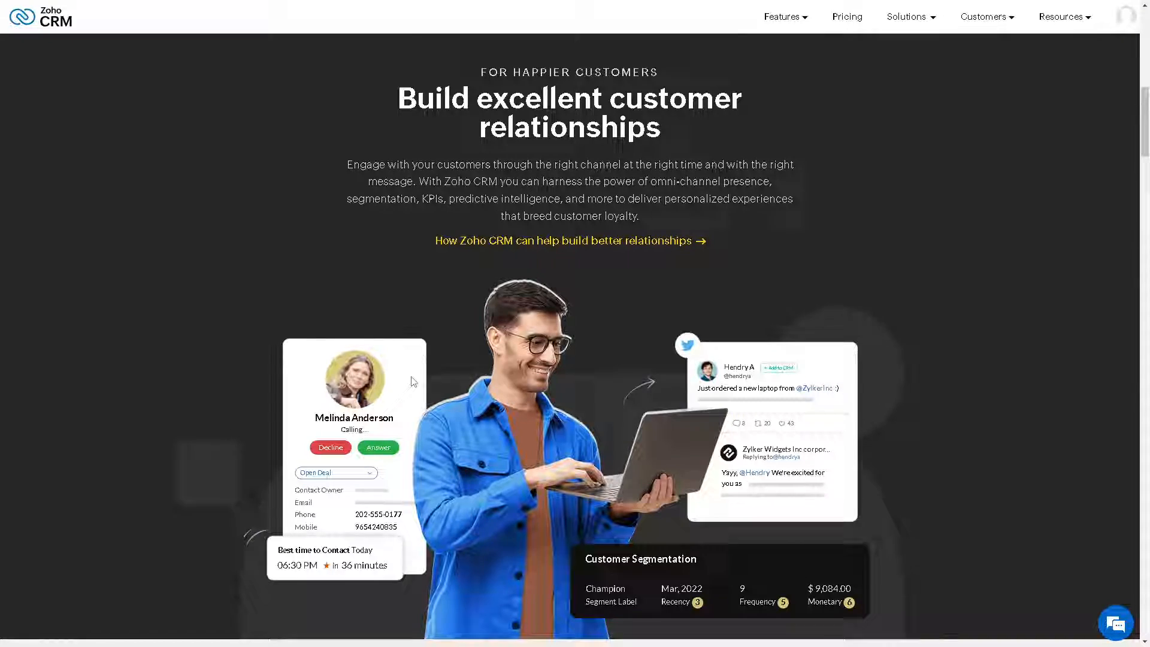
pyautogui.scroll(-3)
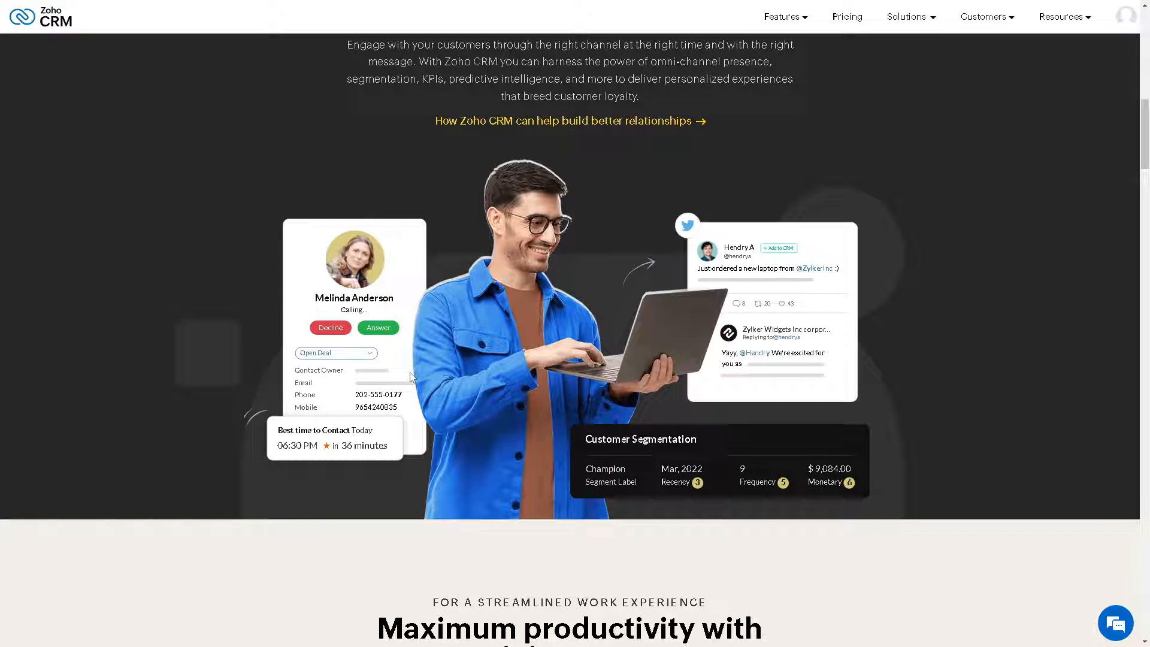
pyautogui.scroll(-3)
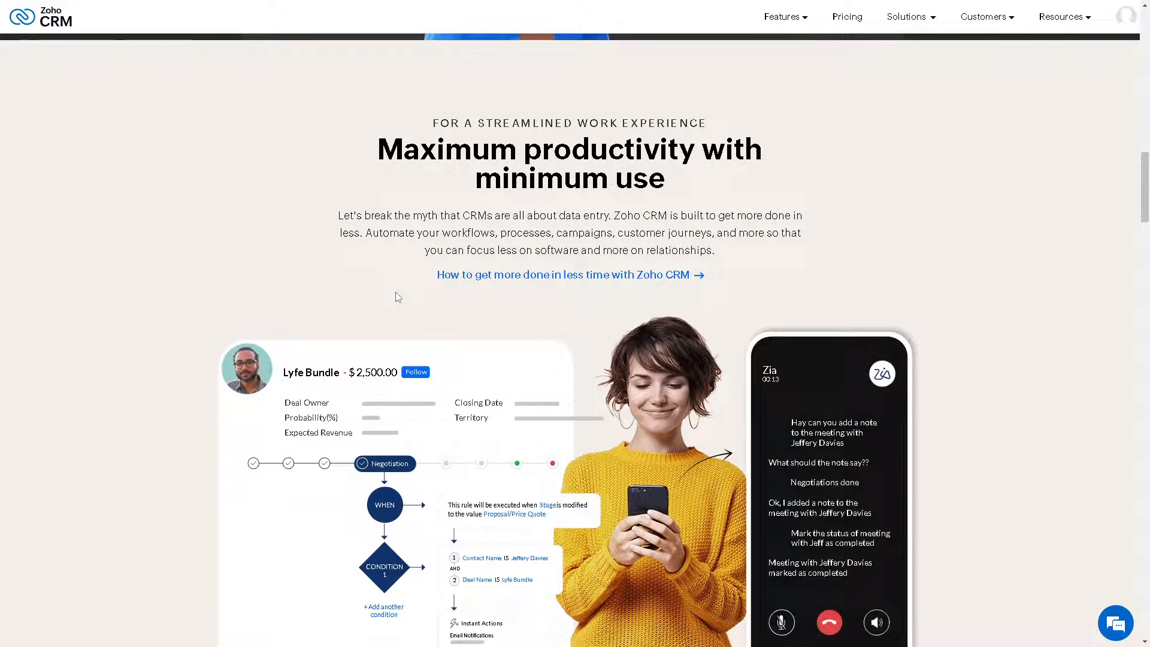
pyautogui.moveTo(435, 312)
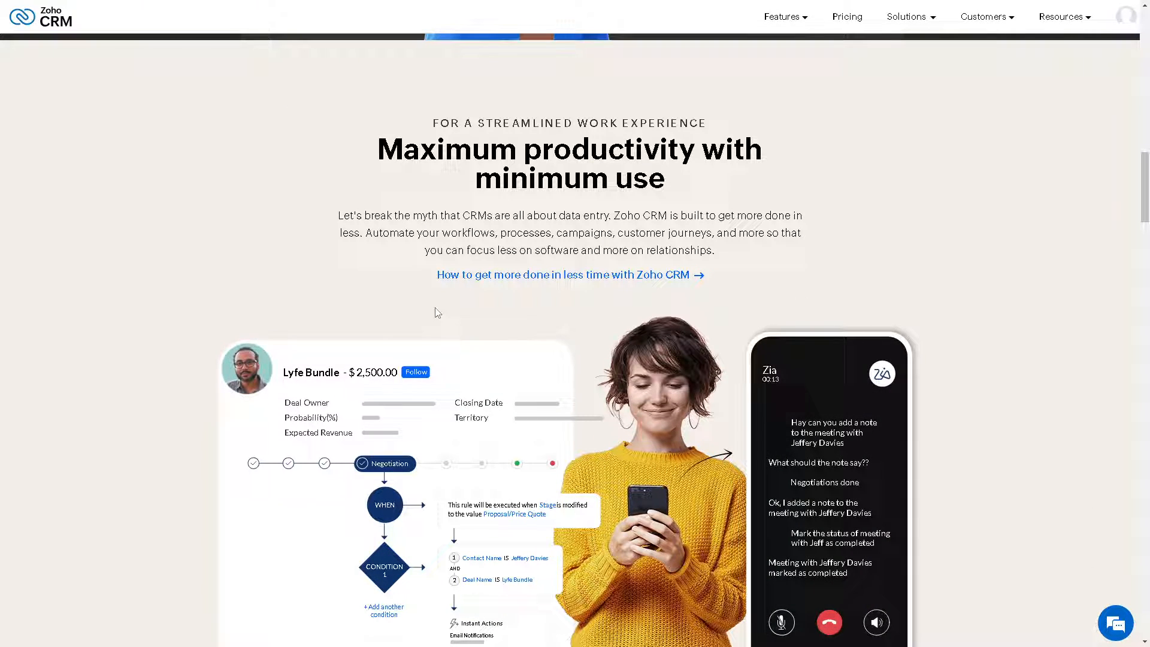
pyautogui.scroll(-3)
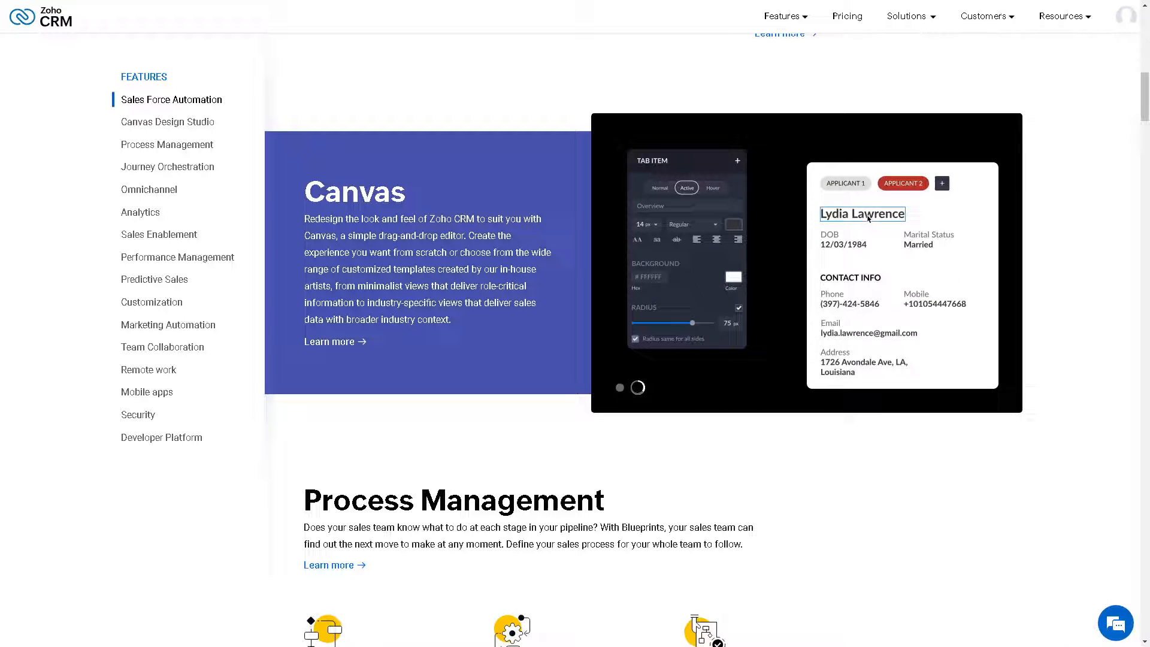
# - Show Zoho CRM's Standard, Professional, Enterprise and Ultimate plan prices on the Pricing page
pyautogui.click(716, 239)
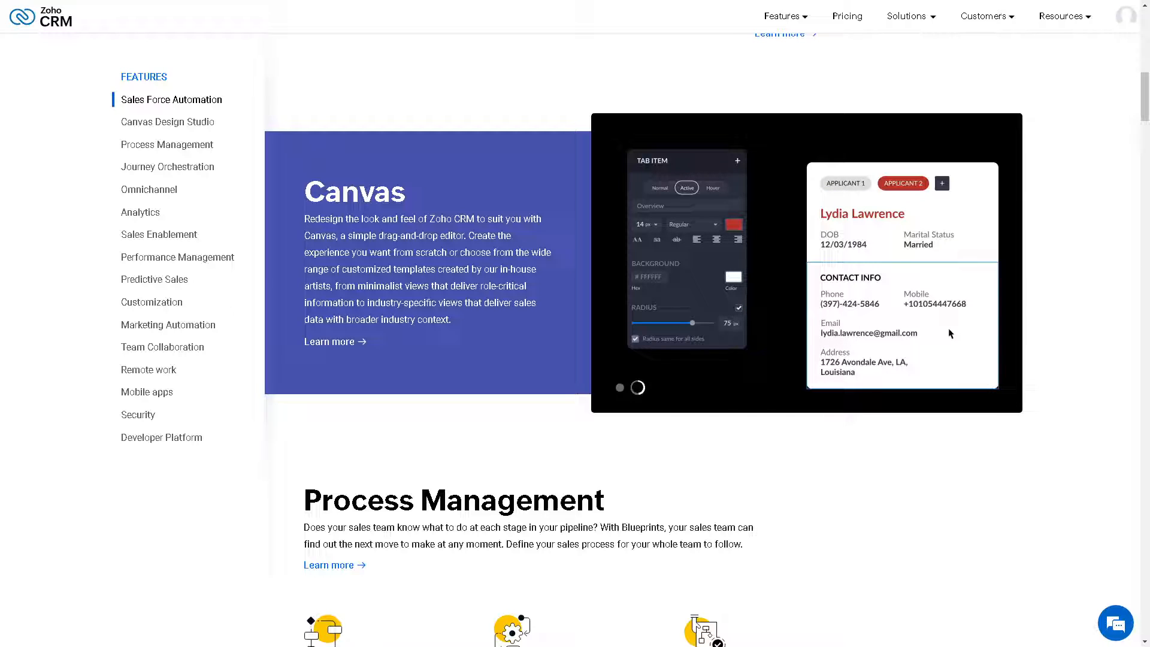
pyautogui.click(732, 277)
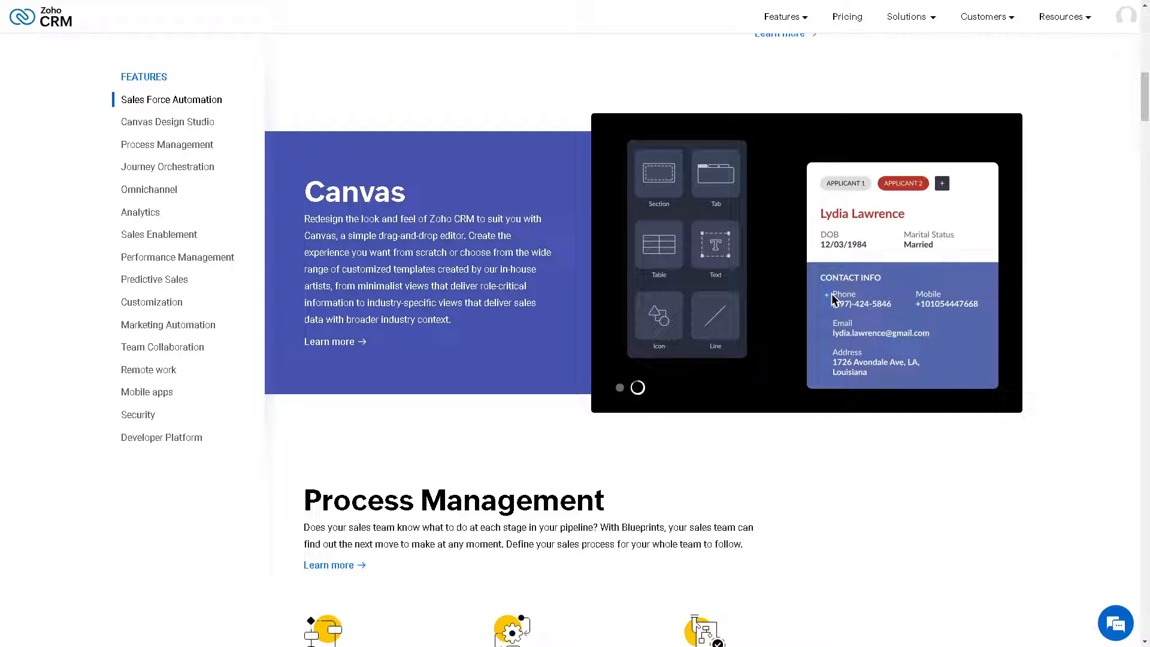
pyautogui.click(847, 16)
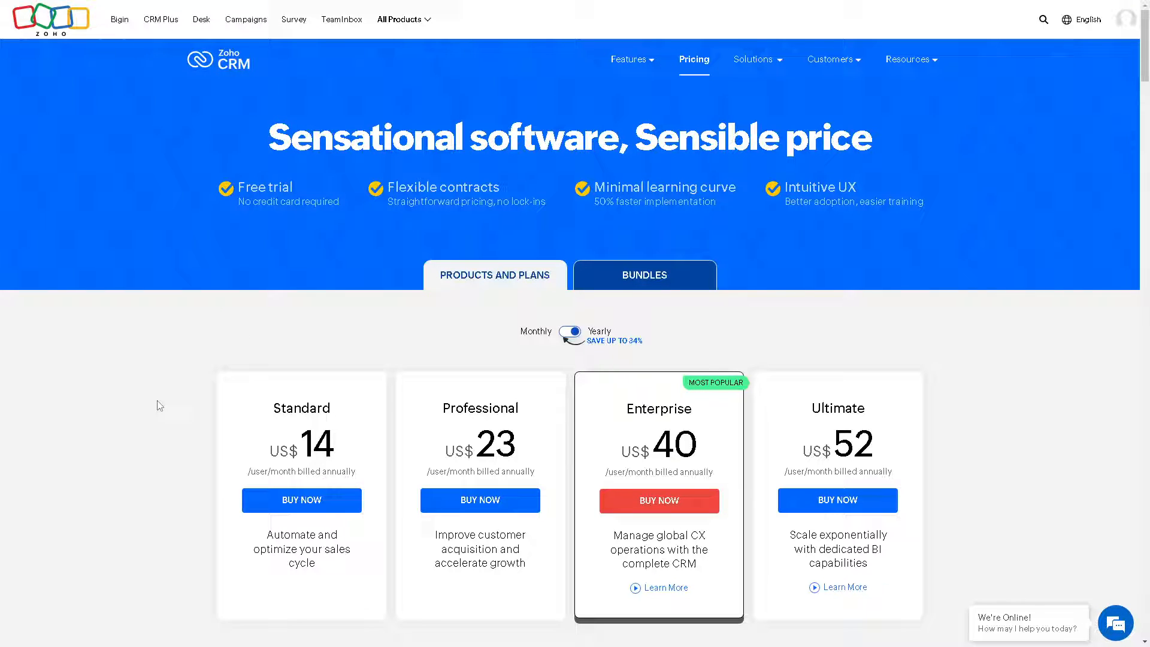
pyautogui.moveTo(153, 394)
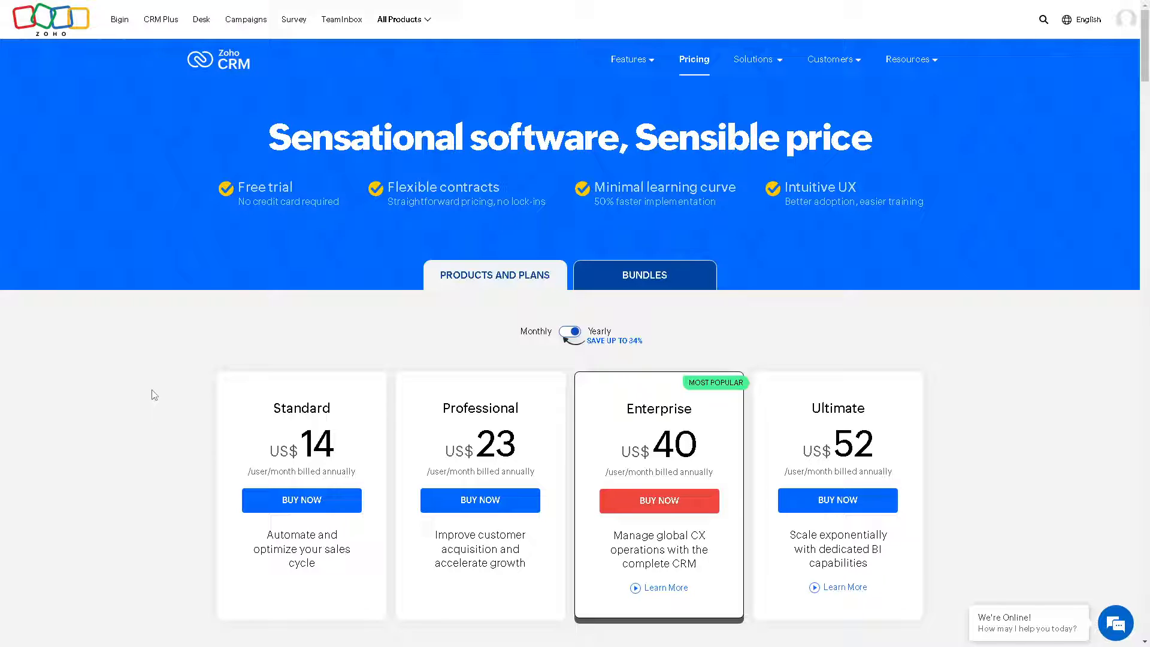
pyautogui.moveTo(145, 387)
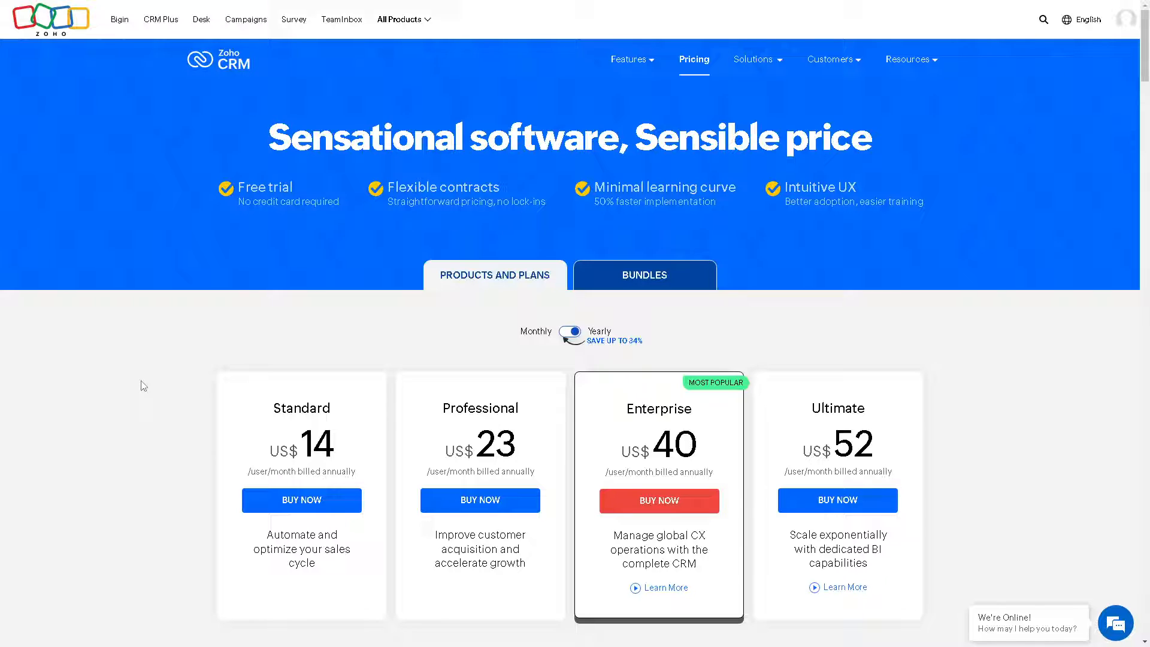
pyautogui.moveTo(215, 475)
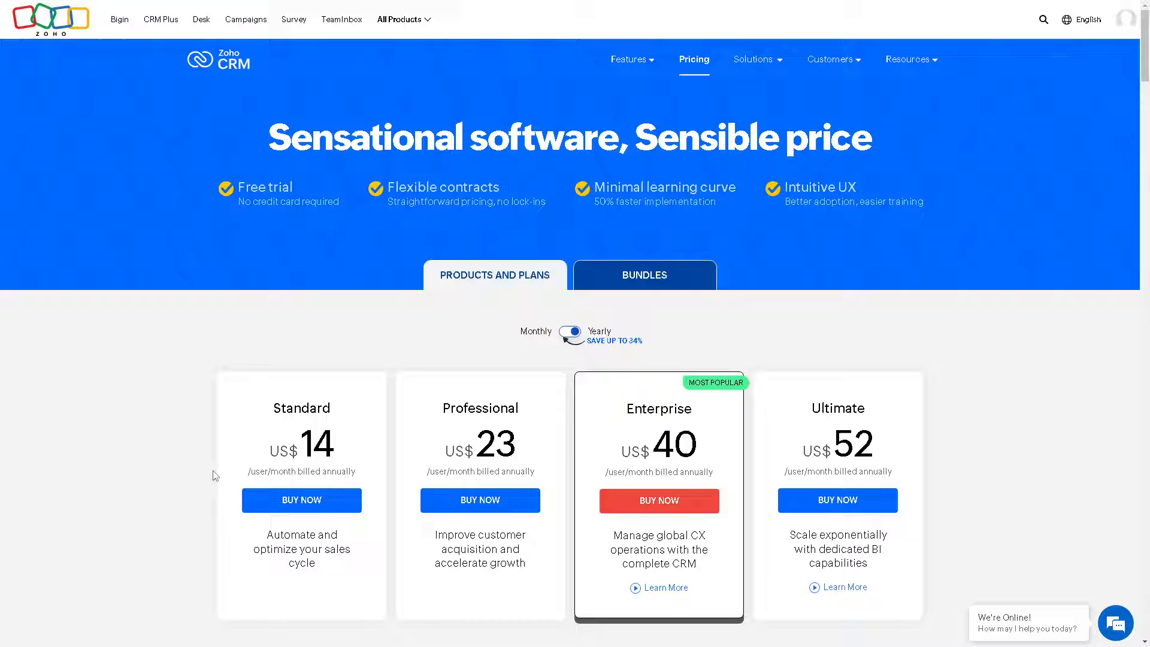
# - Review the yearly plan cards, then show bundles CRM Plus (US$57) and CRM Flex (US$14)
pyautogui.scroll(-3)
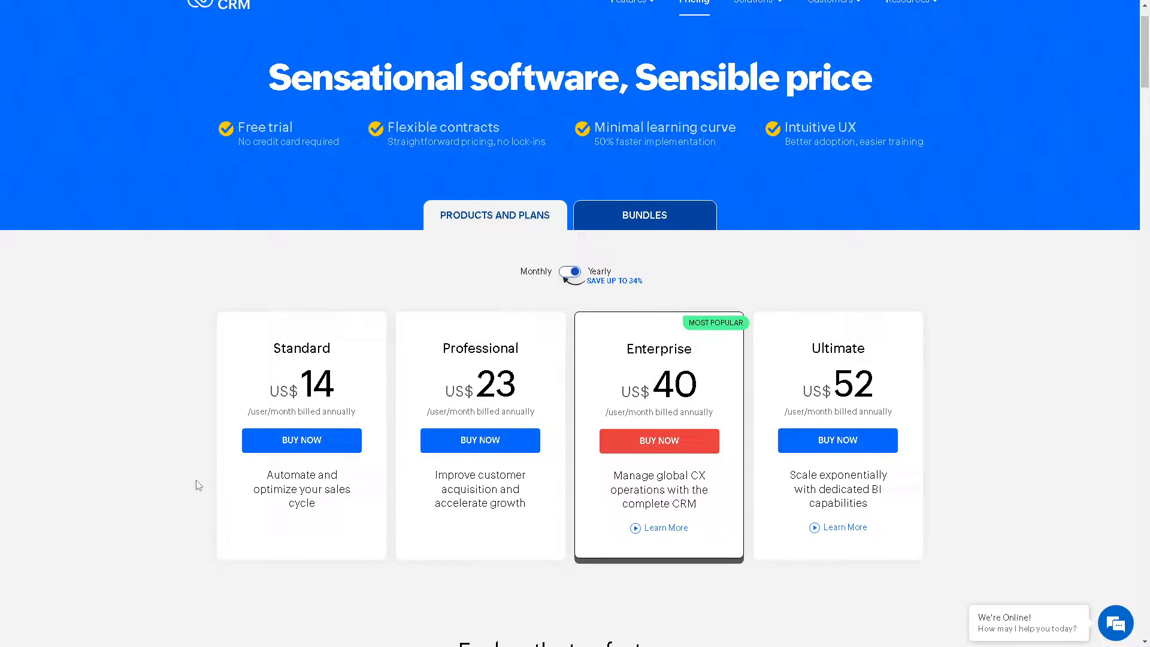
pyautogui.moveTo(453, 339)
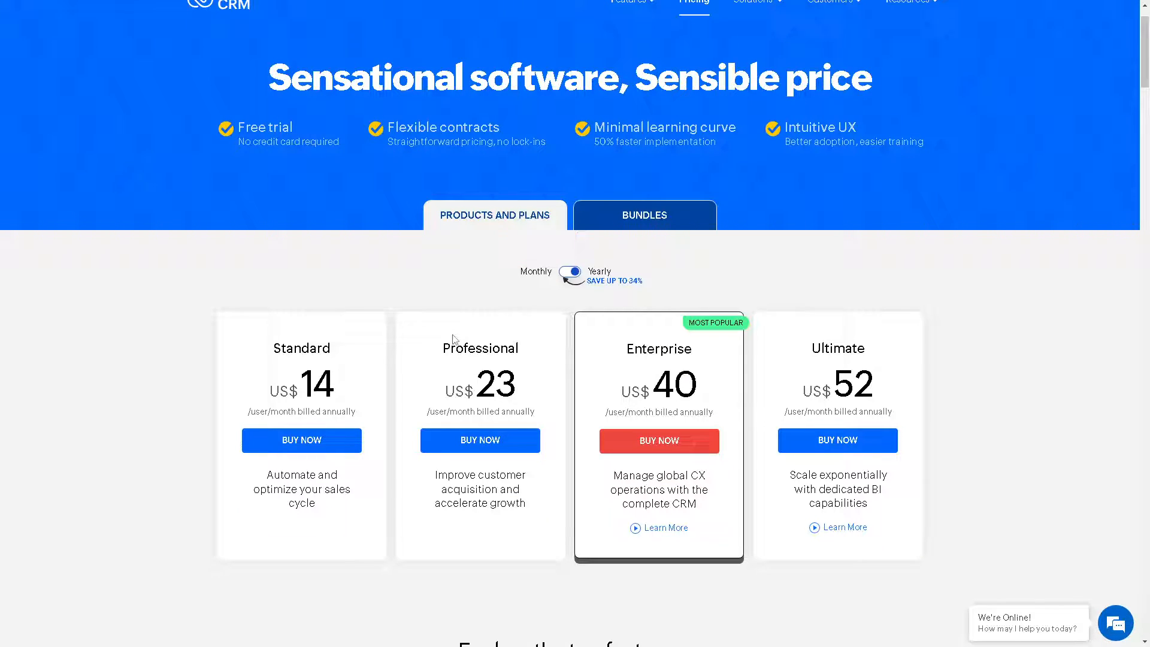
pyautogui.moveTo(503, 311)
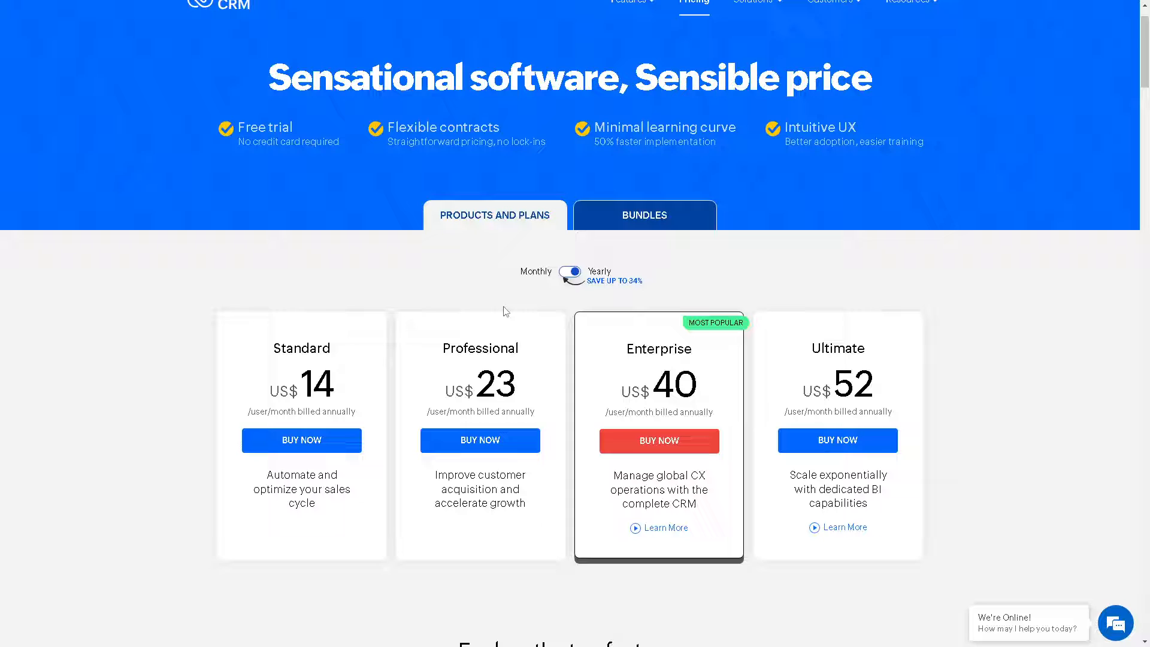
pyautogui.scroll(-3)
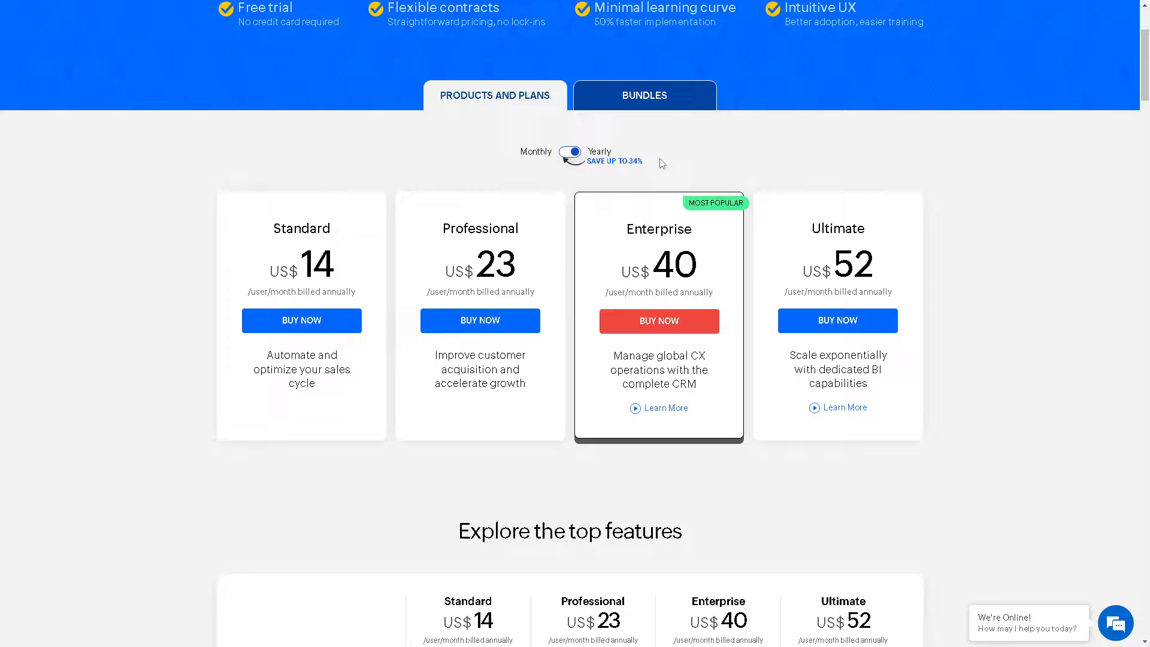
pyautogui.scroll(3)
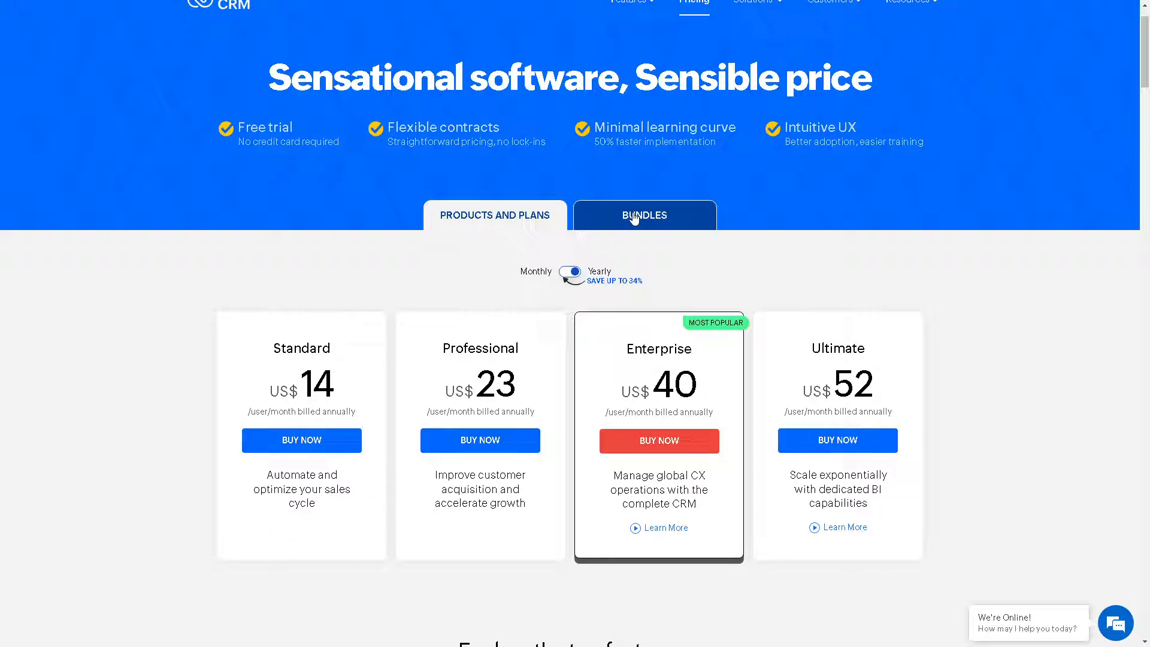
pyautogui.click(644, 215)
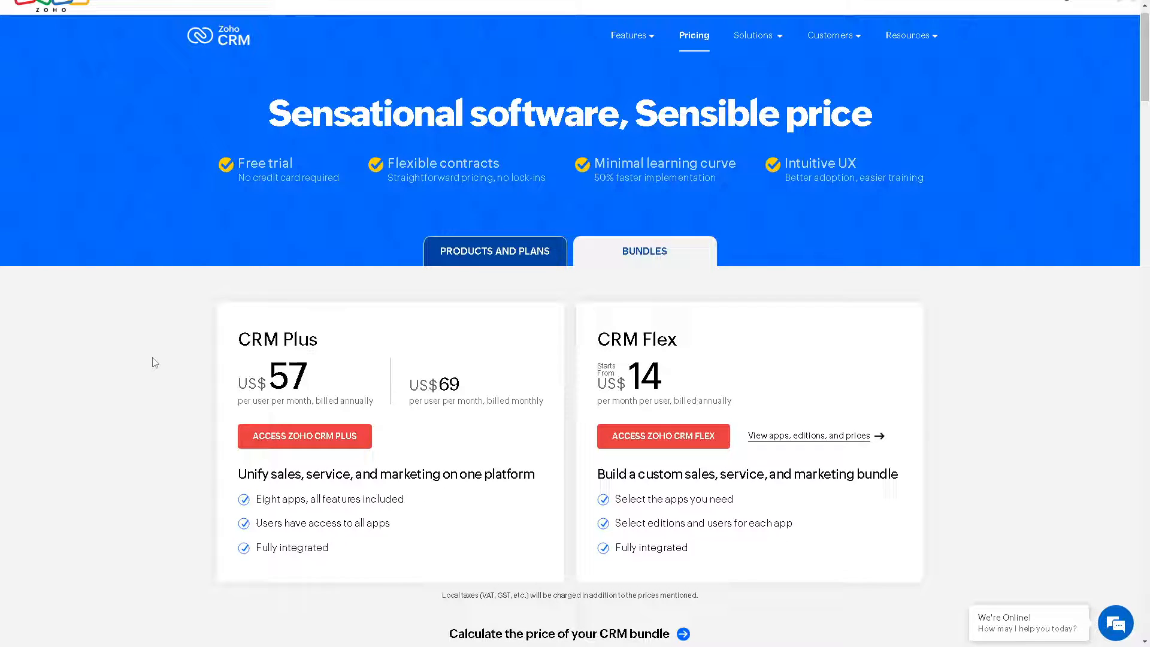
pyautogui.moveTo(412, 480)
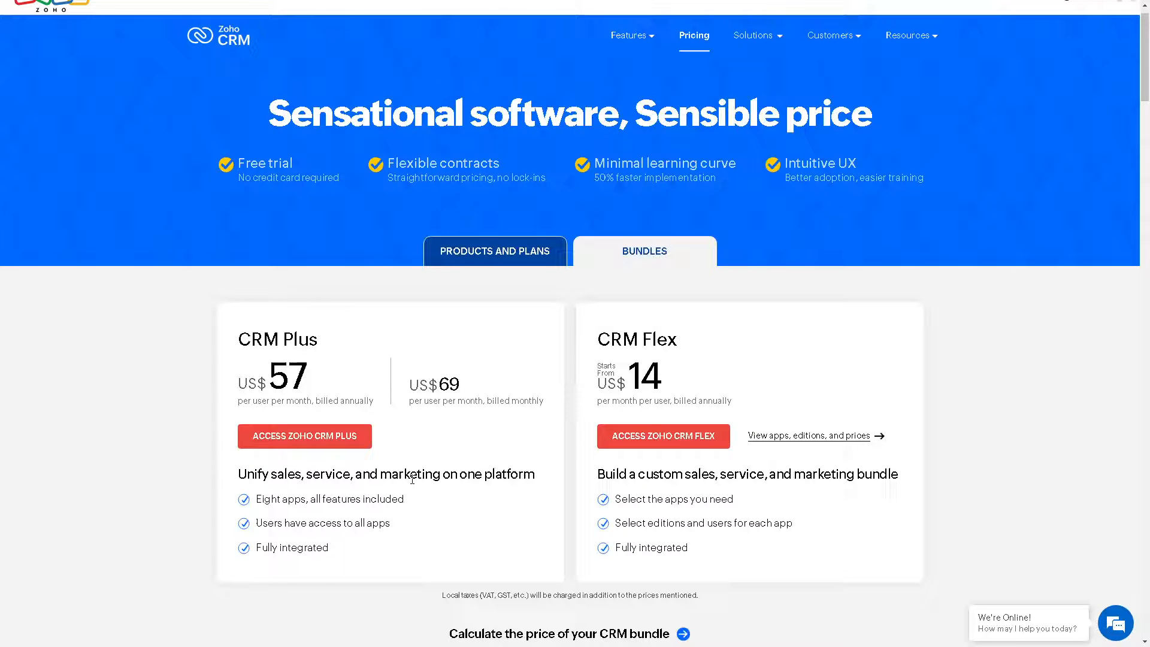
pyautogui.moveTo(331, 415)
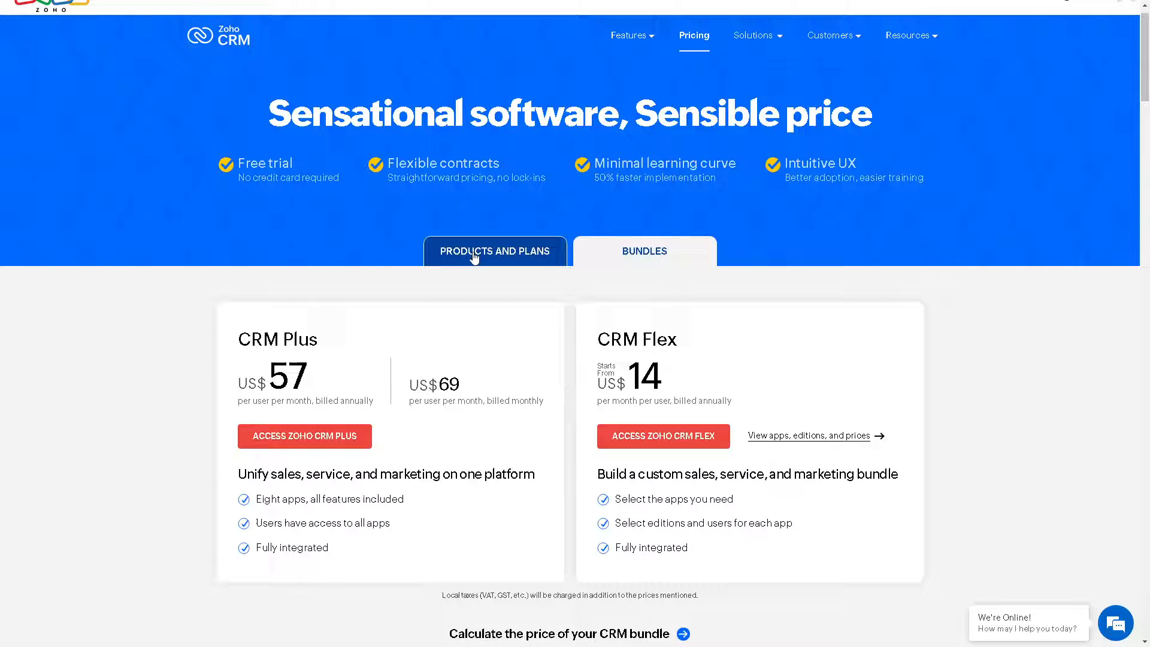
# - Switch back to Products and Plans and scroll up through the plan prices
pyautogui.click(494, 251)
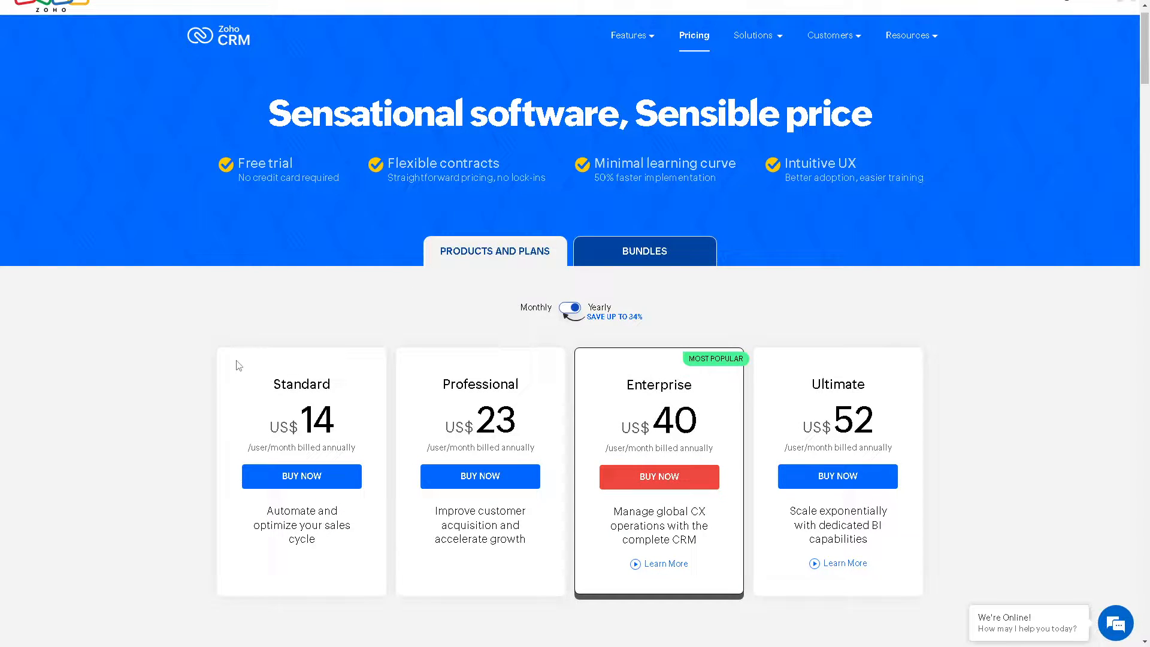
pyautogui.scroll(3)
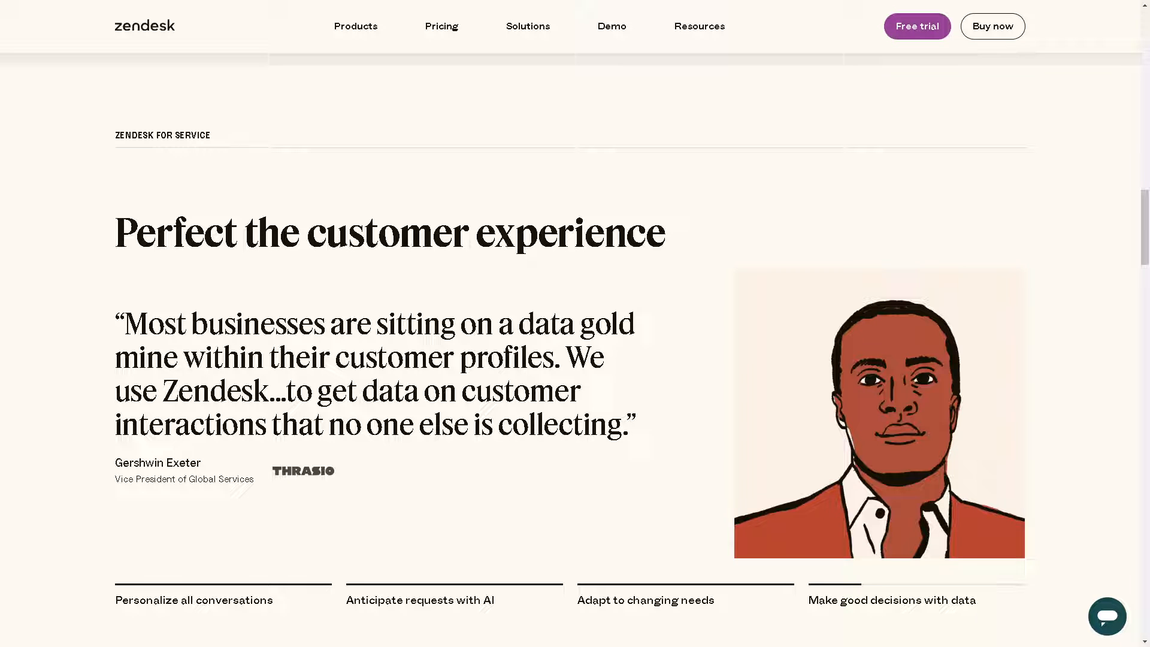
pyautogui.moveTo(687, 345)
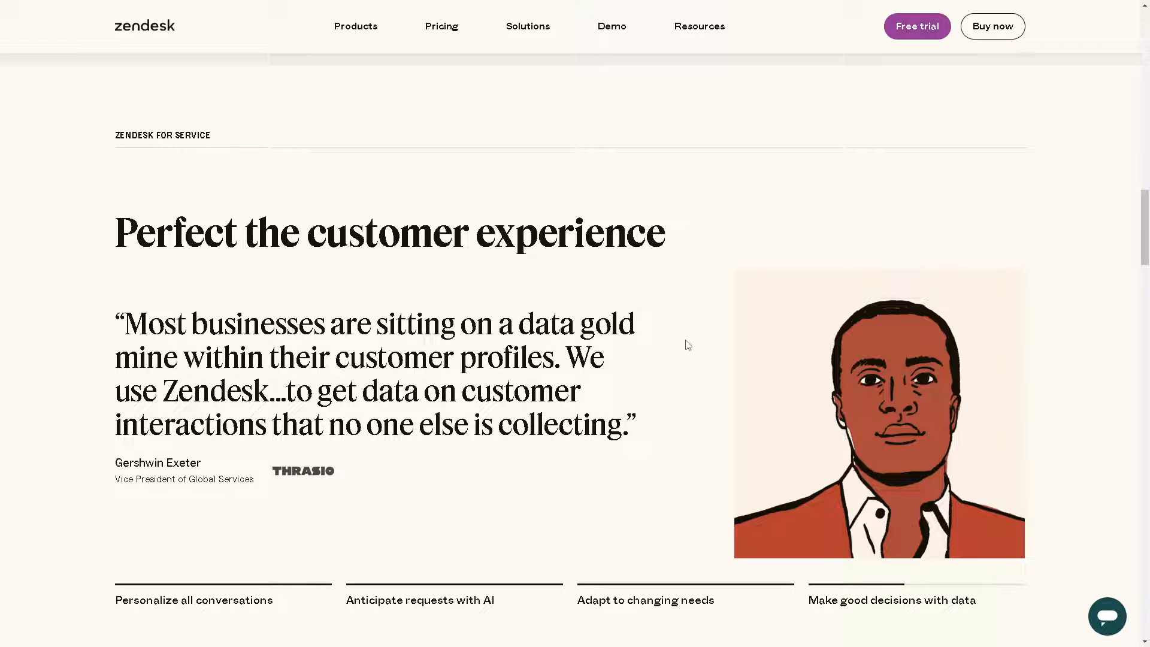
# - Read the Zendesk for Service testimonial, then return to the Zendesk Support trial dashboard
pyautogui.scroll(-3)
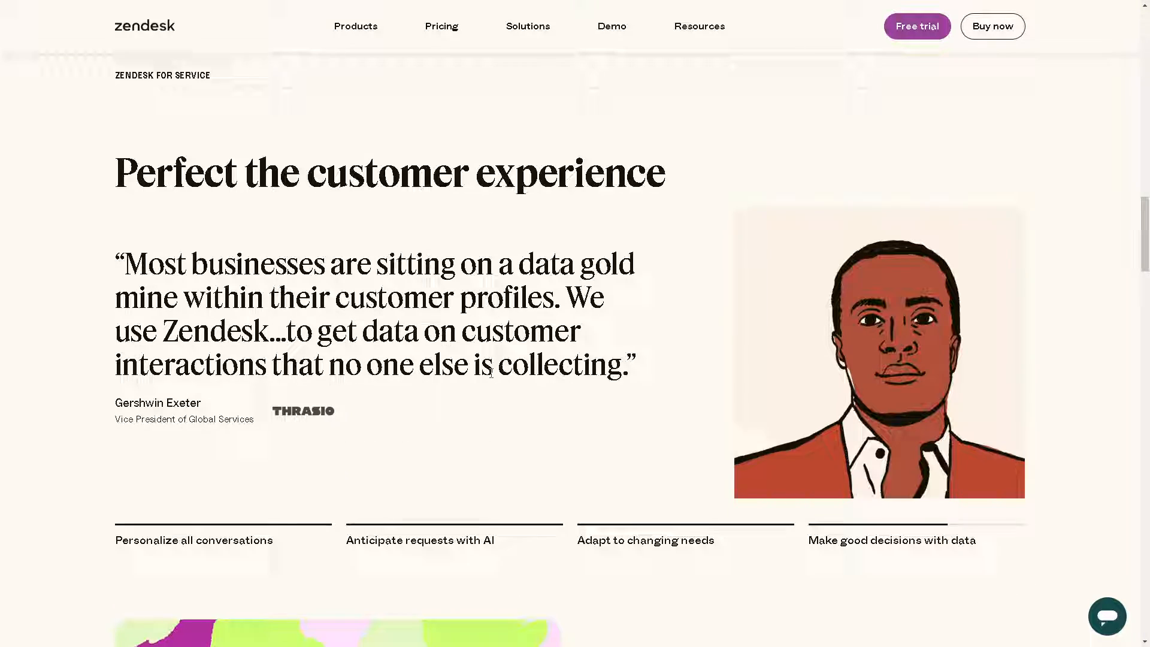
pyautogui.scroll(-3)
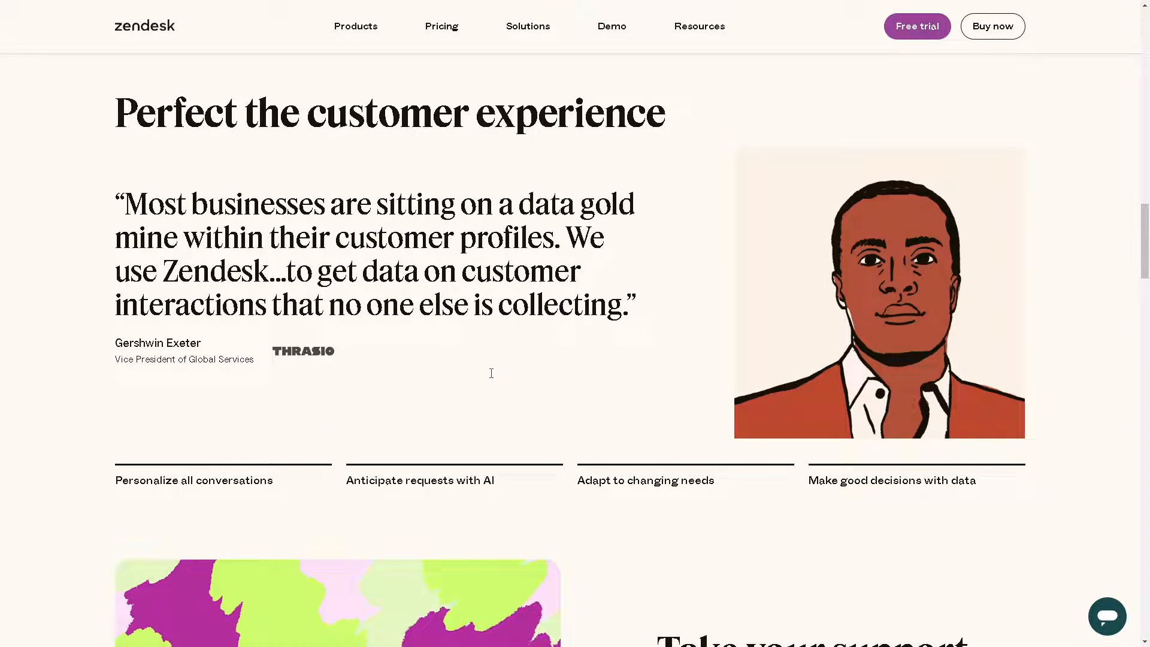
pyautogui.moveTo(464, 360)
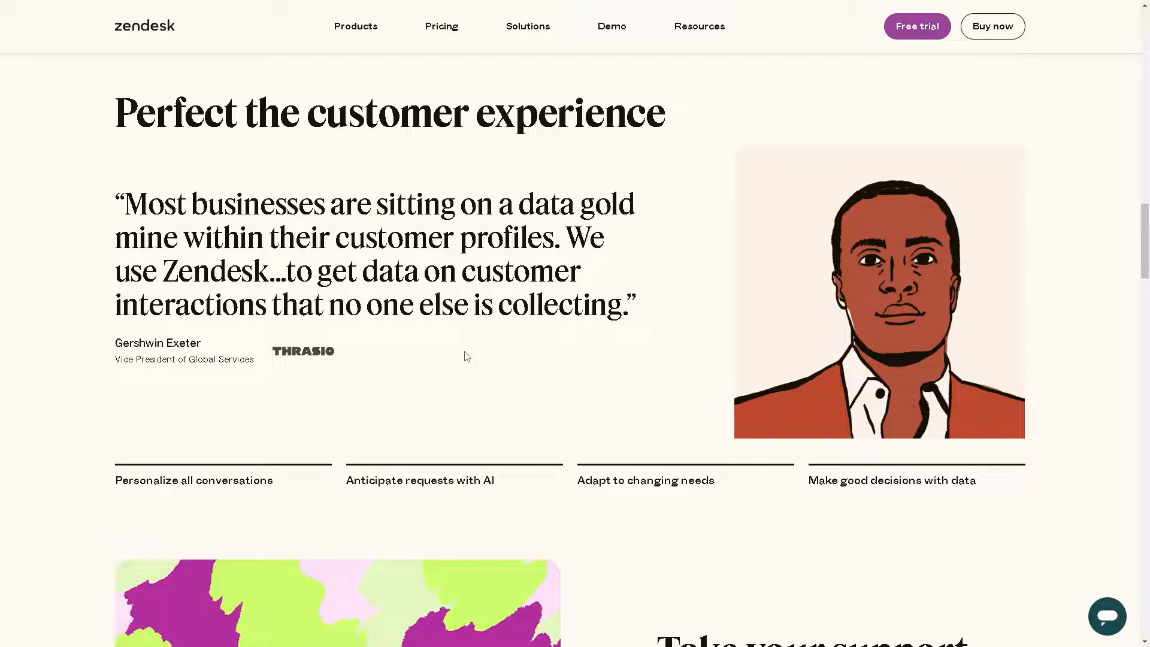
pyautogui.moveTo(470, 347)
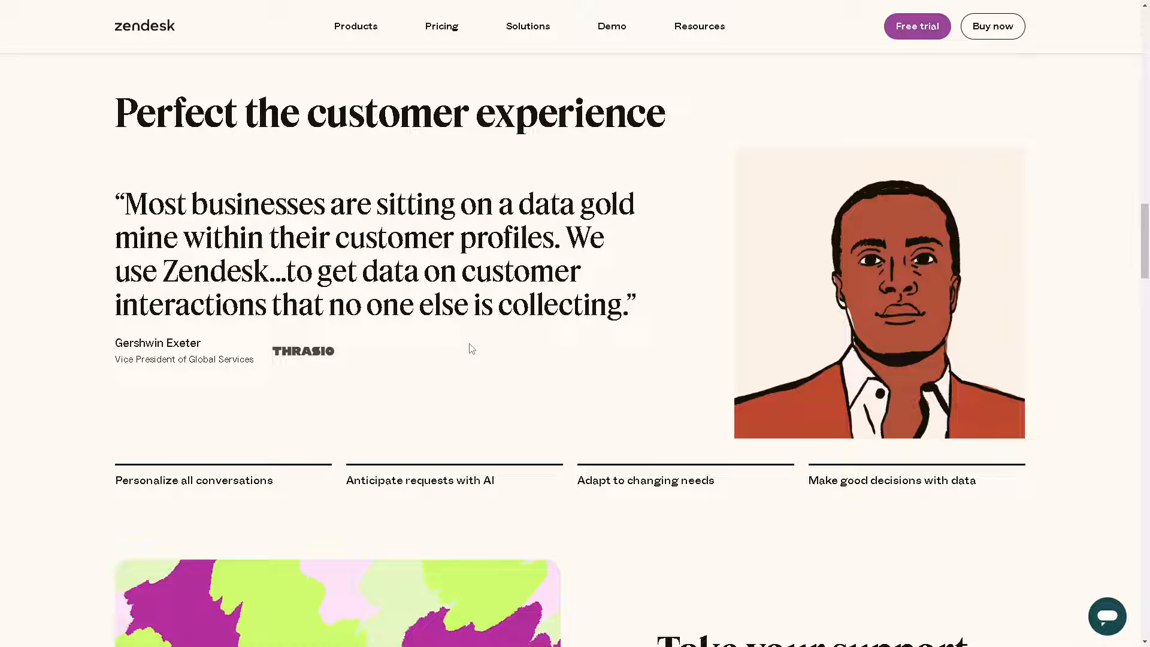
pyautogui.moveTo(917, 27)
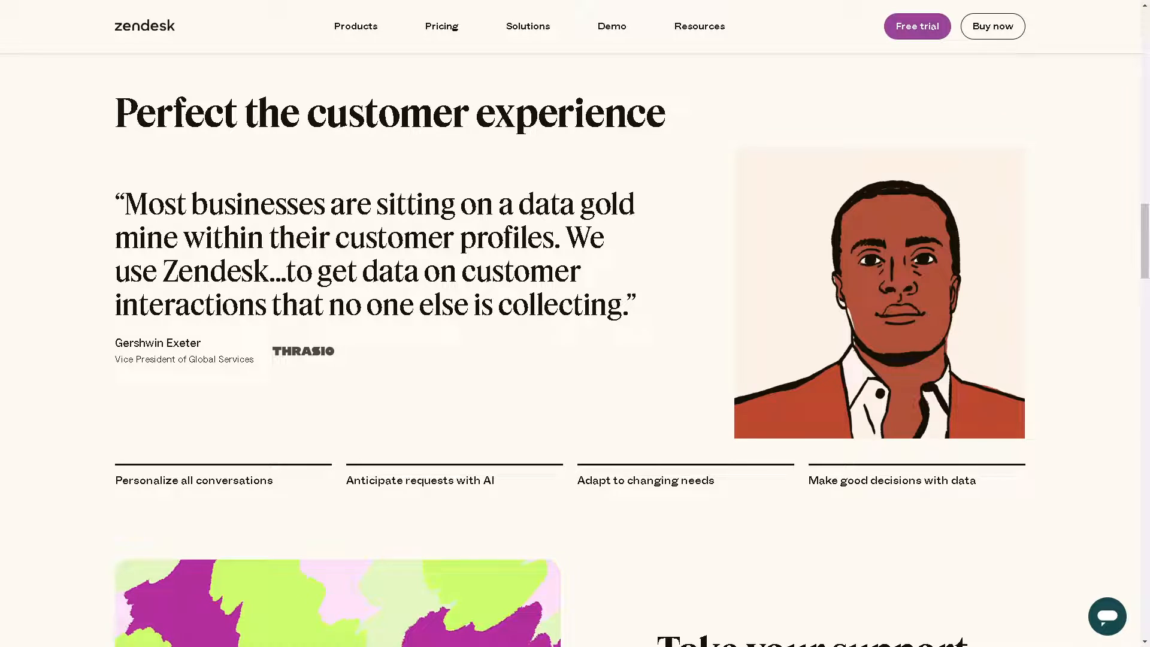
pyautogui.click(917, 26)
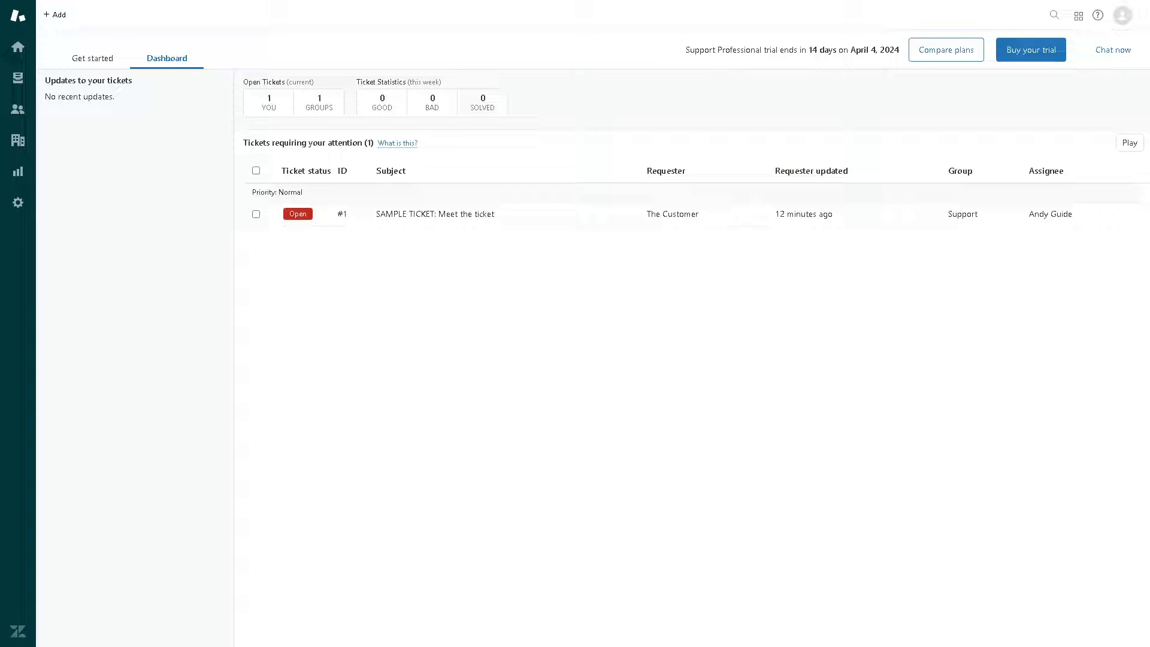
pyautogui.moveTo(539, 318)
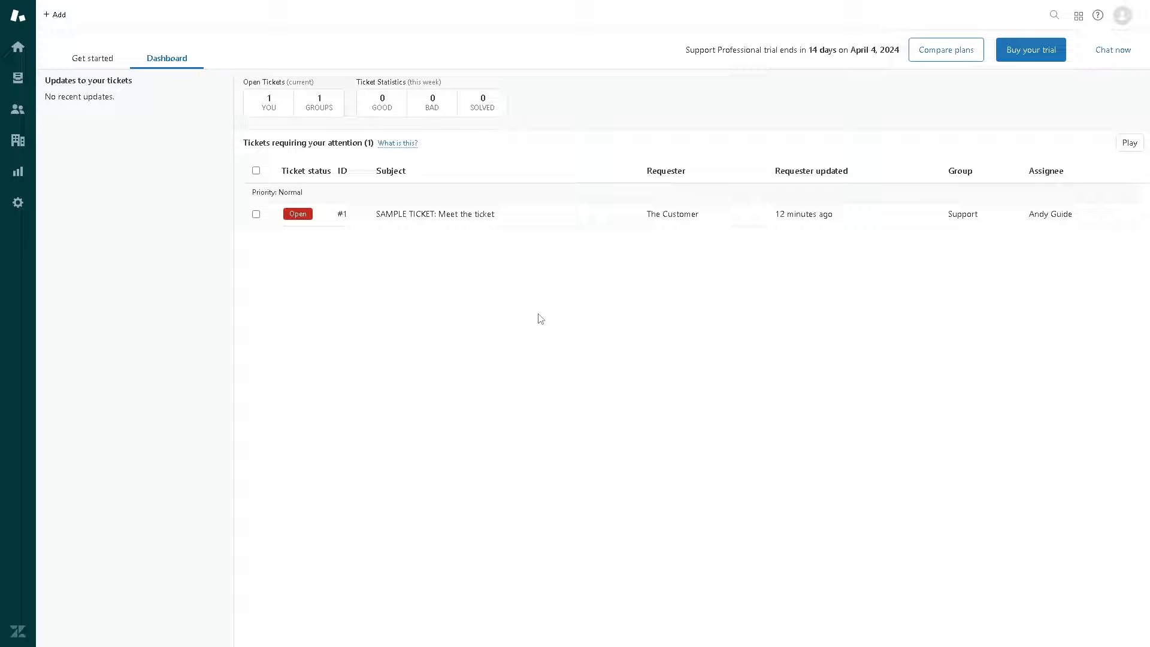
pyautogui.moveTo(509, 327)
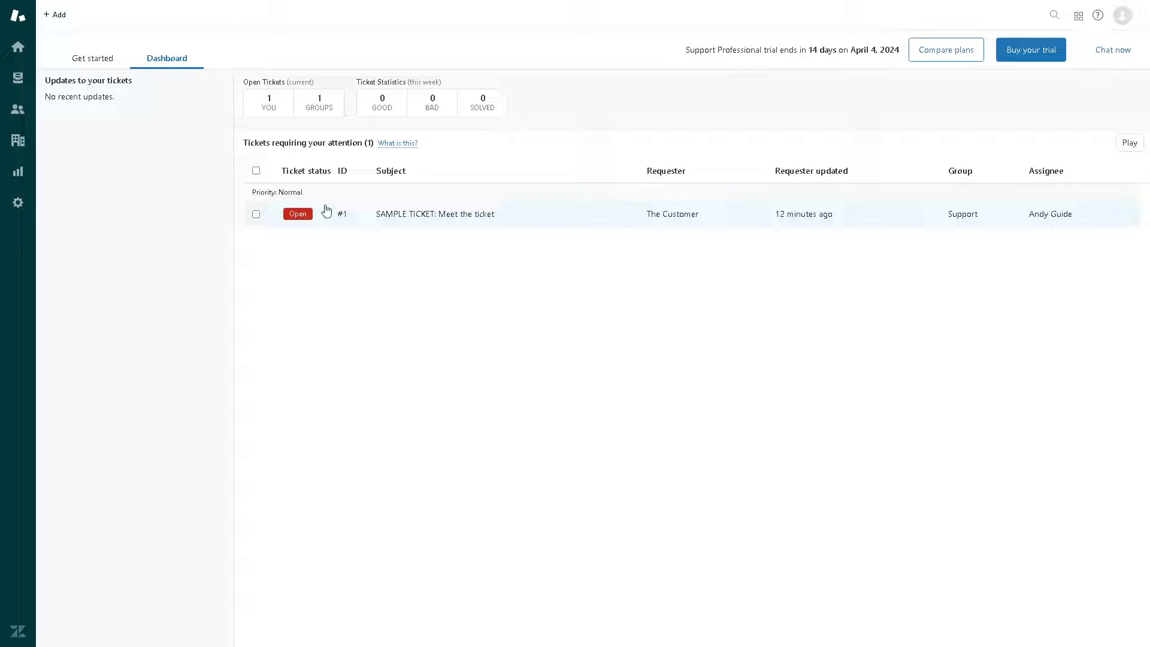
pyautogui.moveTo(161, 65)
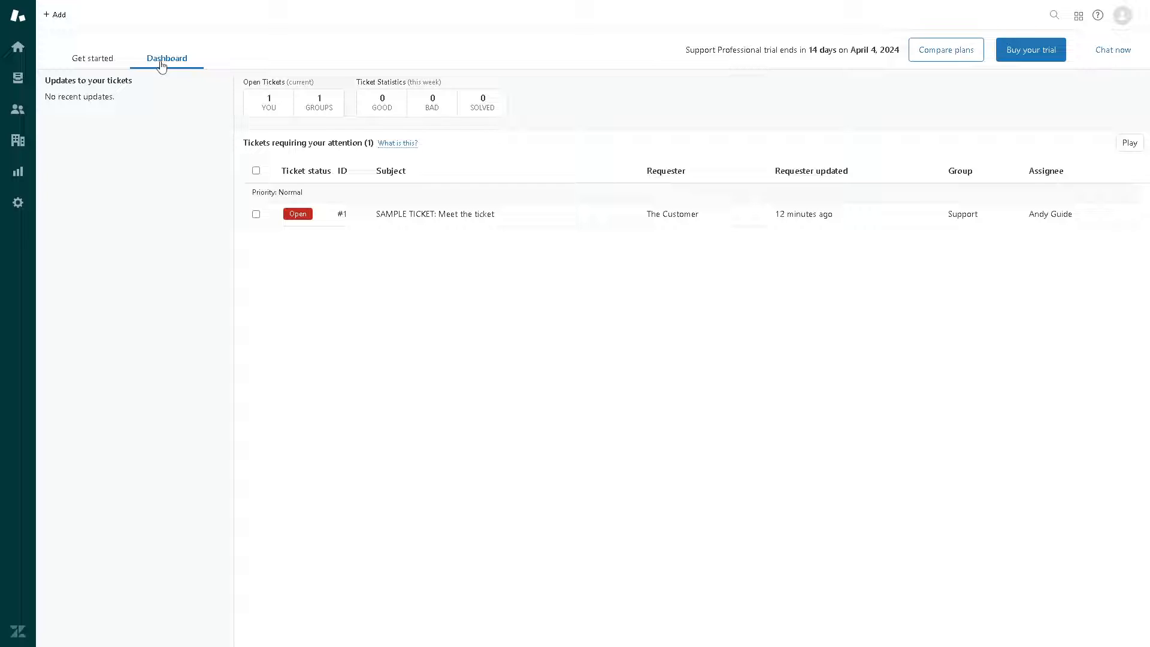
# - Open the Get started guide's 'Add your team' step with four Agent email fields
pyautogui.click(92, 58)
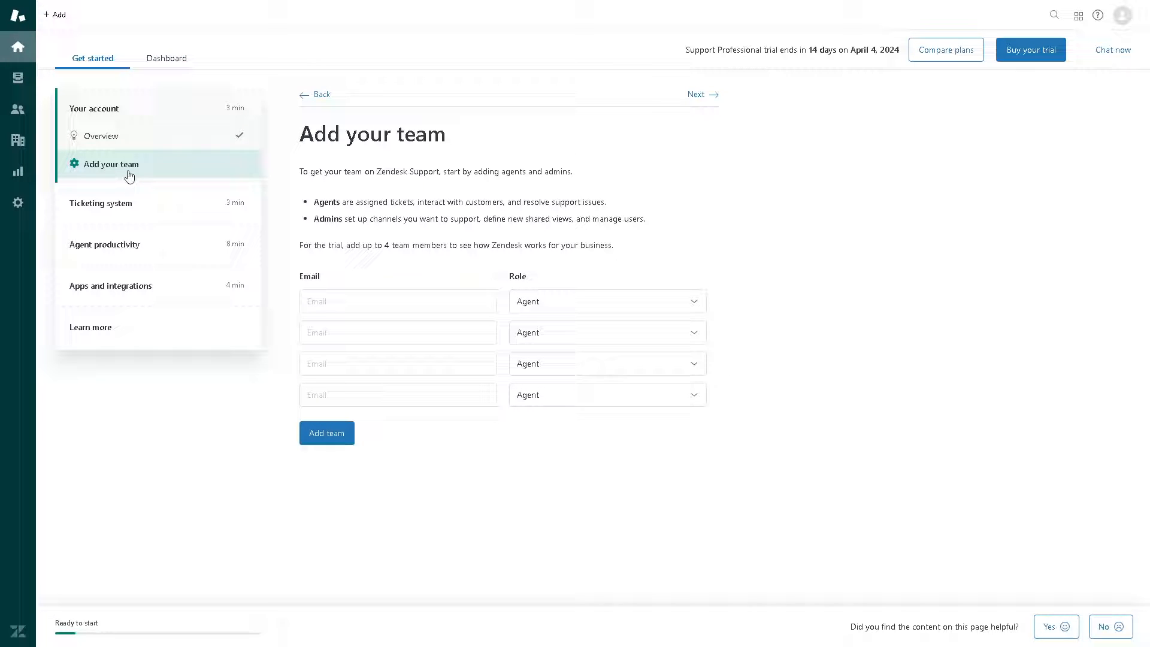
pyautogui.moveTo(138, 211)
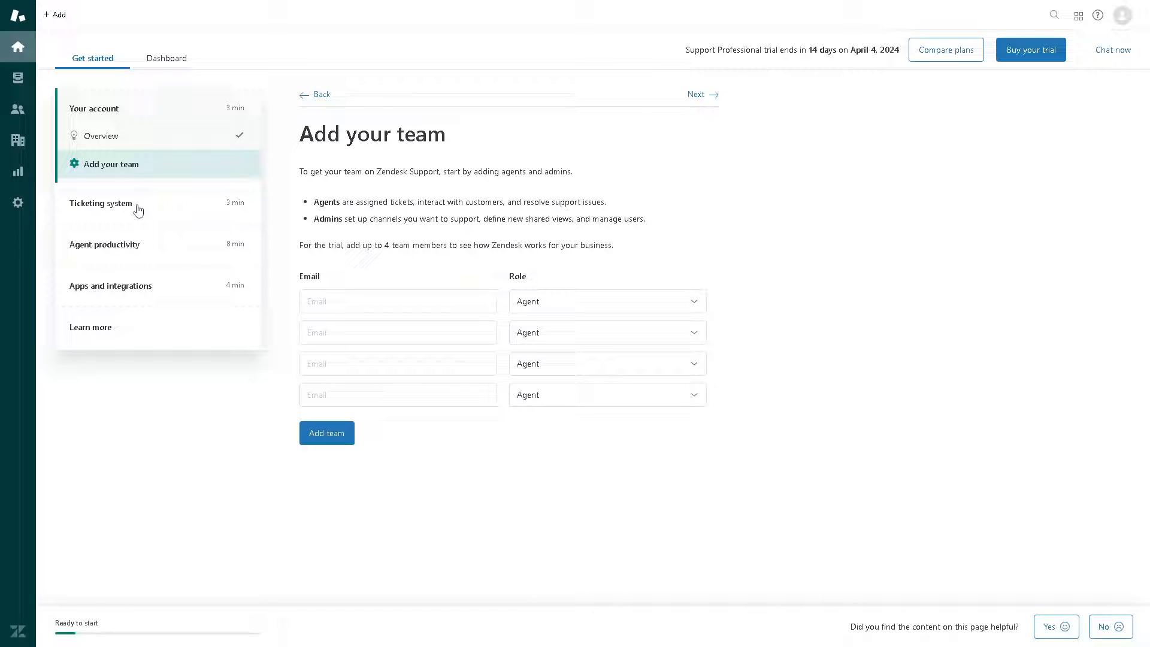
pyautogui.moveTo(389, 257)
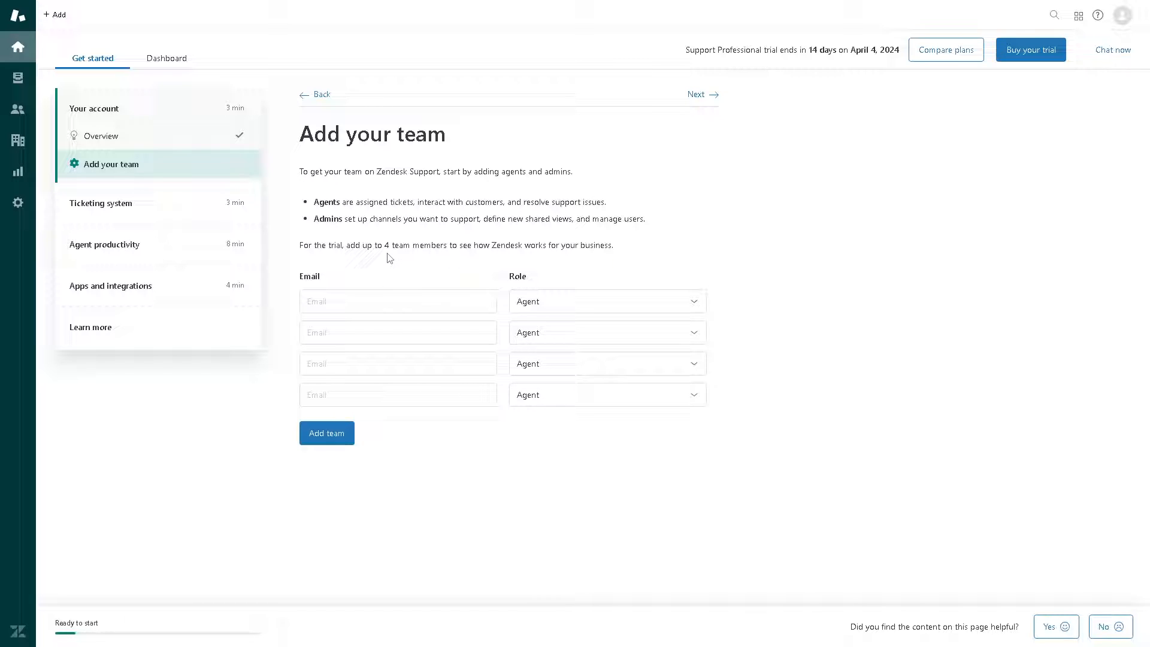
# - Set one Admin and three Agent team roles, then open the Ticketing system lesson
pyautogui.click(398, 300)
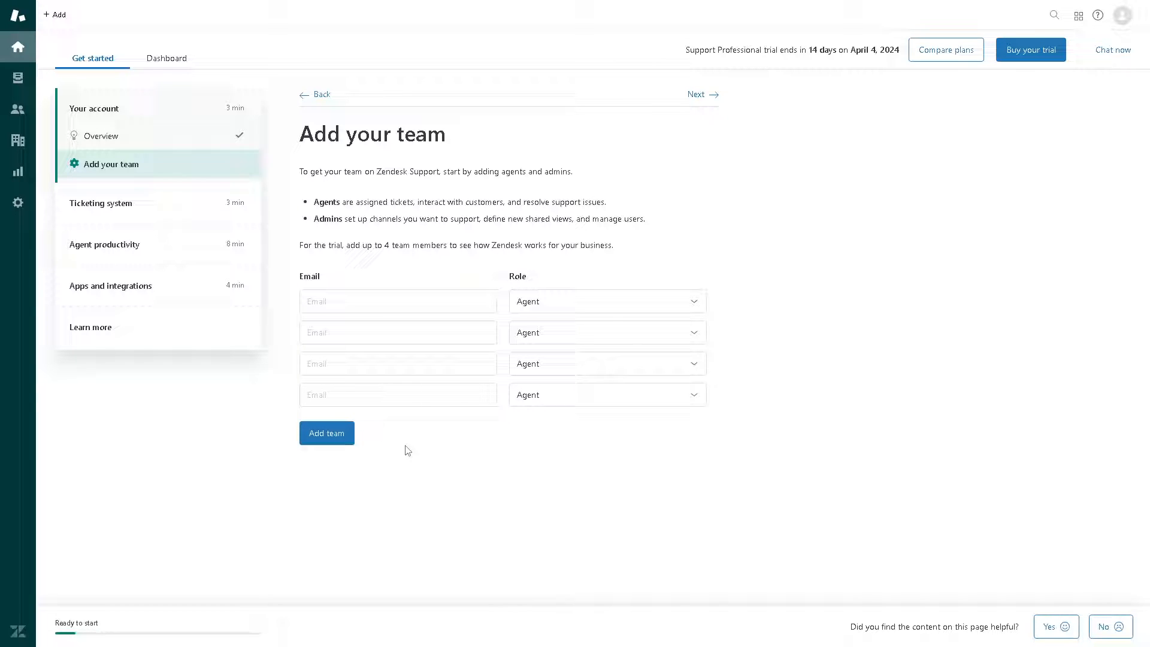
pyautogui.moveTo(360, 289)
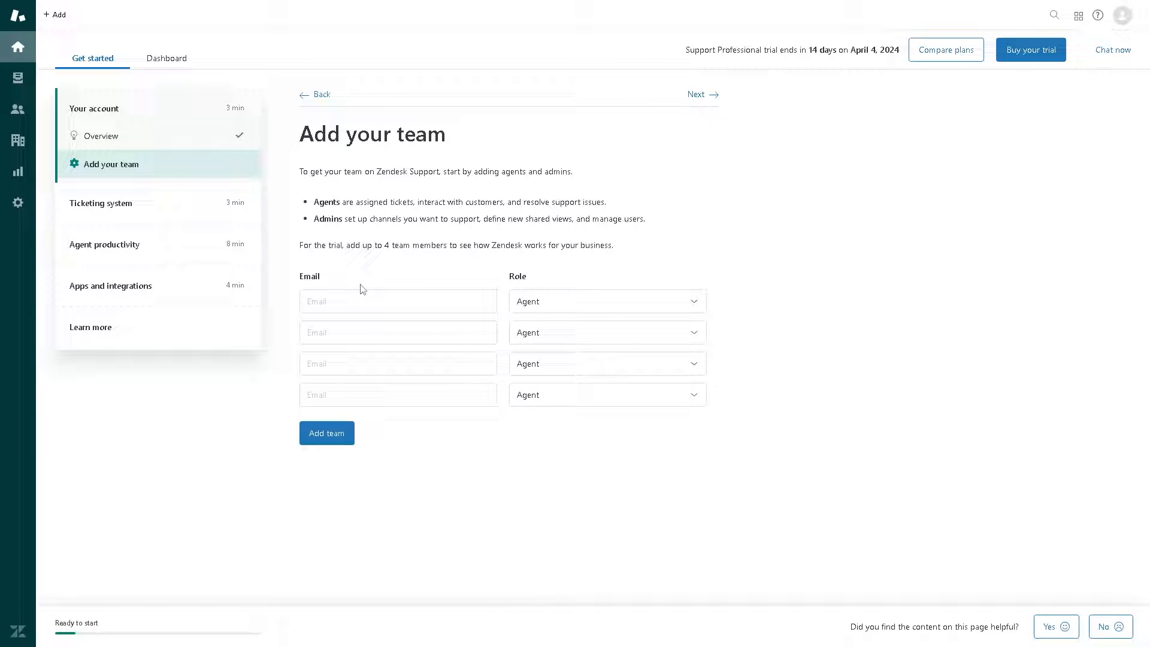
pyautogui.click(605, 300)
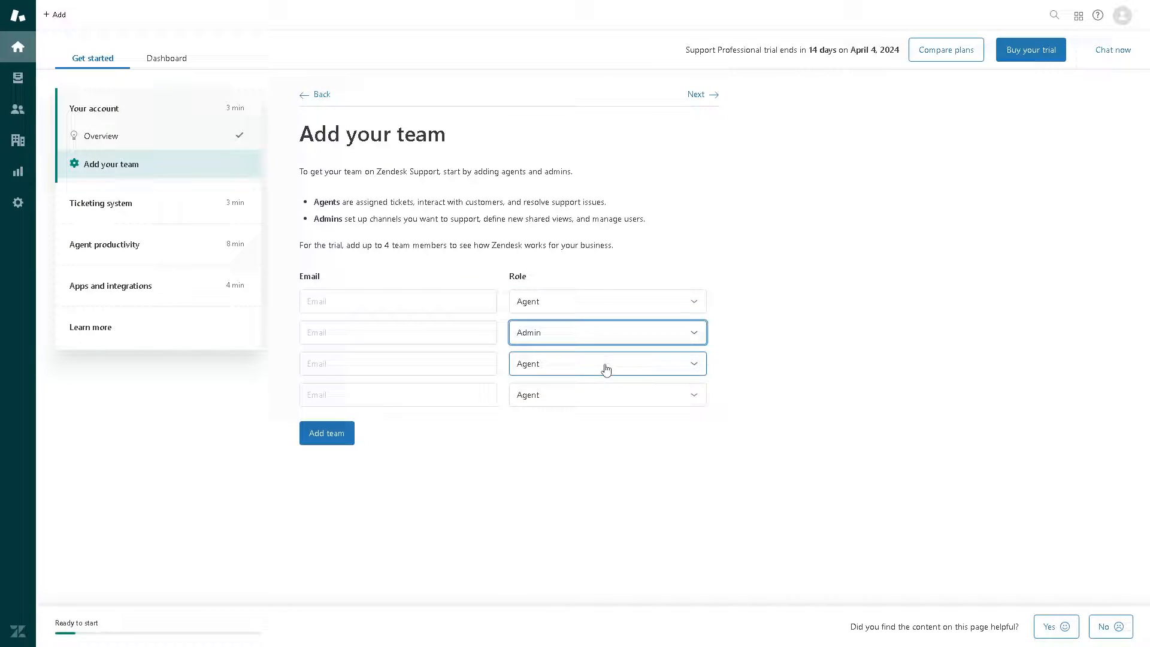
pyautogui.click(607, 363)
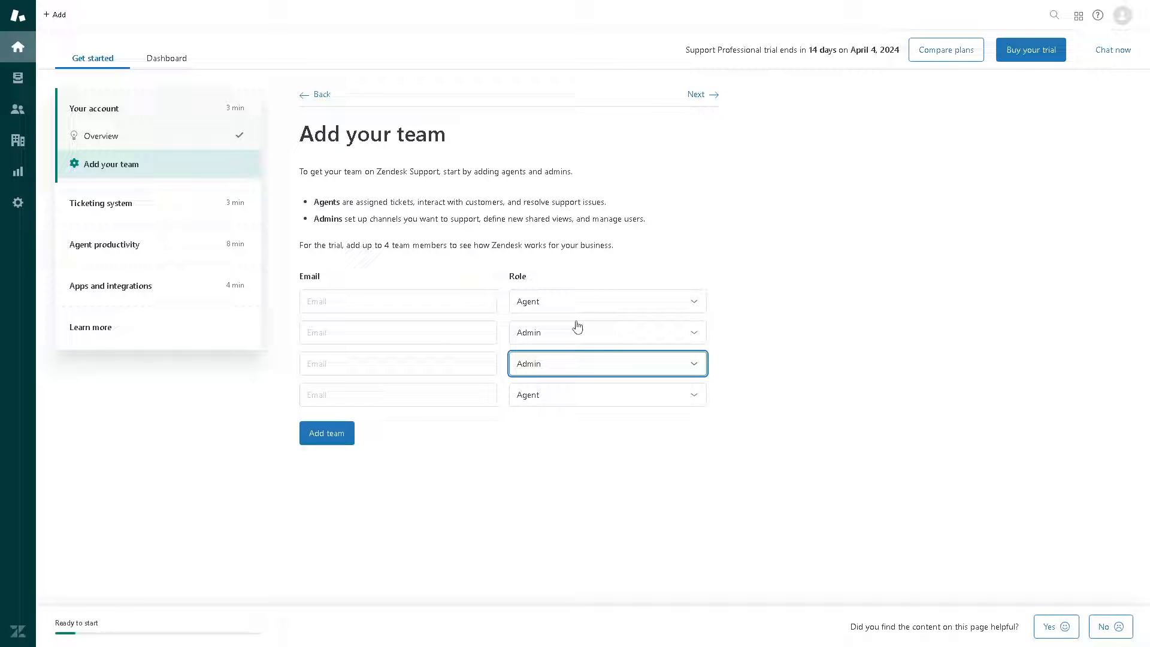
pyautogui.click(607, 301)
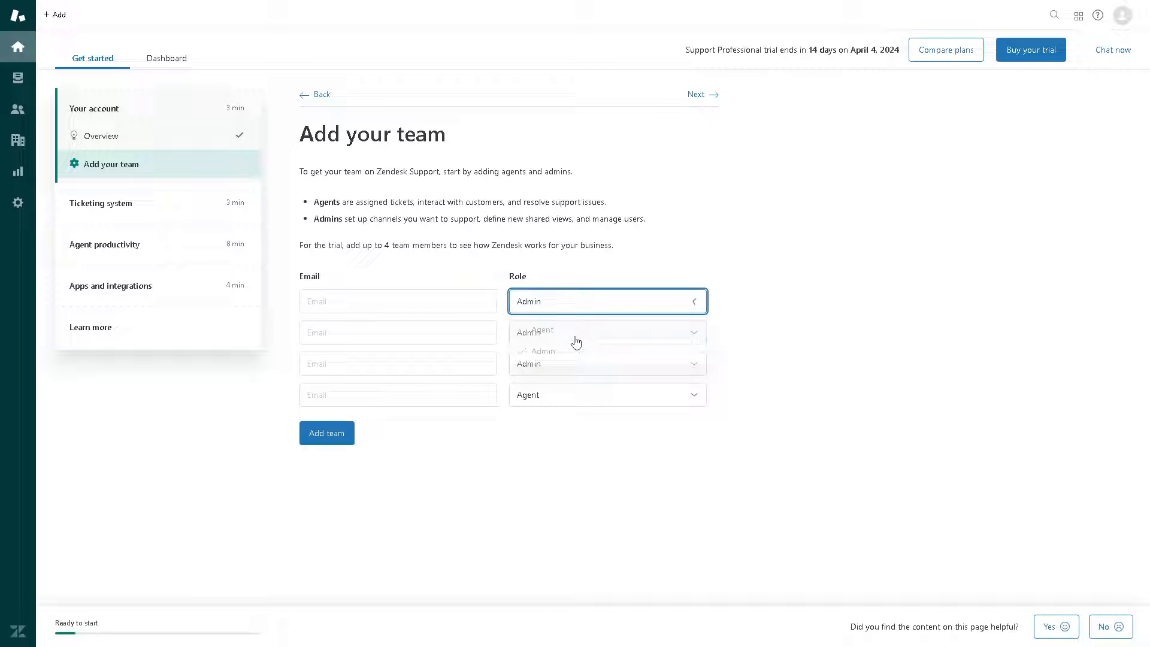
pyautogui.click(607, 363)
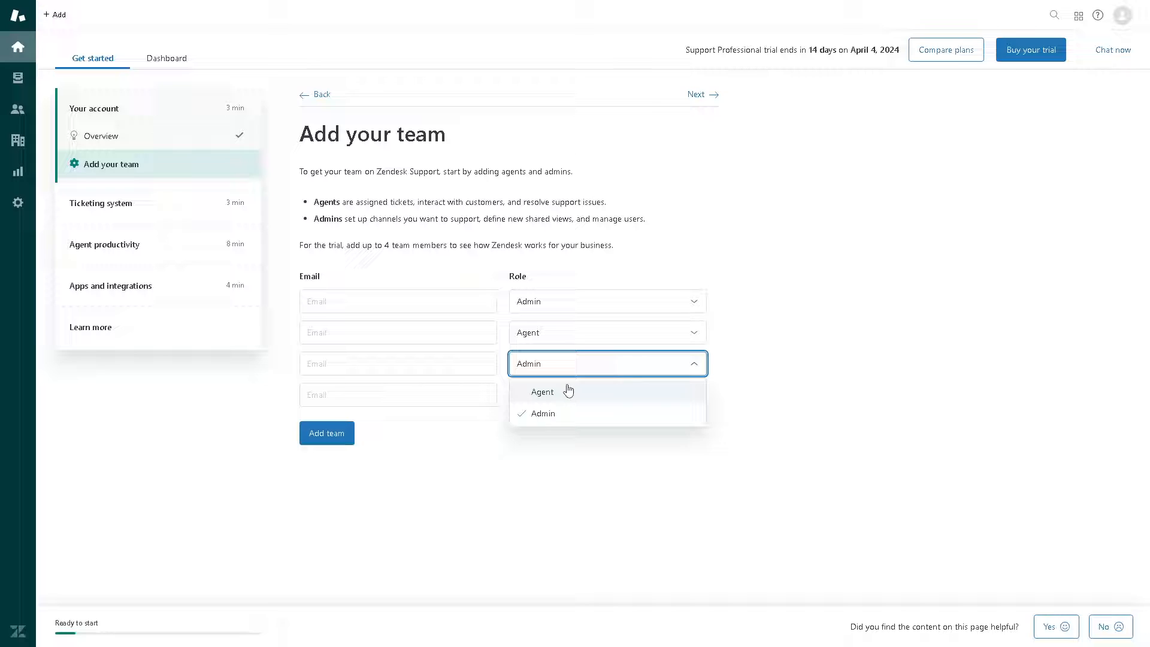
pyautogui.click(542, 391)
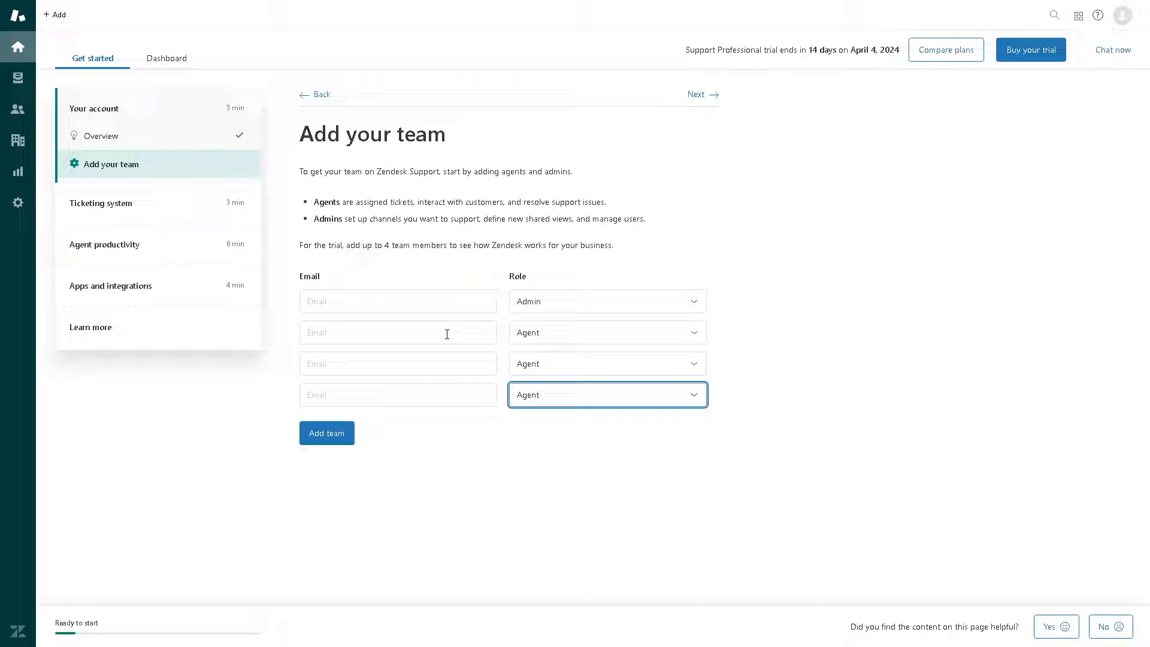
pyautogui.moveTo(268, 395)
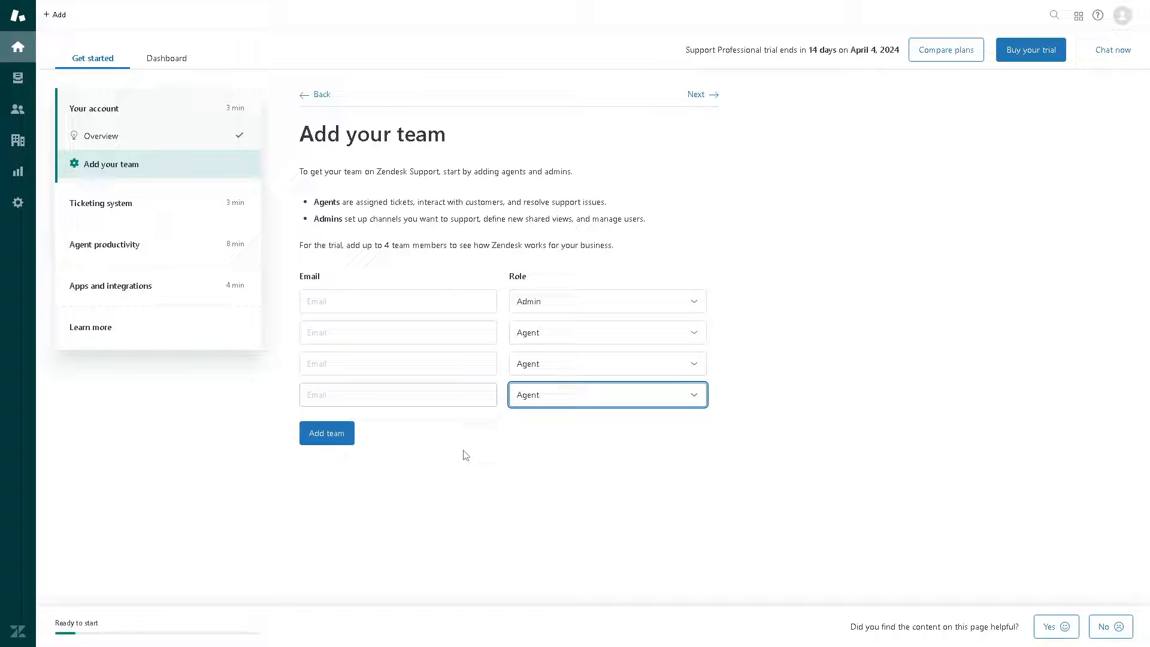
pyautogui.click(398, 331)
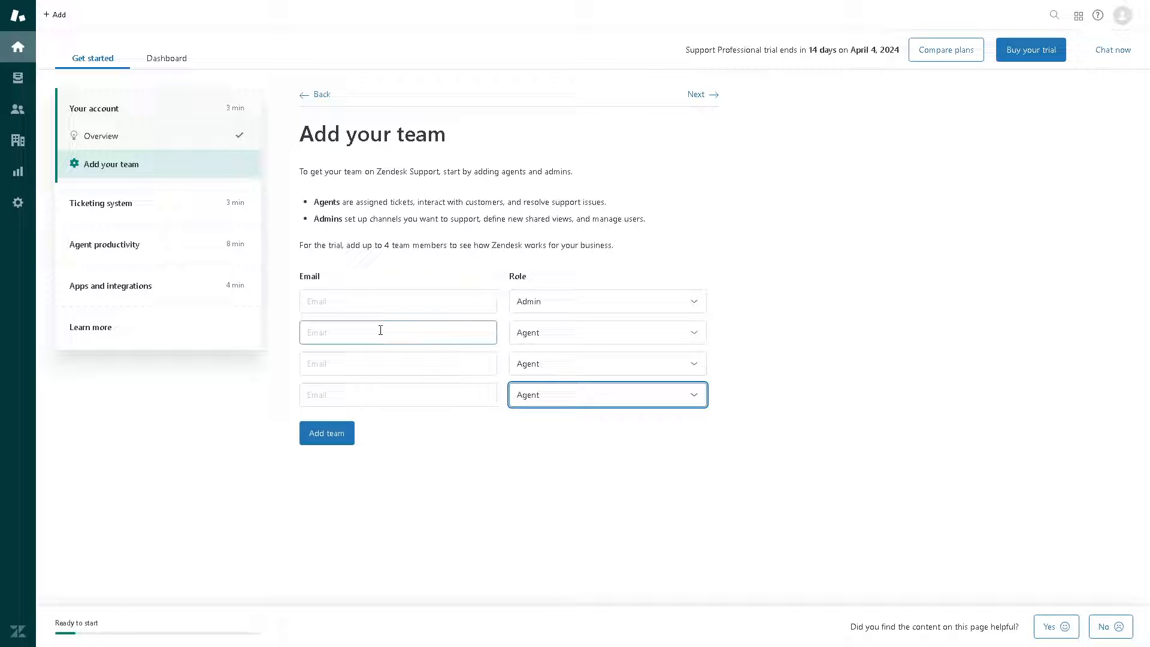
pyautogui.moveTo(114, 208)
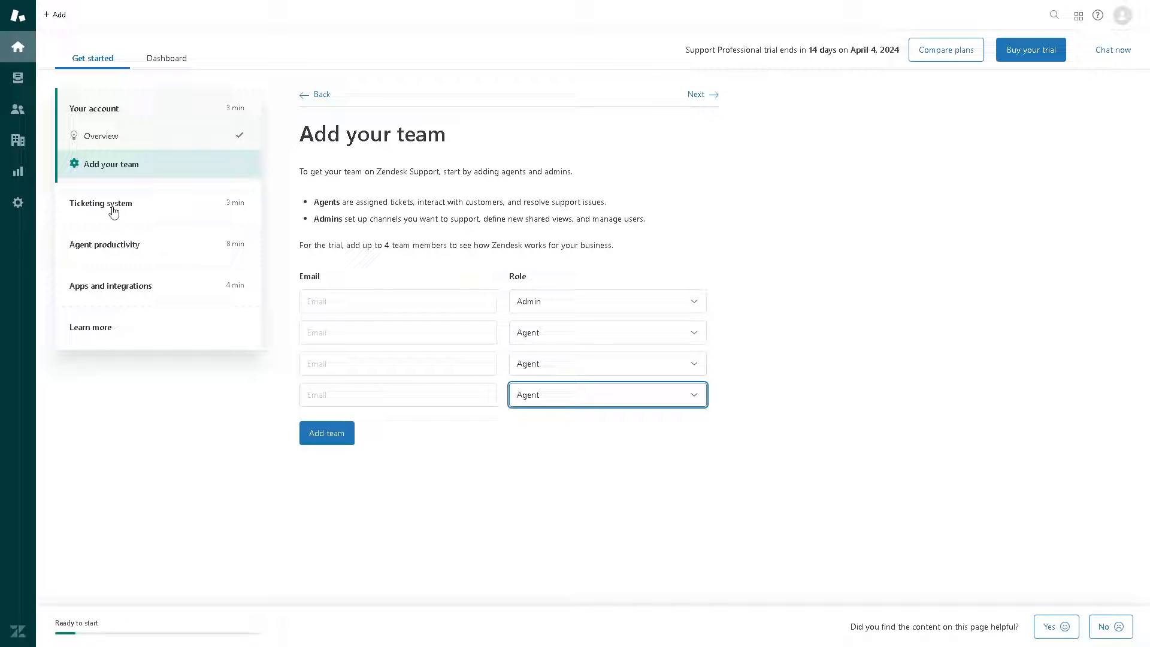
pyautogui.click(101, 203)
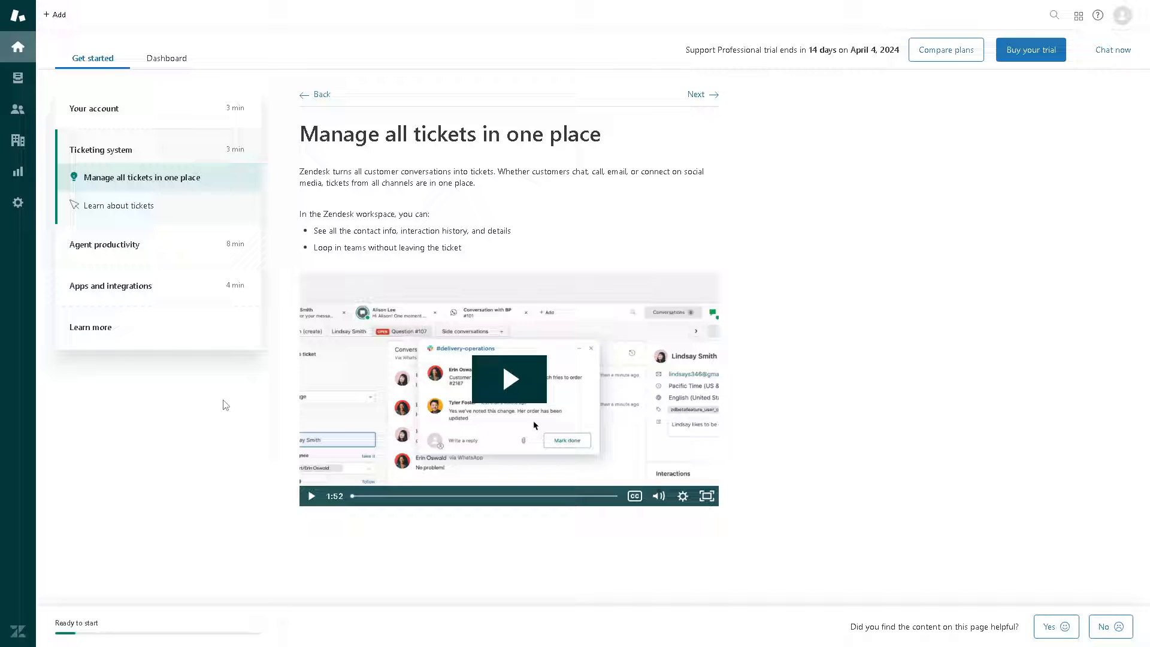
pyautogui.moveTo(480, 212)
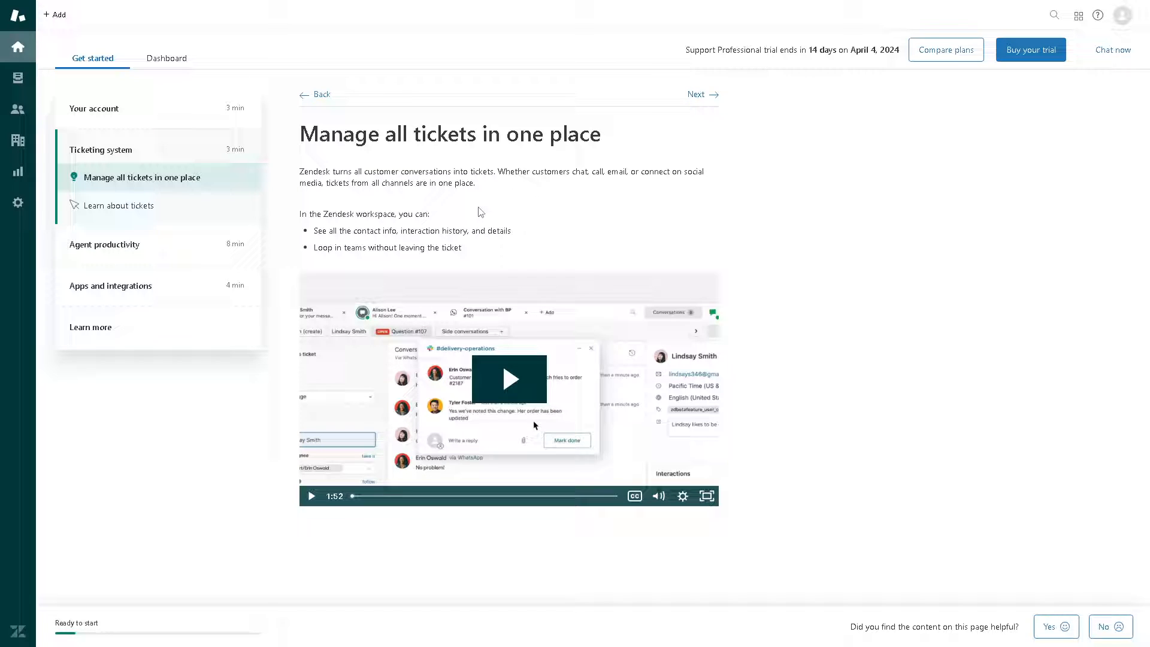
pyautogui.moveTo(458, 230)
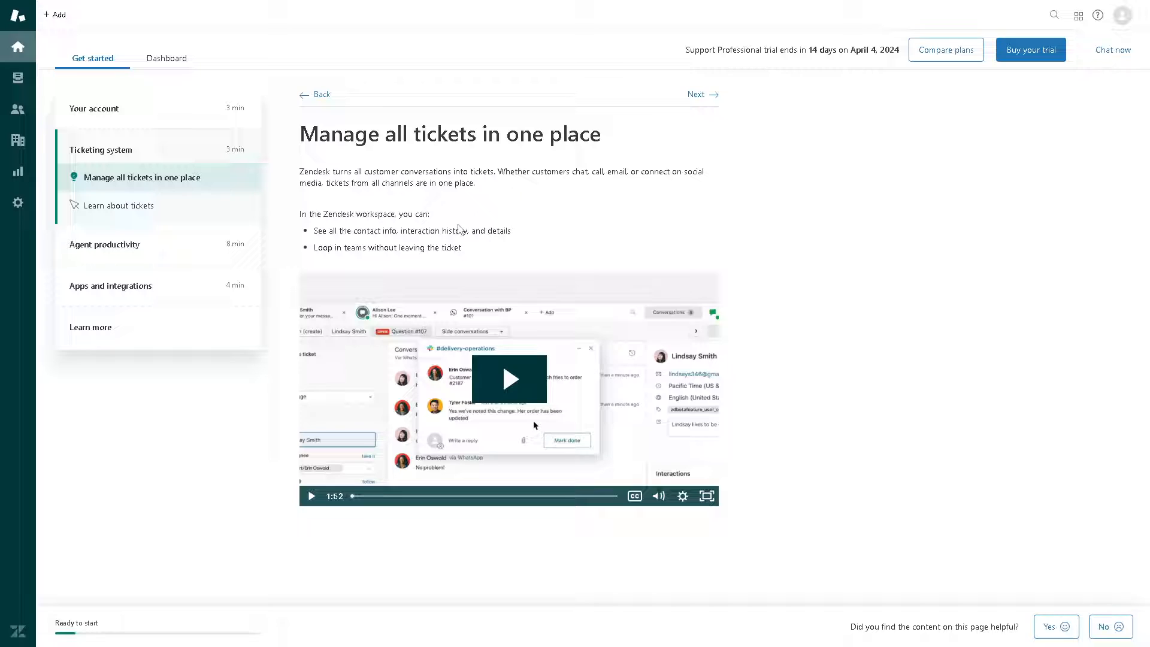
pyautogui.moveTo(437, 247)
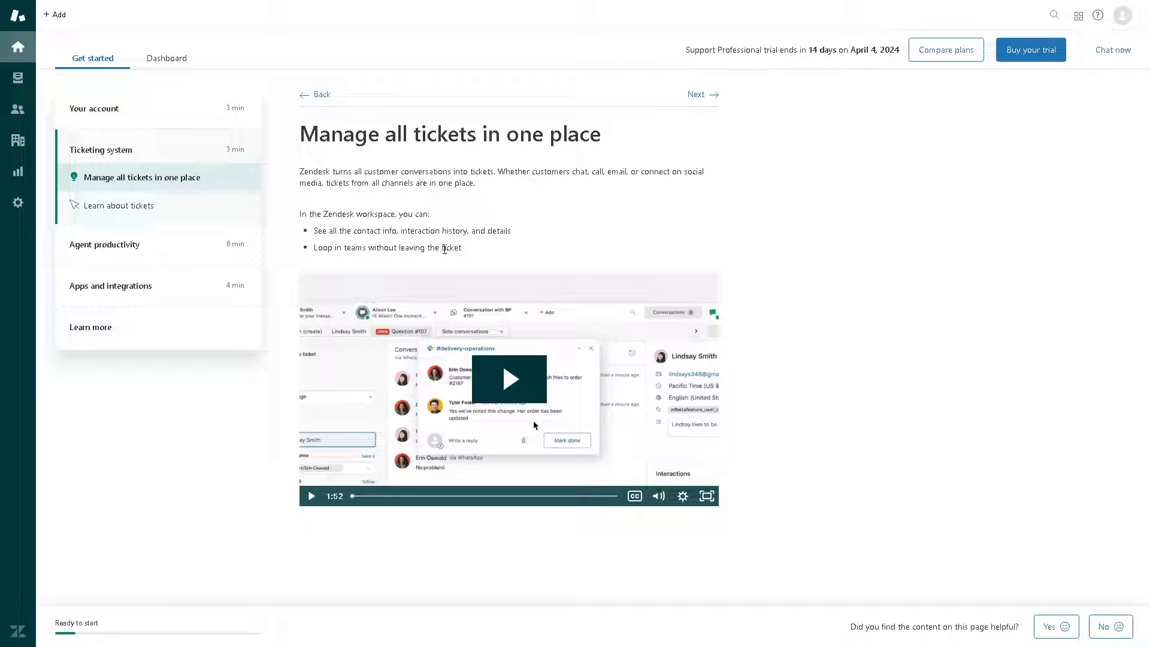
pyautogui.moveTo(330, 202)
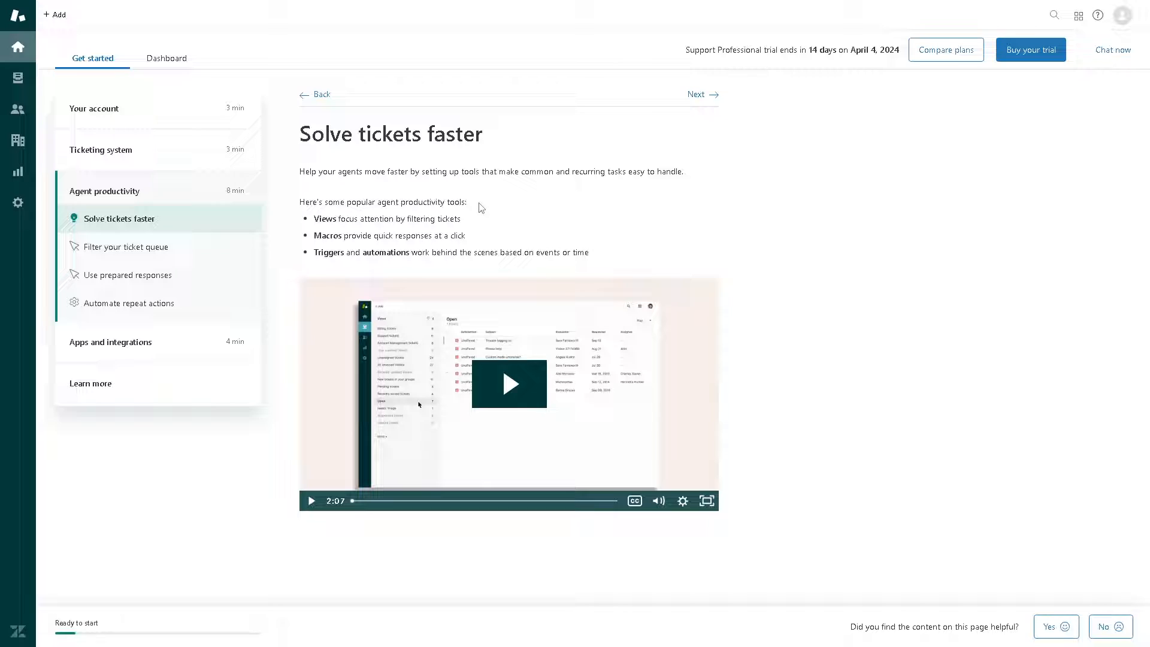
pyautogui.moveTo(350, 235)
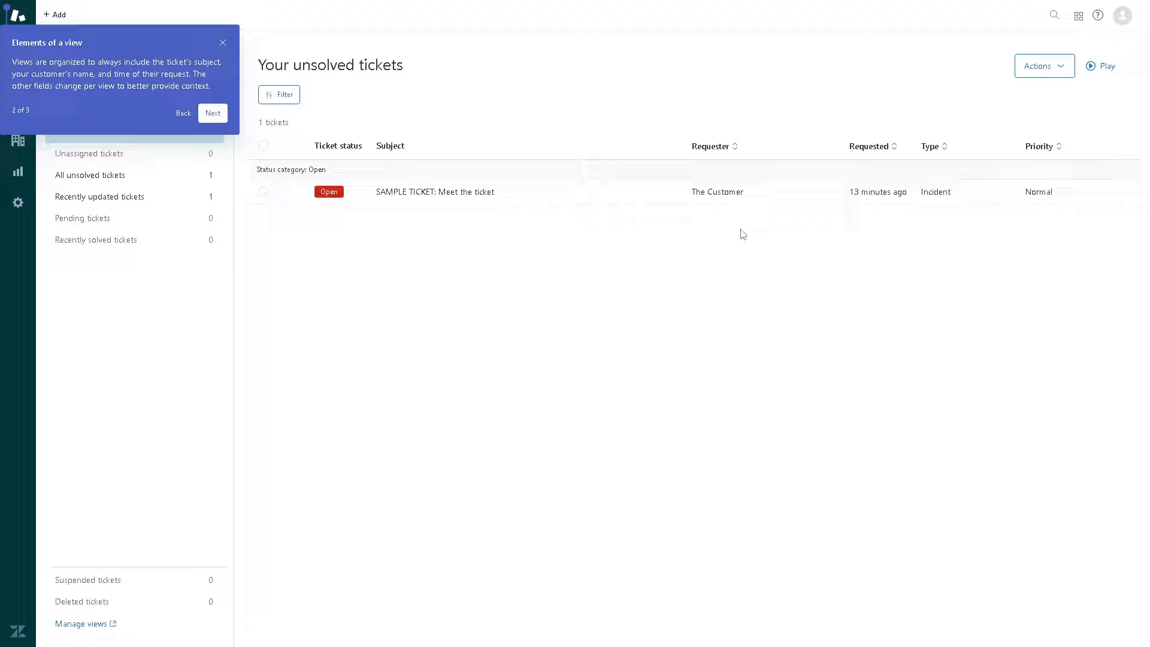
# - Close the view and filter tour tips and open 'SAMPLE TICKET: Meet the ticket'
pyautogui.click(213, 113)
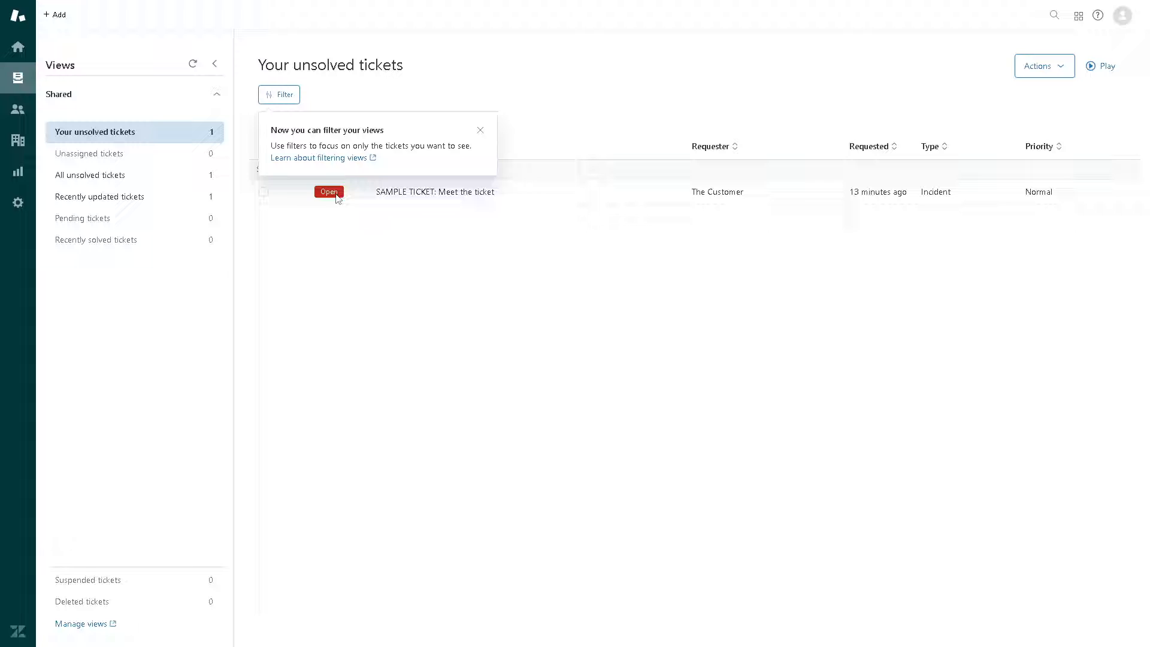
pyautogui.click(480, 131)
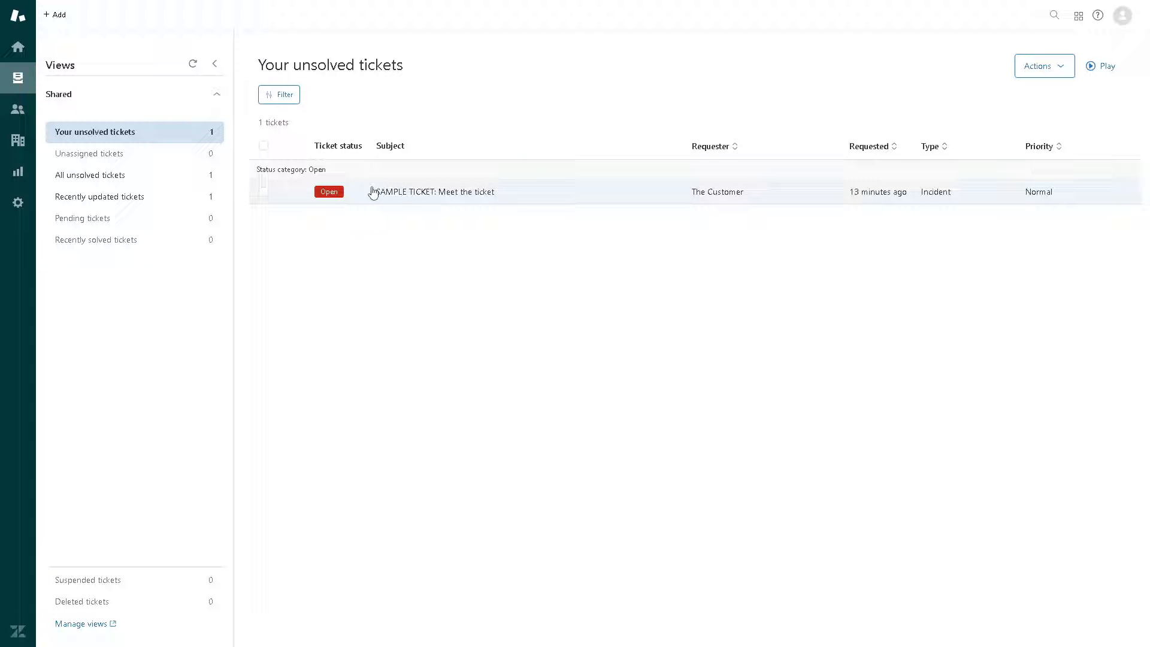
pyautogui.click(438, 192)
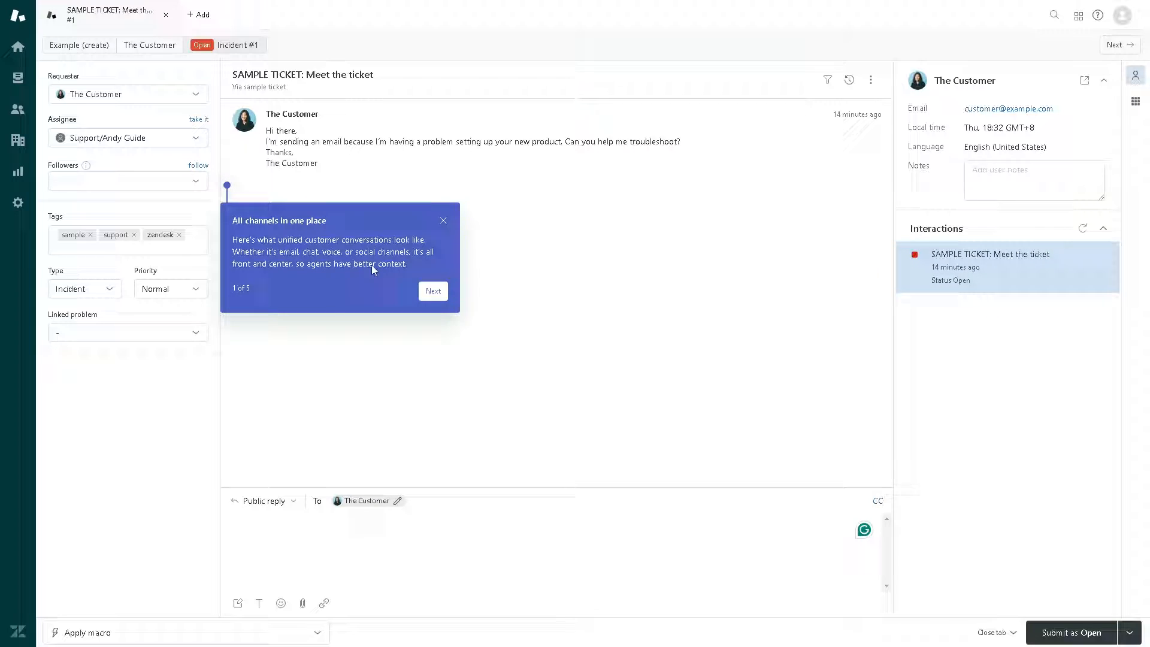
pyautogui.moveTo(272, 527)
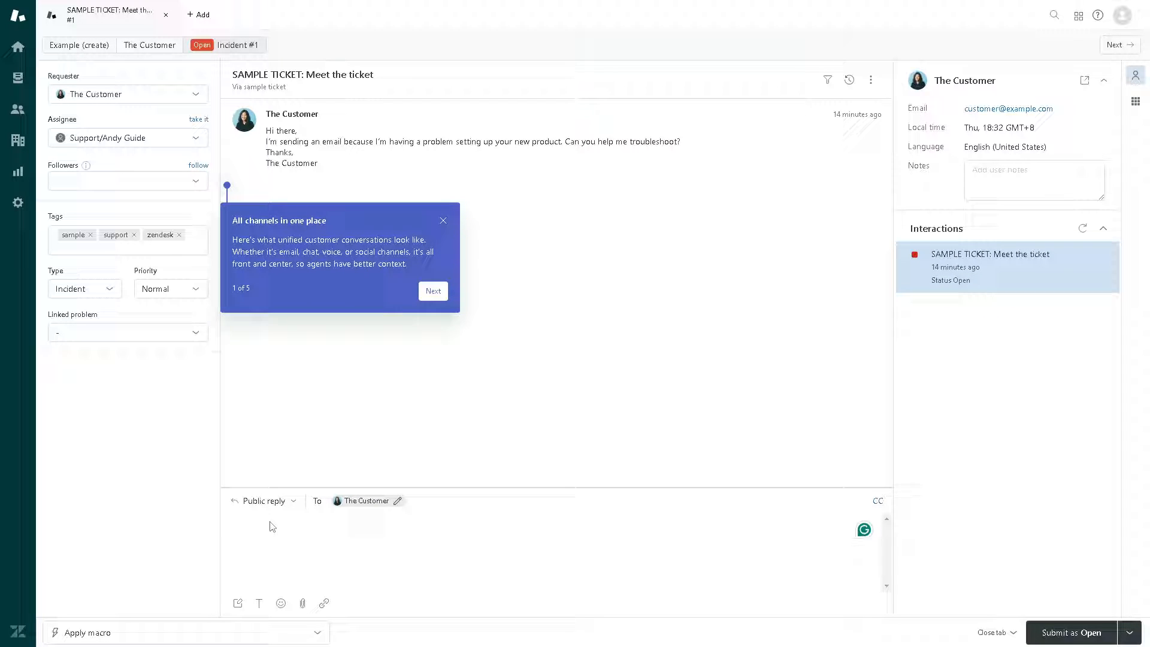
pyautogui.moveTo(432, 291)
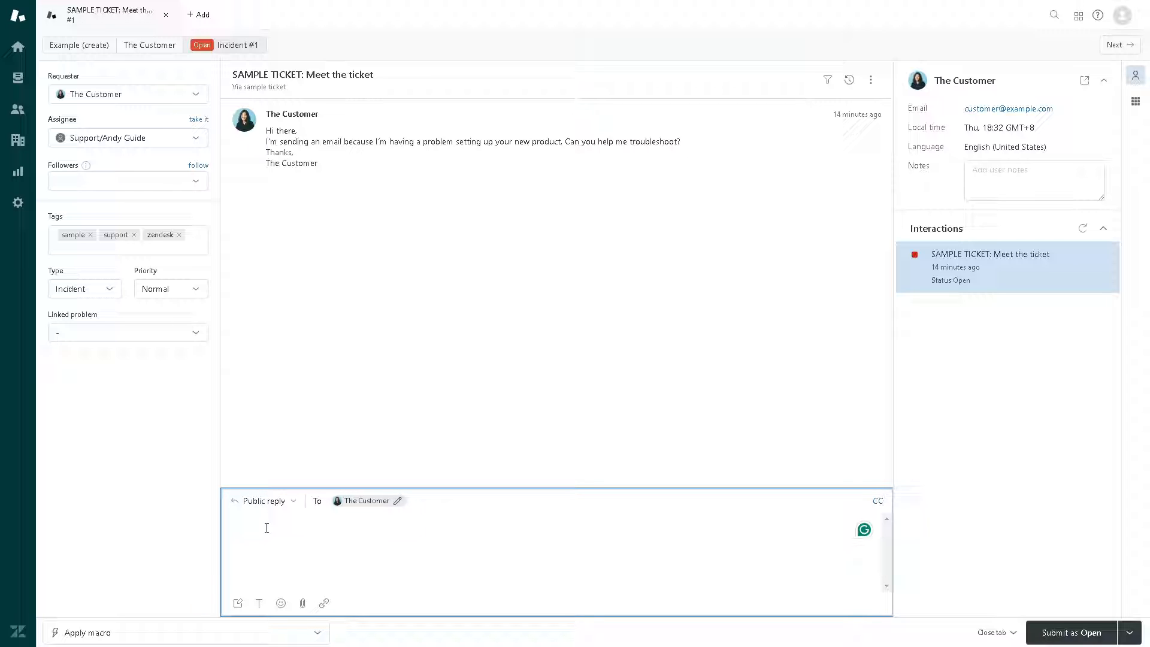
pyautogui.write('@')
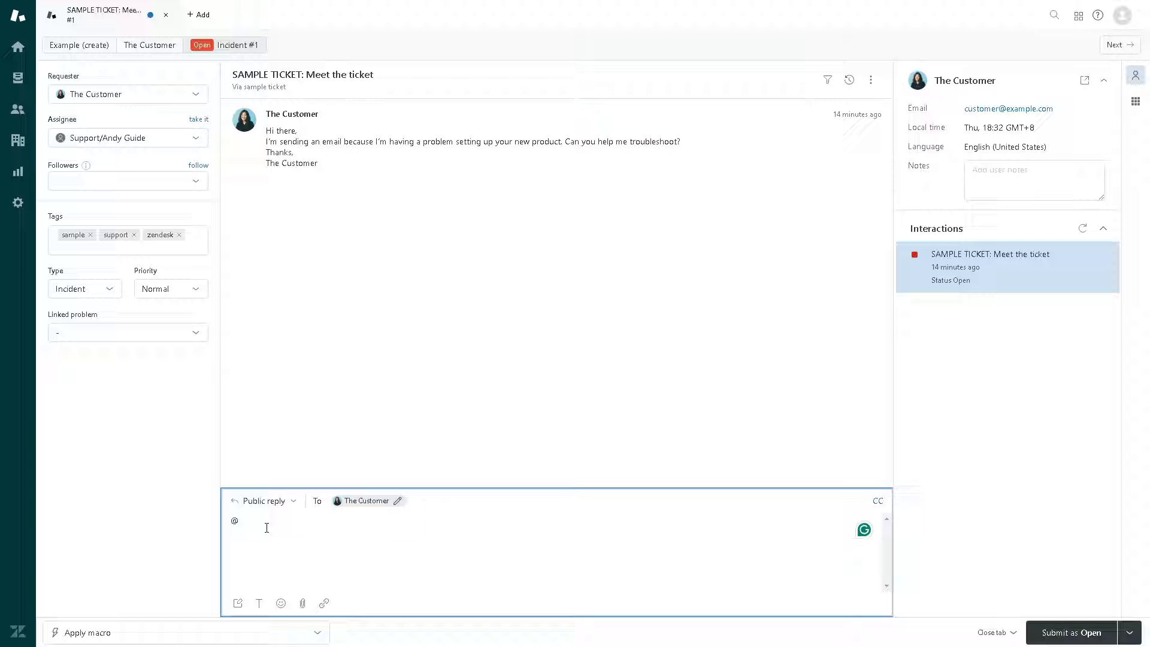
pyautogui.write('cust')
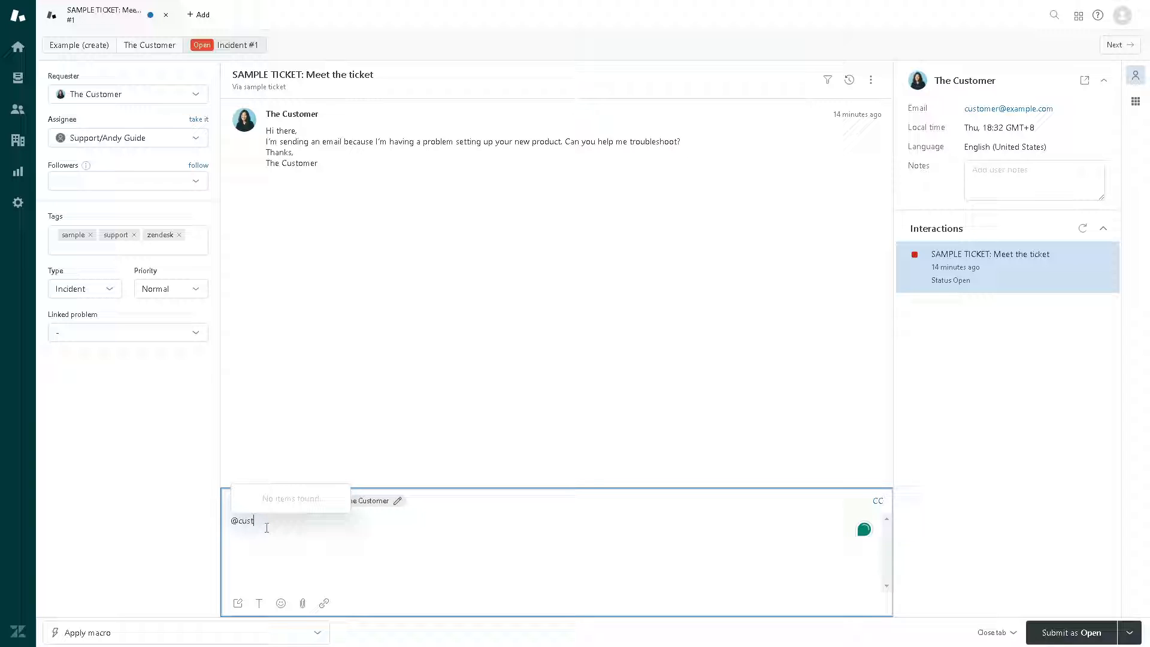
pyautogui.write('omer')
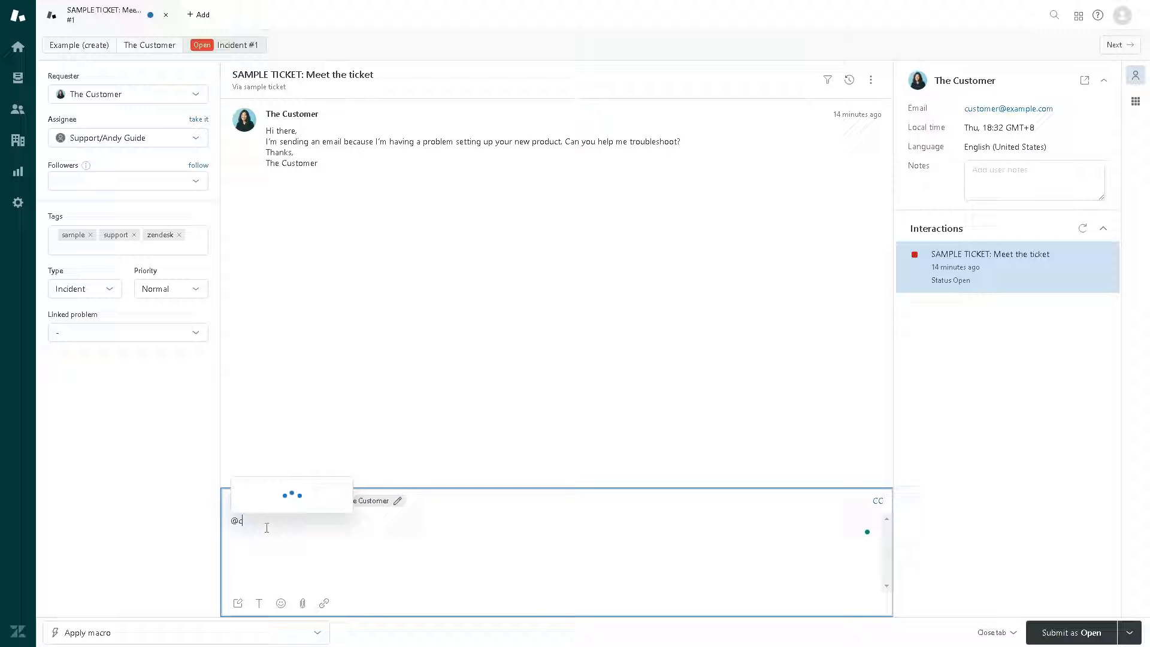
pyautogui.write('reply')
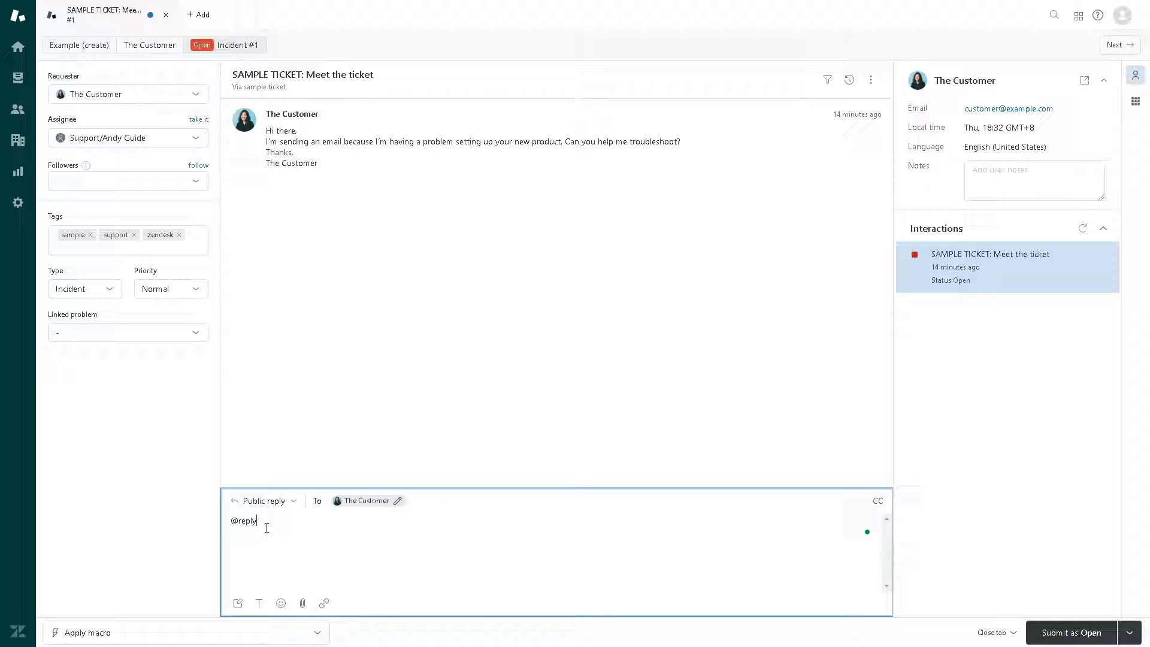
pyautogui.press('Backspace')
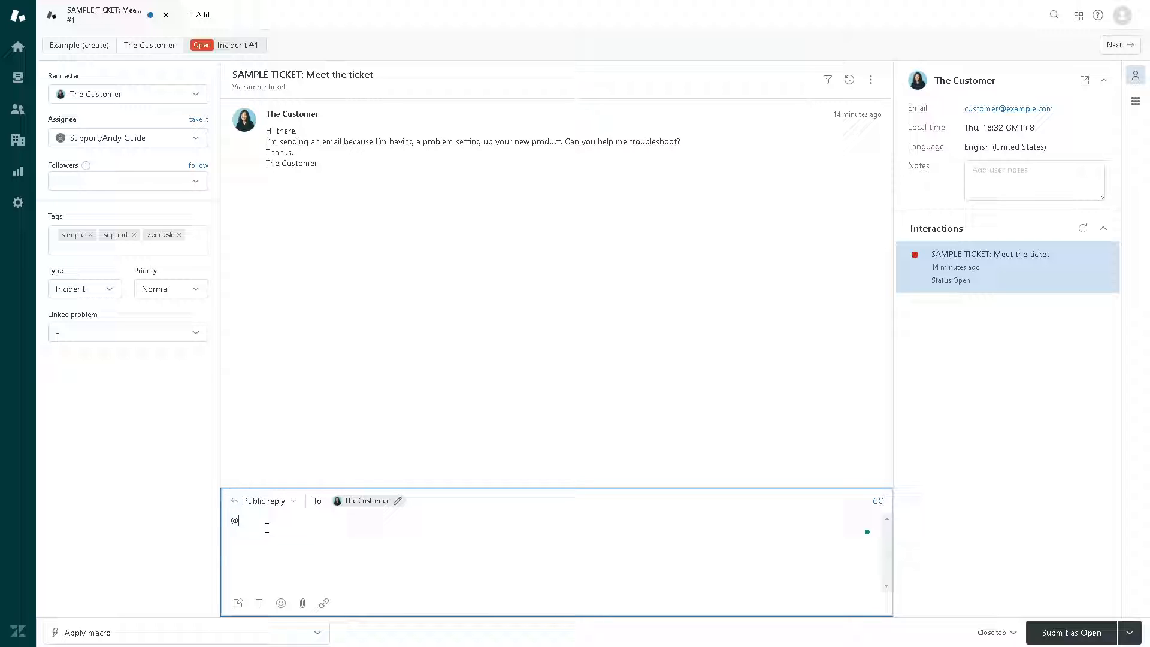
pyautogui.write('welco')
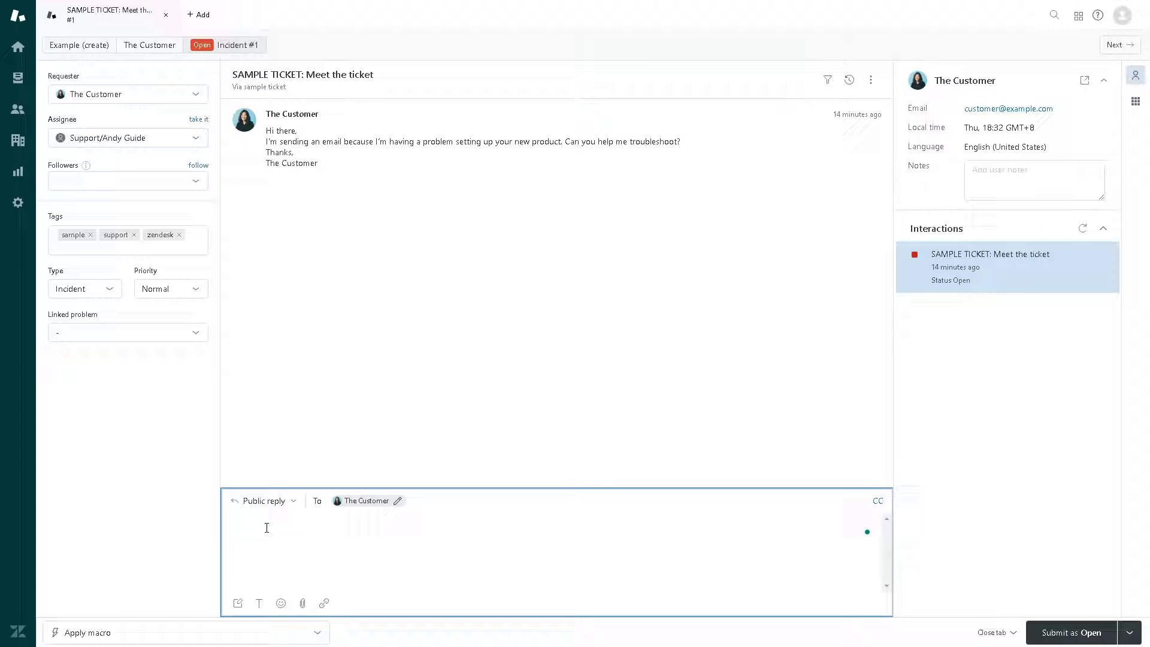
pyautogui.write('@delay')
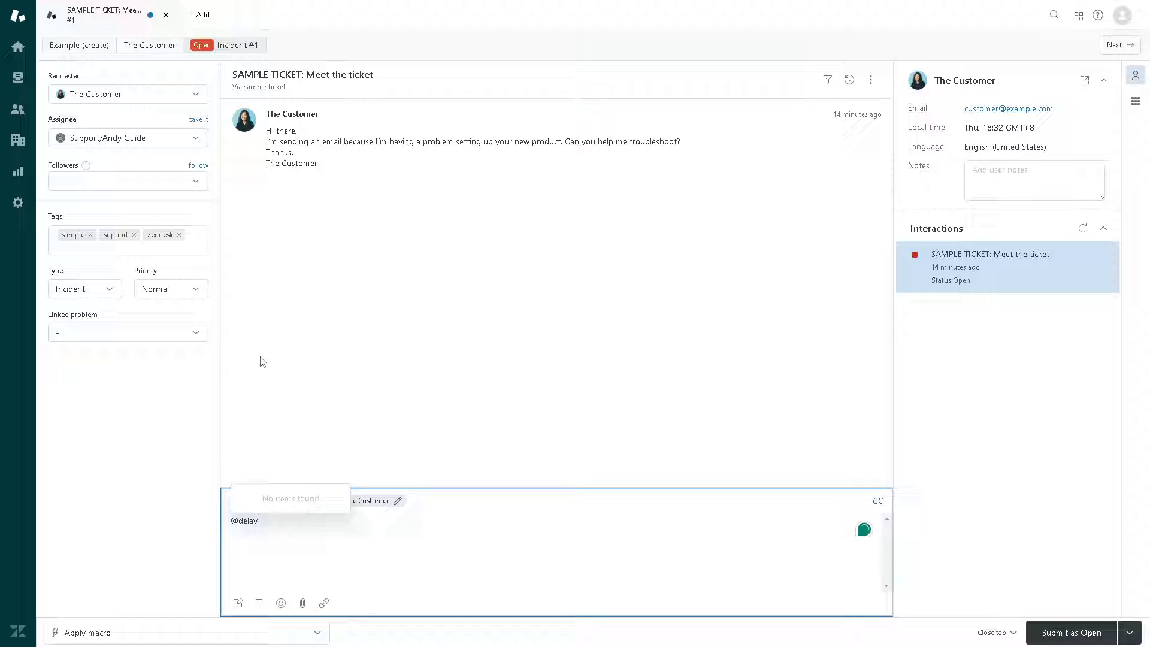
pyautogui.moveTo(264, 525)
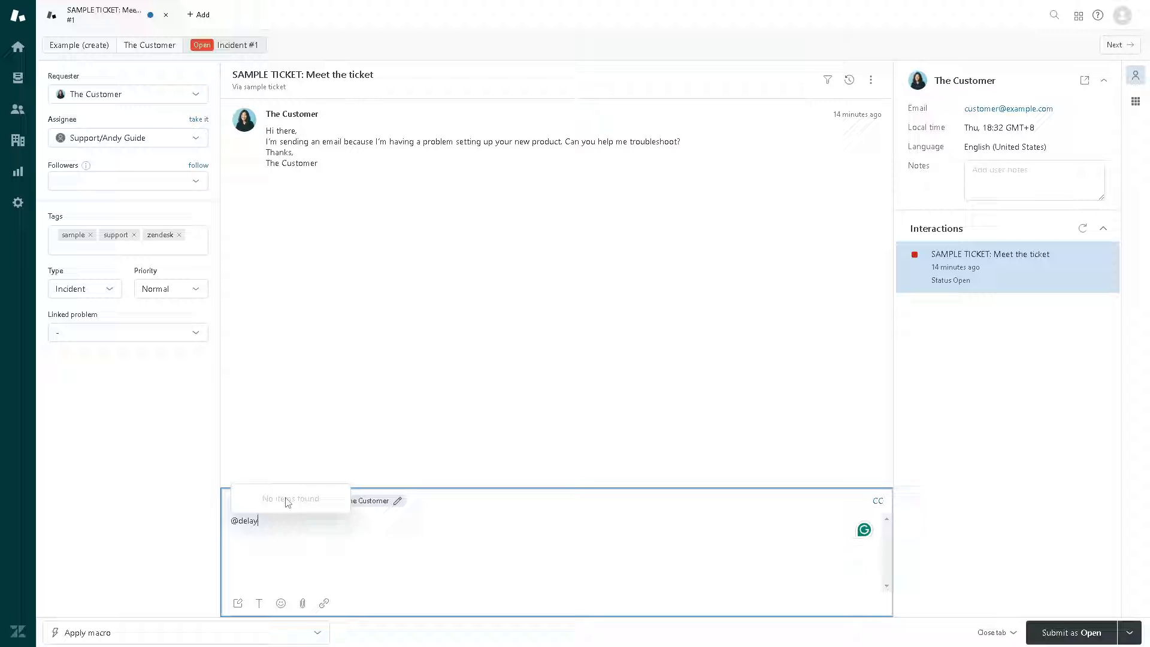
pyautogui.moveTo(281, 533)
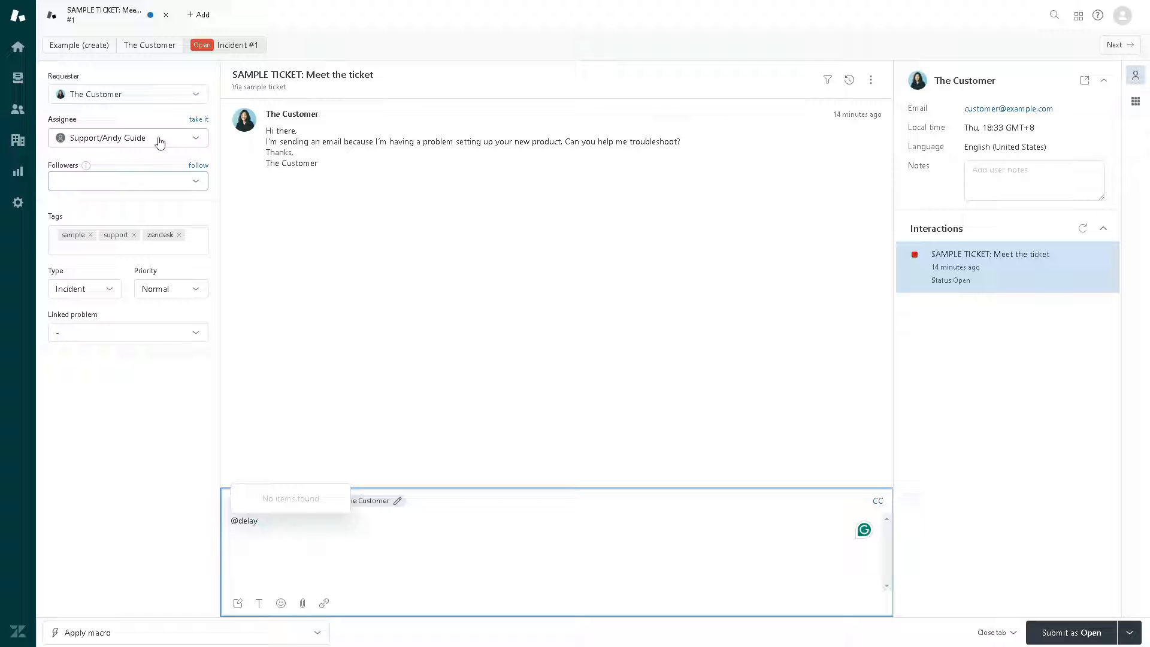
pyautogui.click(125, 94)
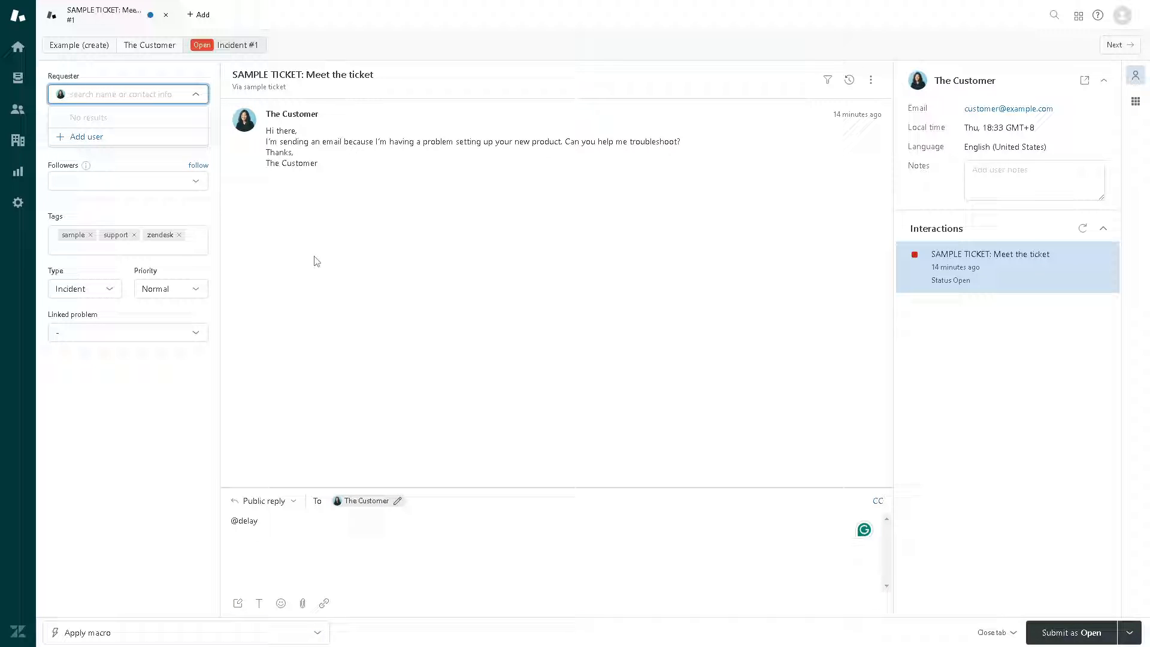
pyautogui.click(127, 94)
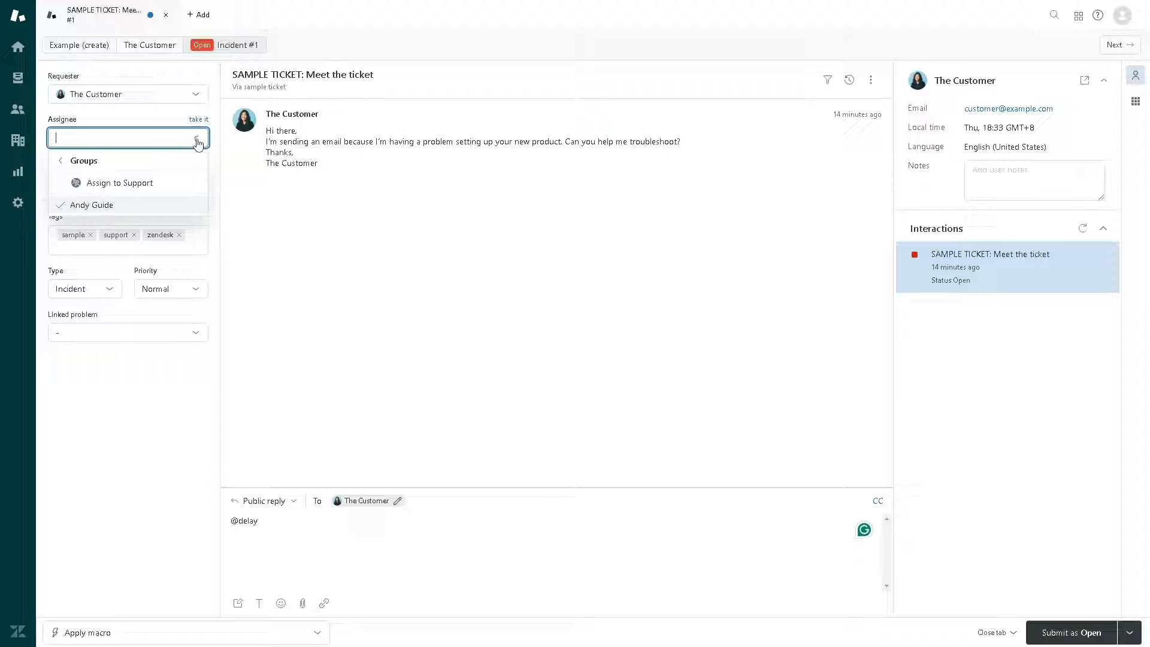
pyautogui.moveTo(324, 217)
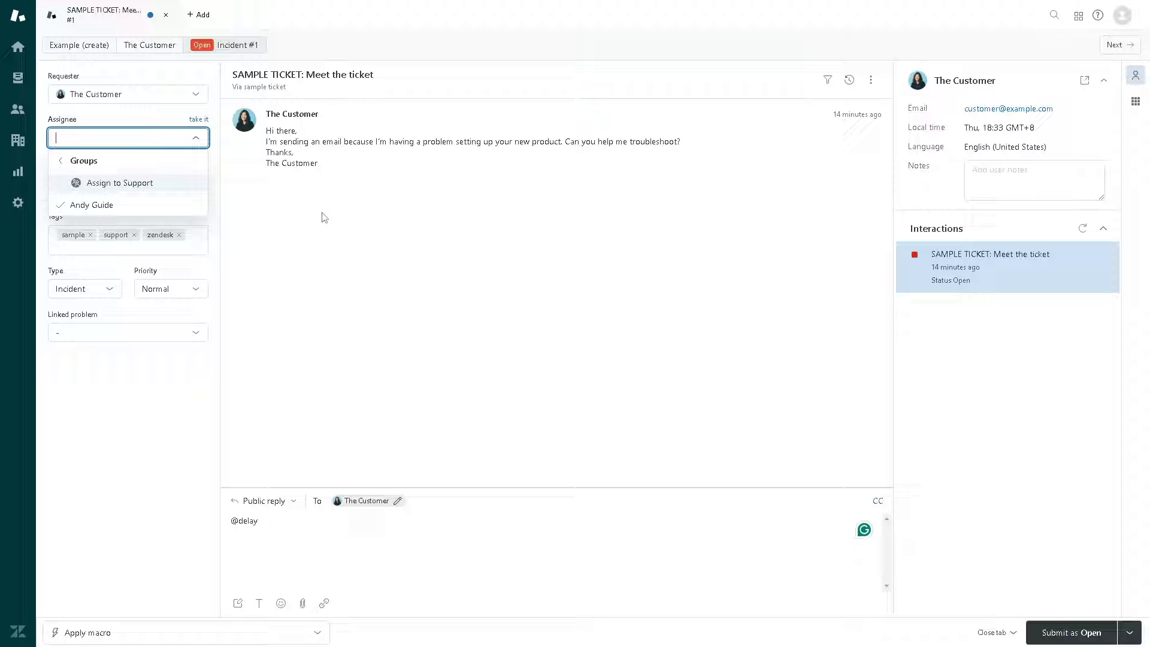
pyautogui.click(91, 205)
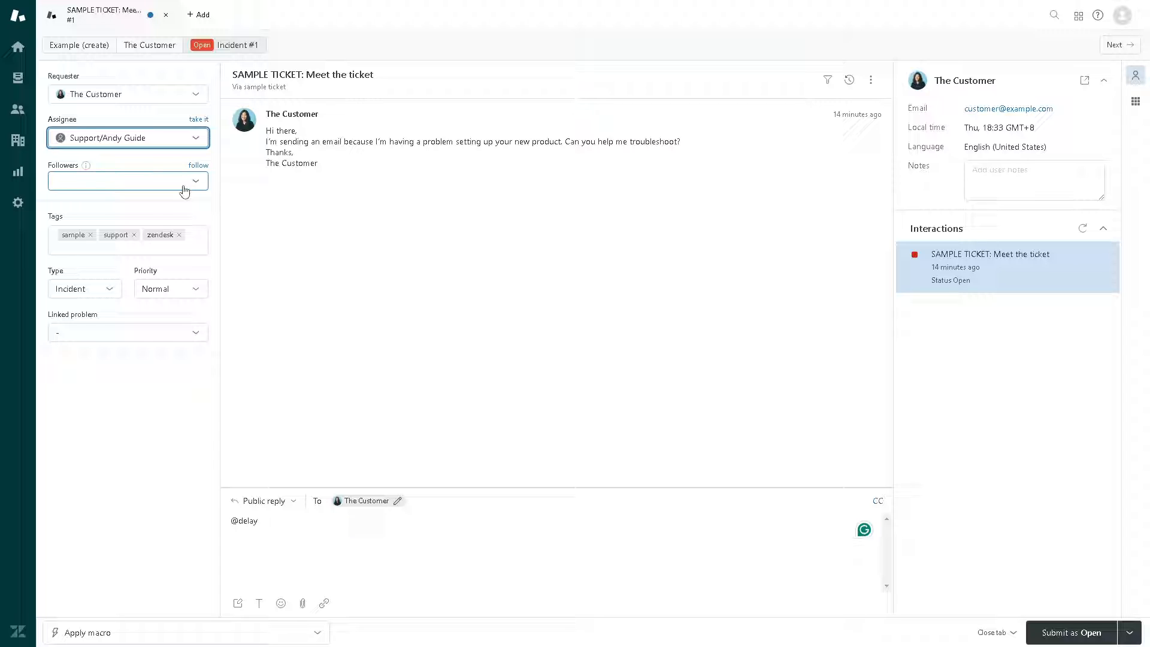
pyautogui.click(127, 242)
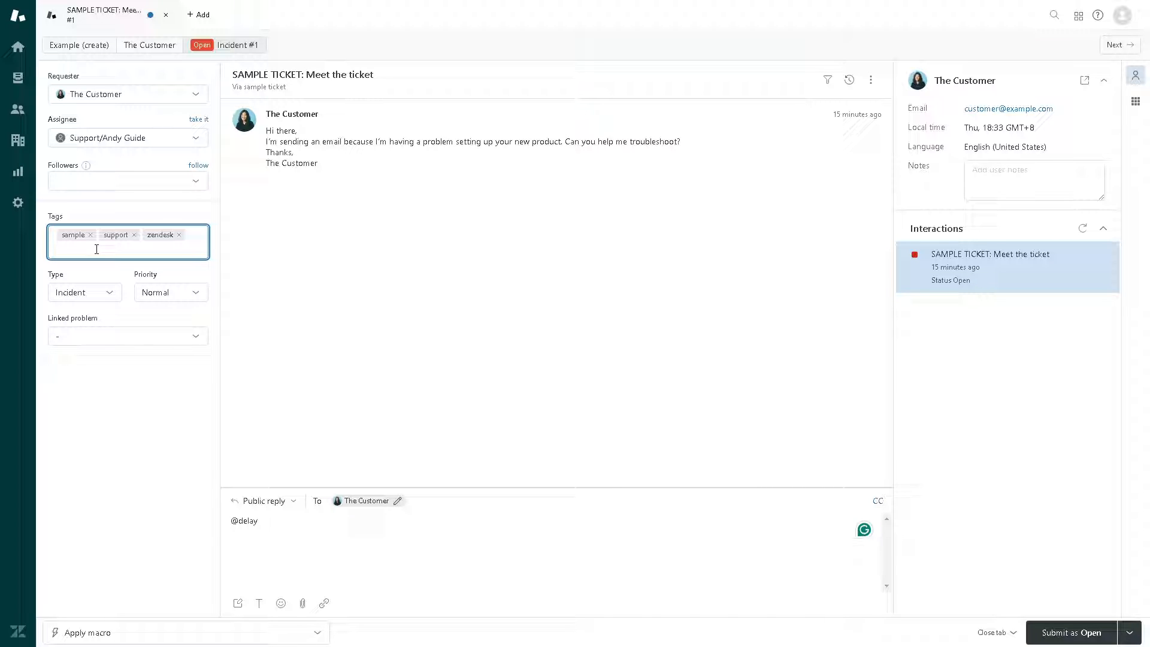
pyautogui.click(1054, 14)
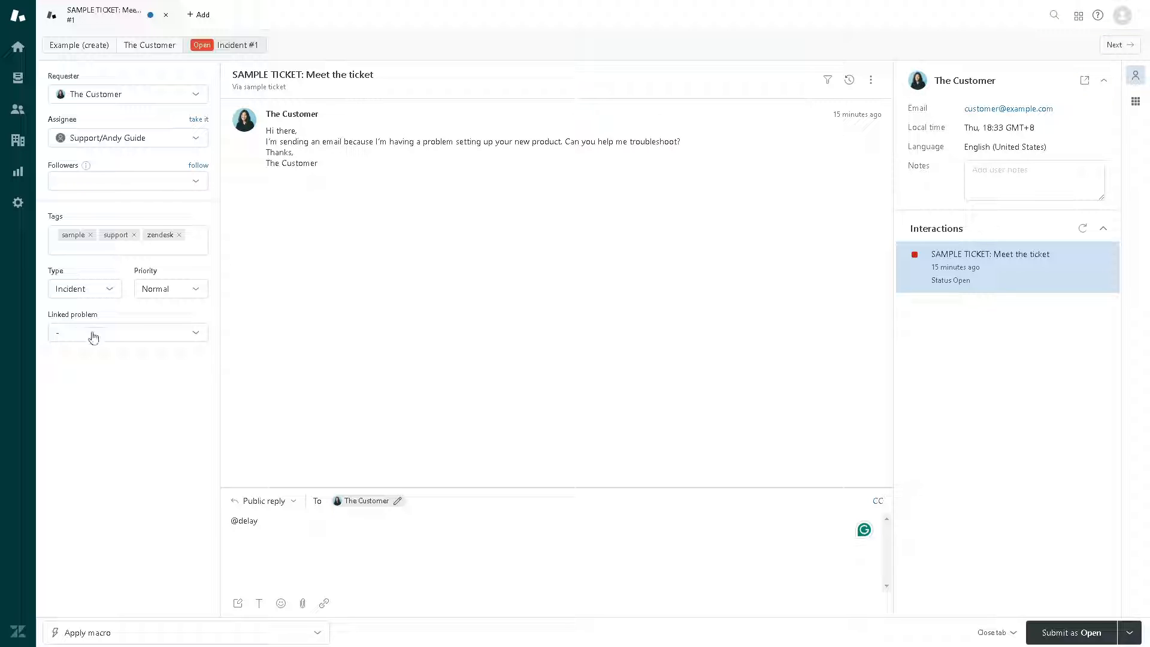
pyautogui.click(84, 288)
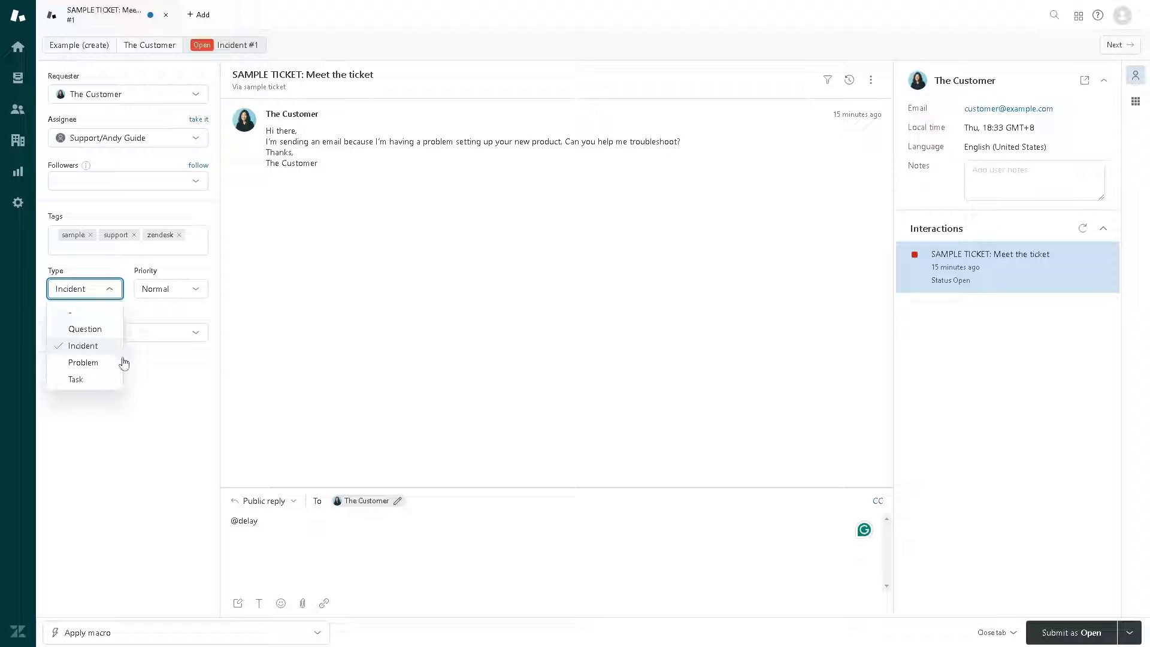
pyautogui.moveTo(91, 368)
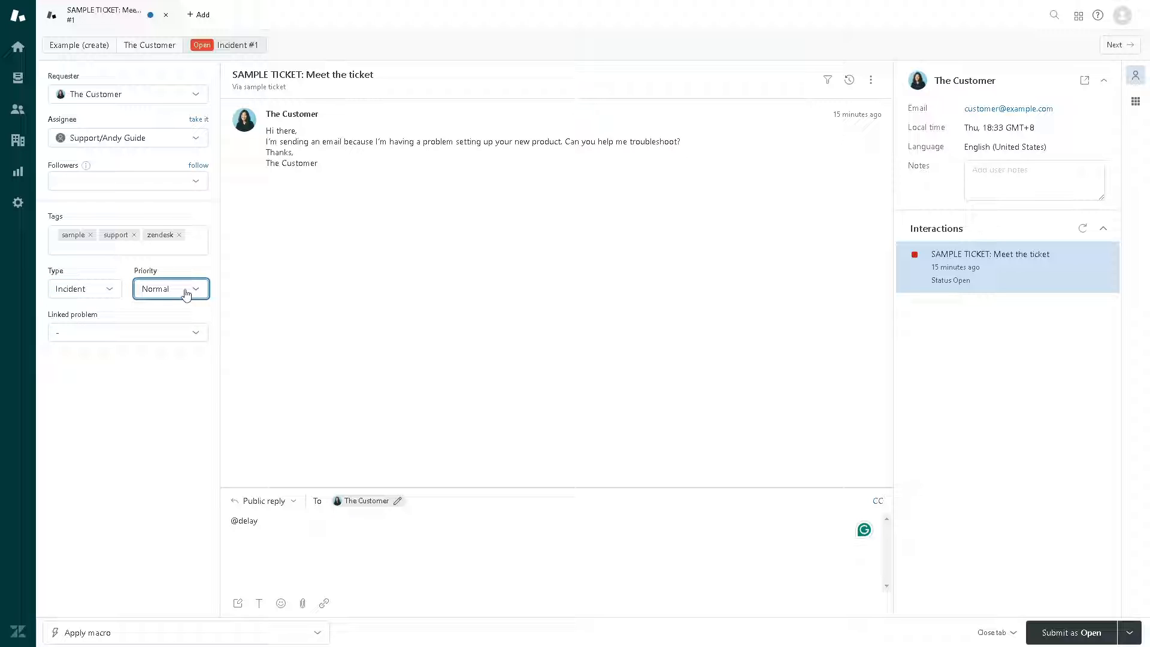
pyautogui.click(170, 288)
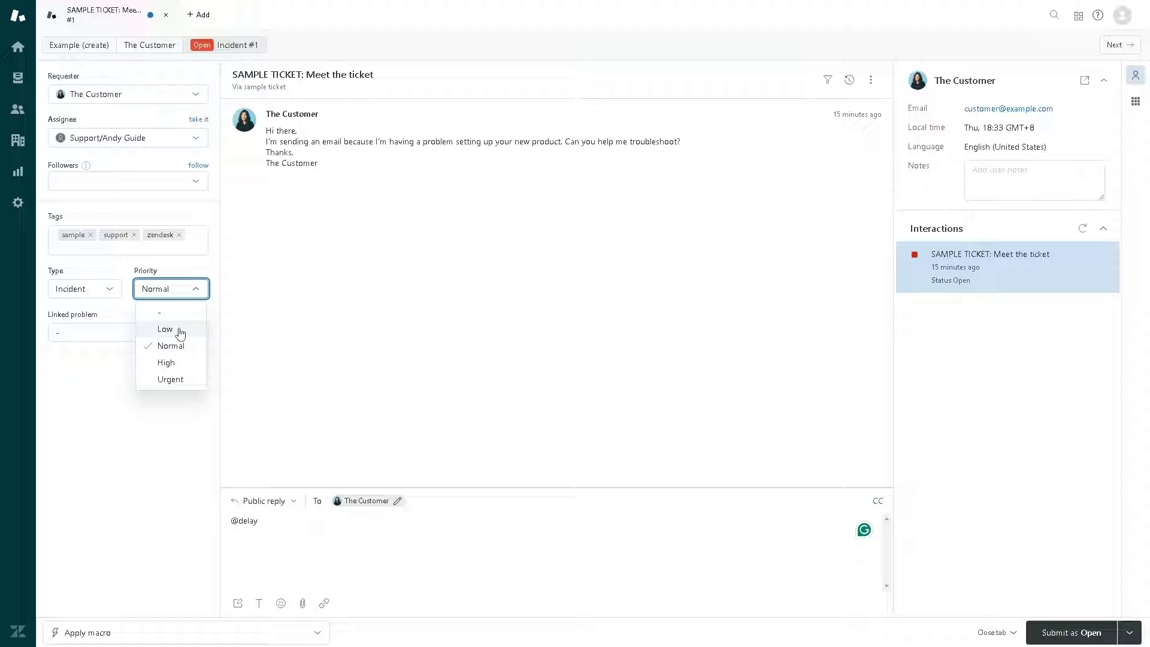
pyautogui.click(127, 333)
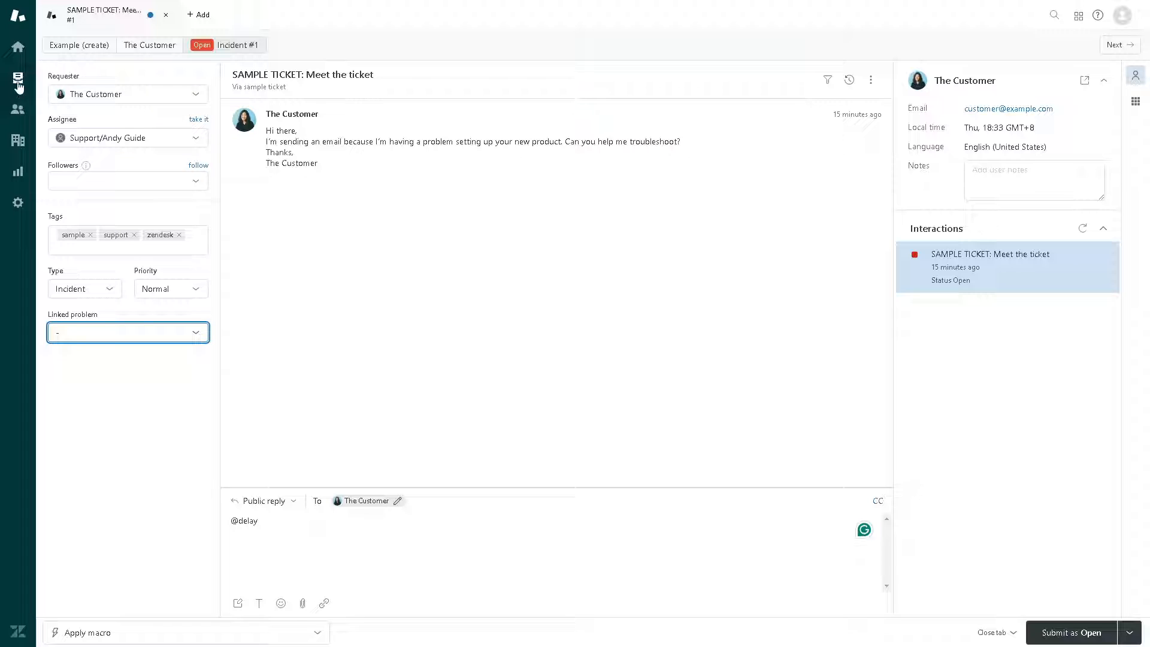
# - Go through the ticket views to the Customers page listing The Customer
pyautogui.click(18, 79)
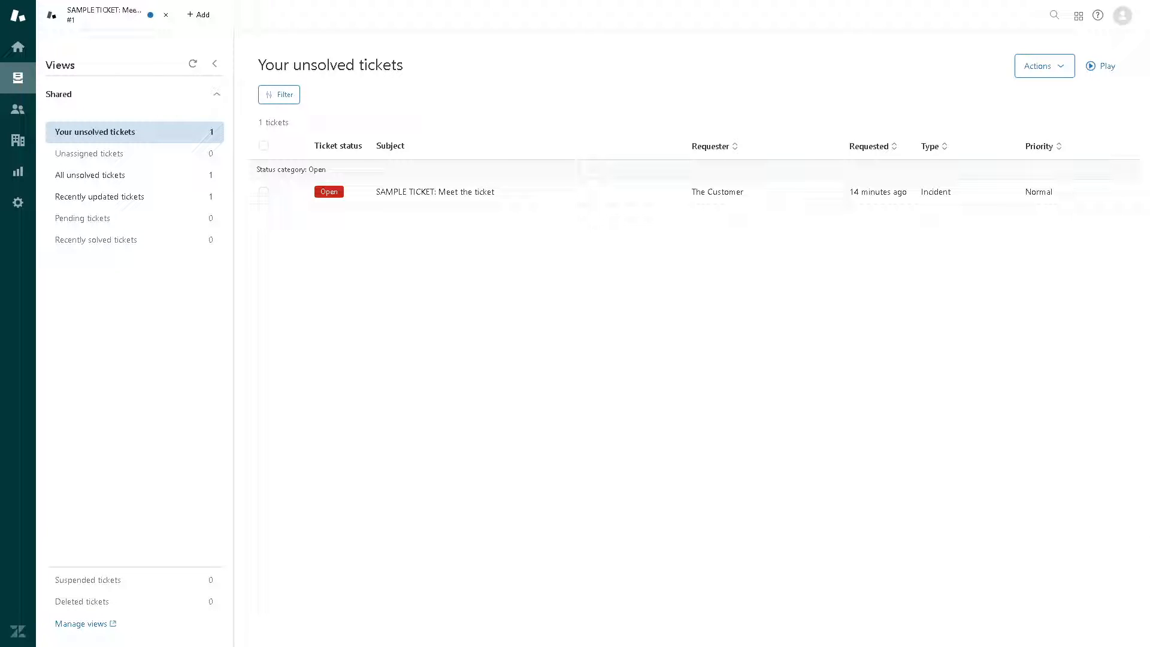
pyautogui.moveTo(154, 240)
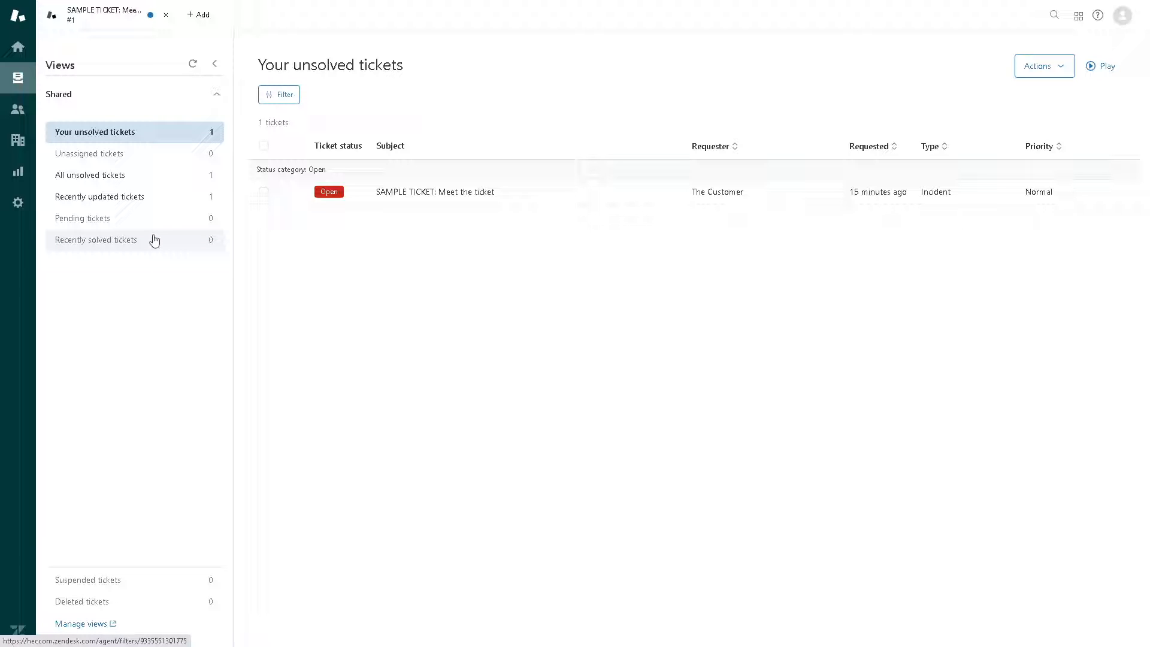
pyautogui.moveTo(110, 257)
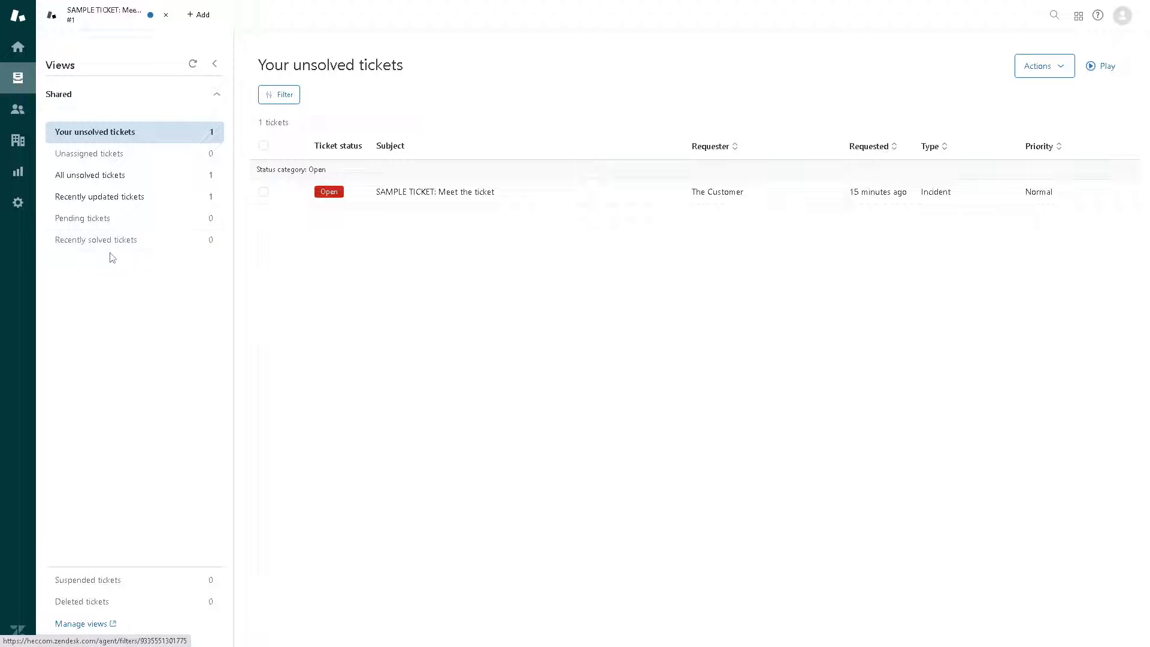
pyautogui.moveTo(17, 112)
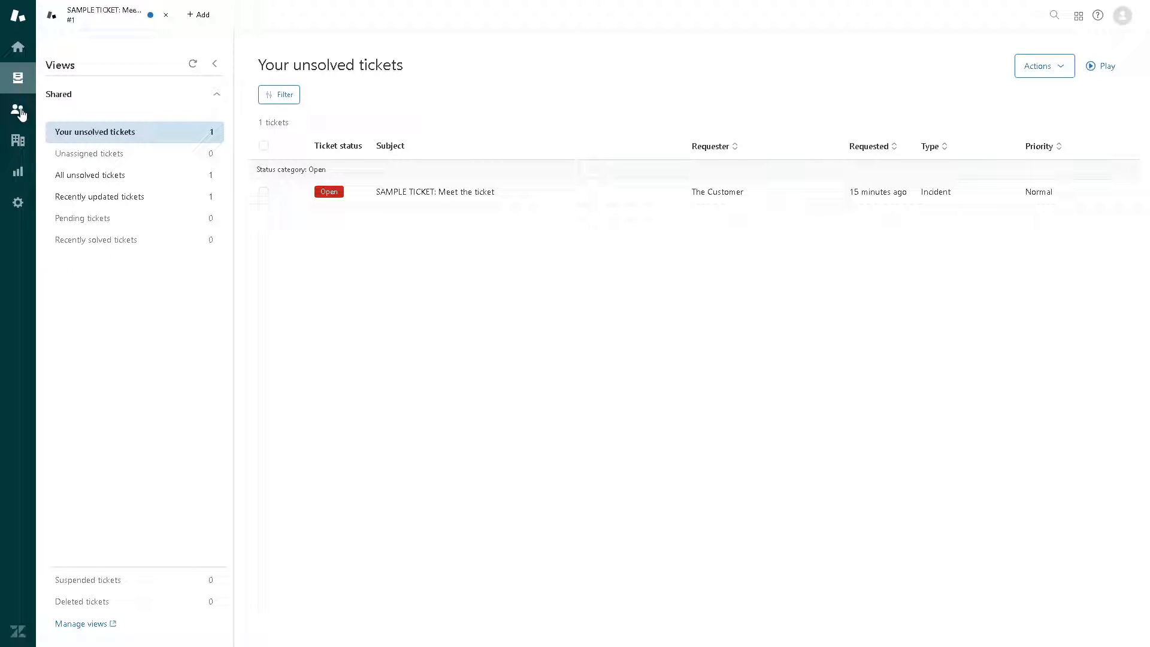
pyautogui.click(18, 109)
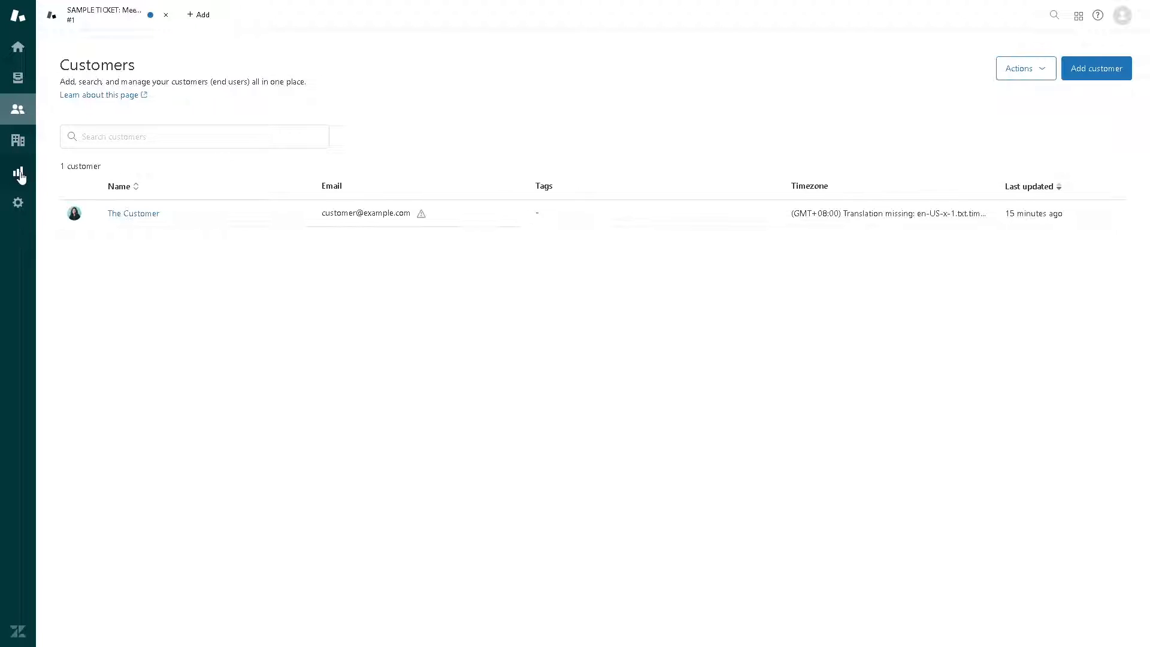
pyautogui.moveTo(18, 140)
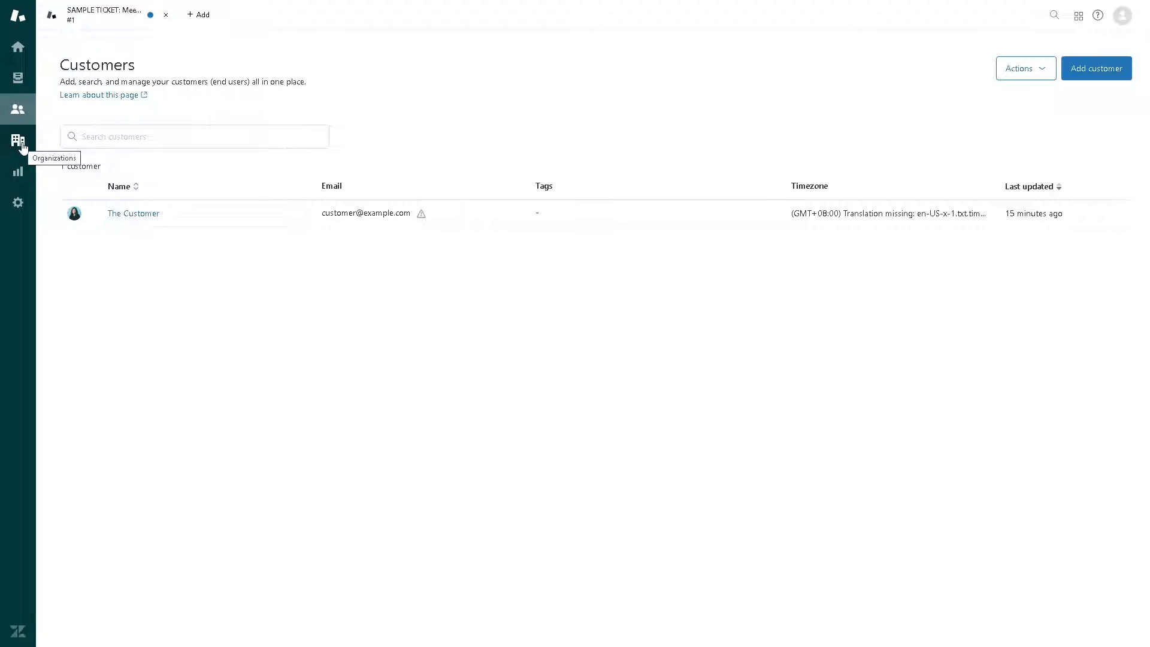
pyautogui.moveTo(17, 202)
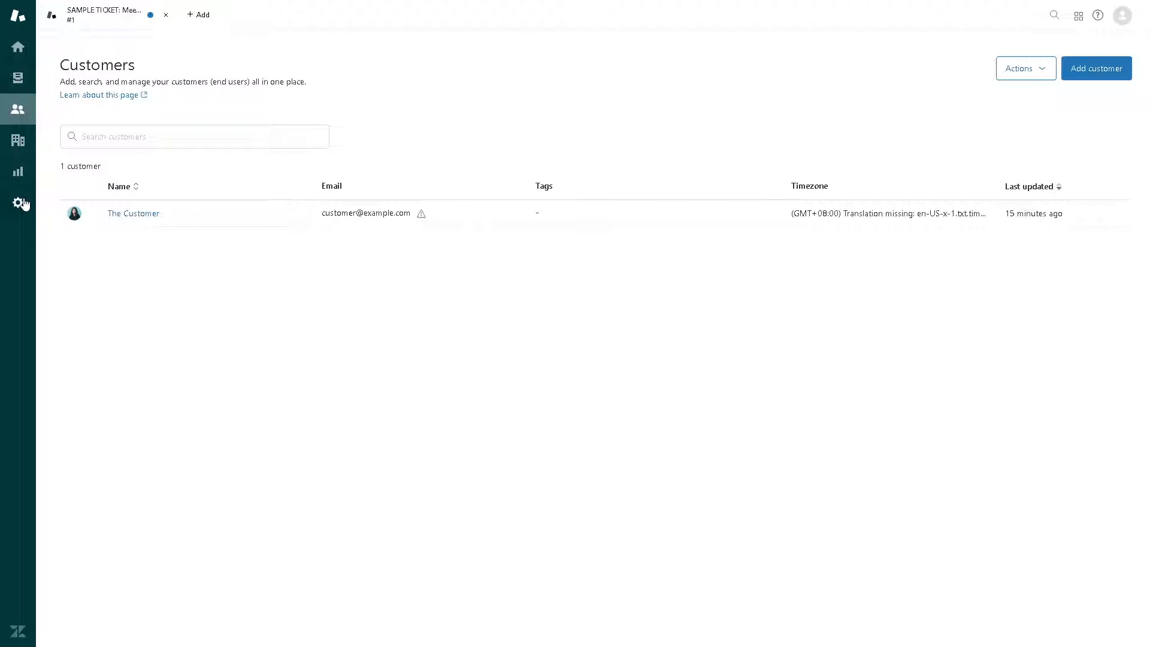
# - Open the Heccom admin overview and show the Automations details under Feature Usages
pyautogui.click(18, 203)
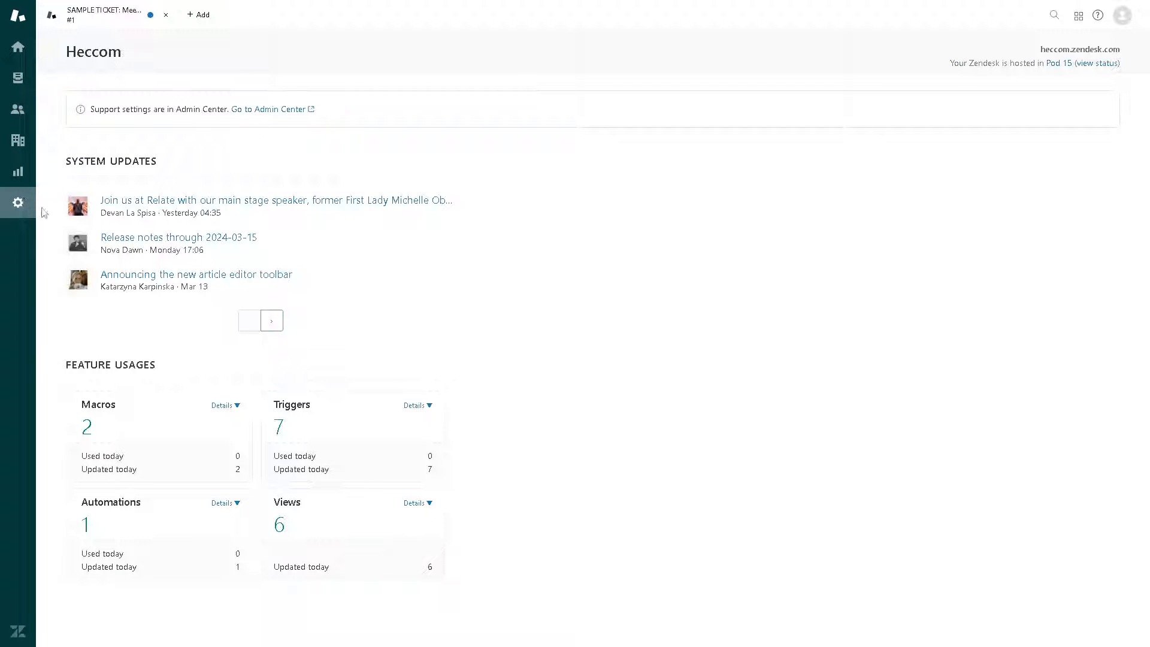
pyautogui.moveTo(109, 422)
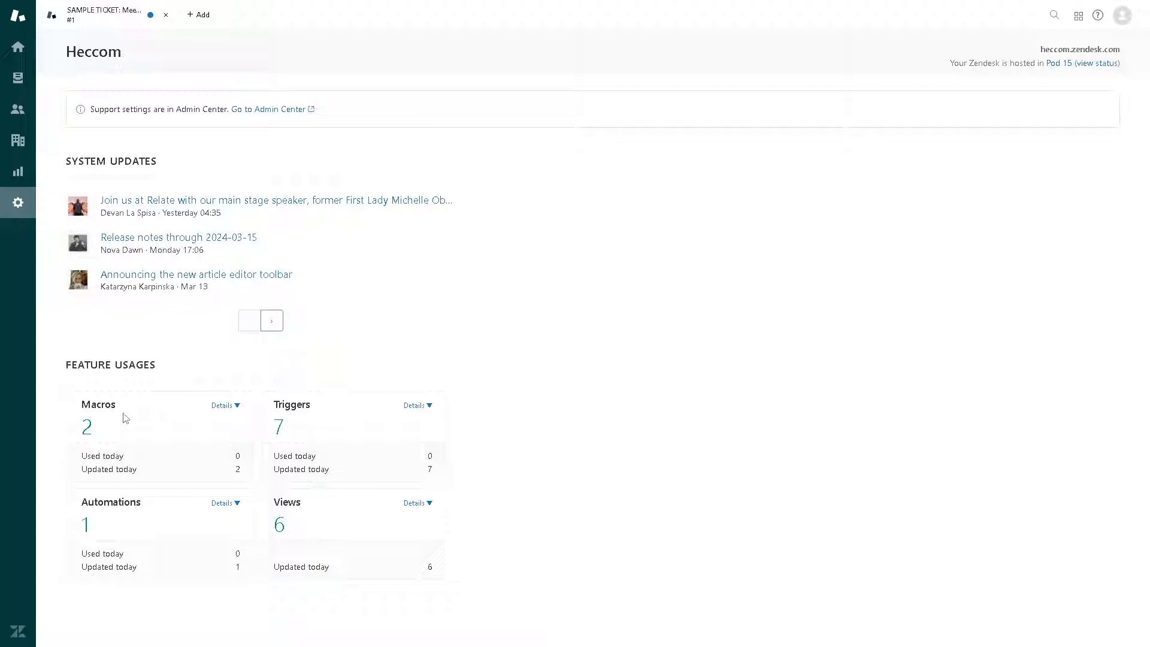
pyautogui.moveTo(217, 509)
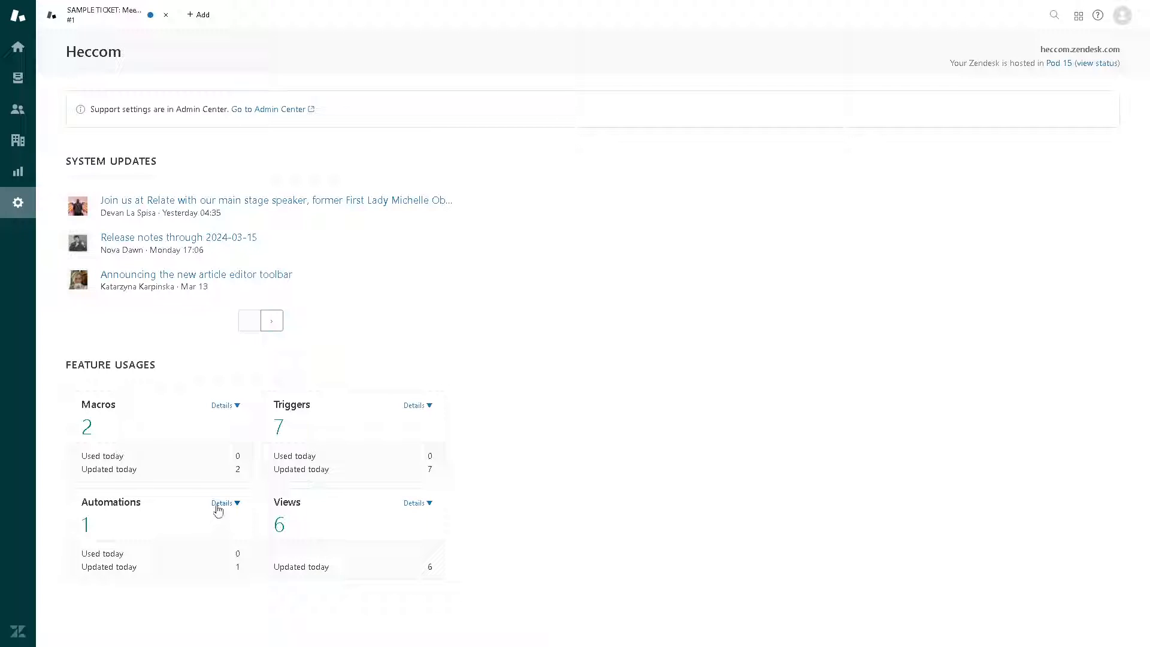
pyautogui.moveTo(329, 418)
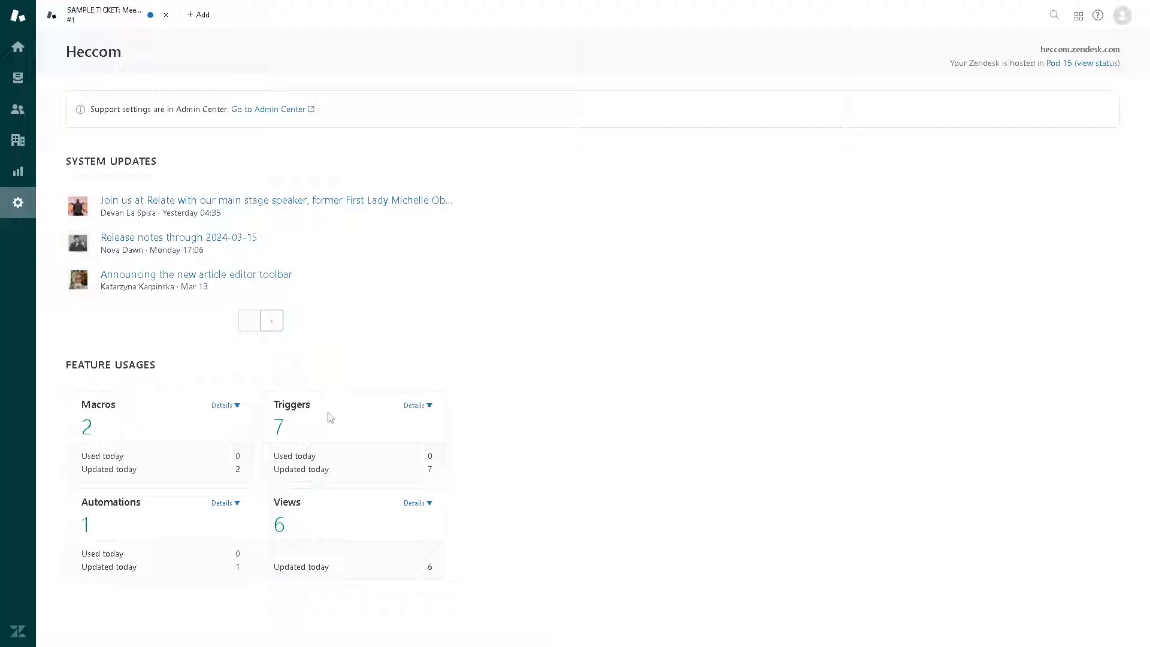
pyautogui.moveTo(249, 474)
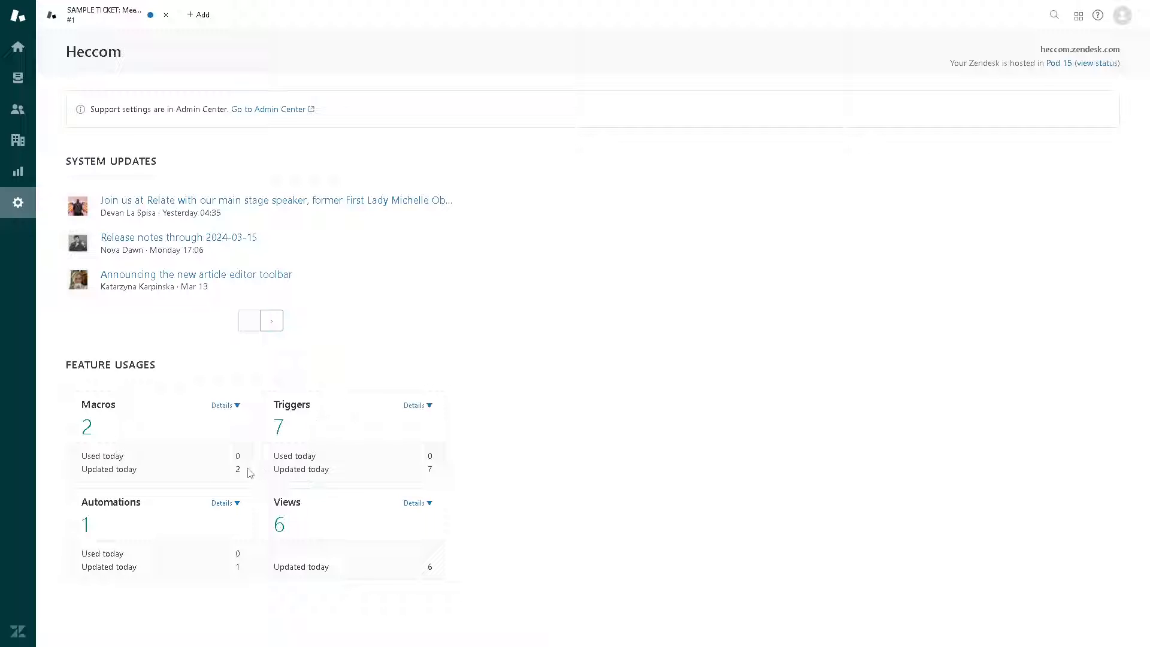
pyautogui.click(226, 503)
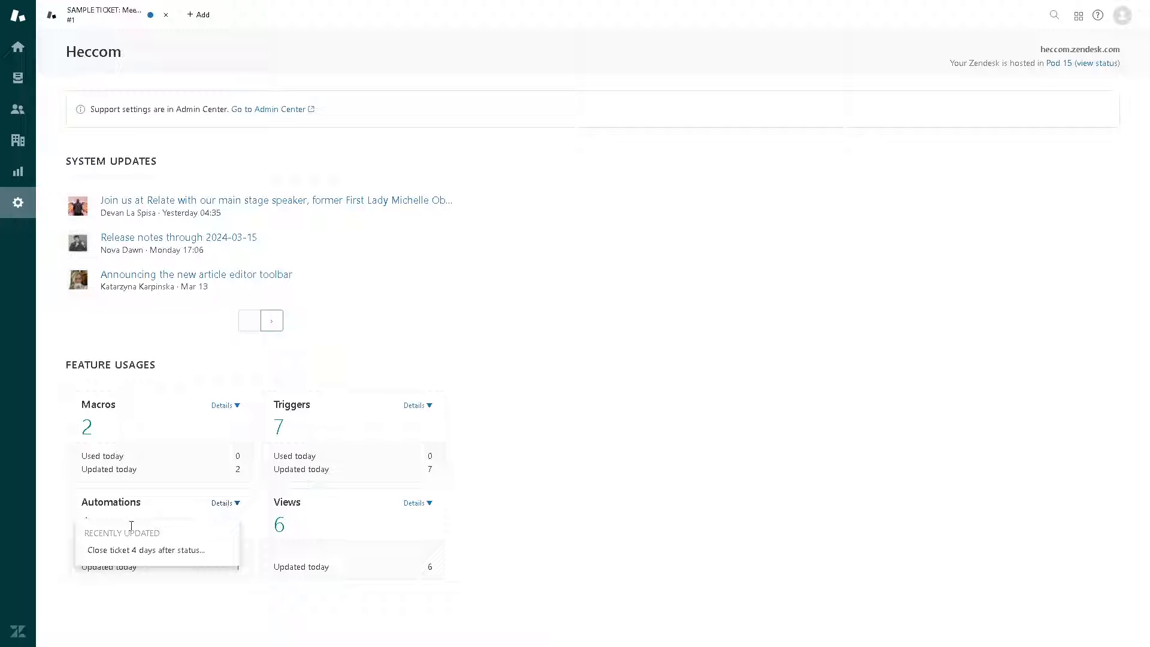
# - Open the Reporting page explaining that reporting is powered by Explore
pyautogui.click(17, 171)
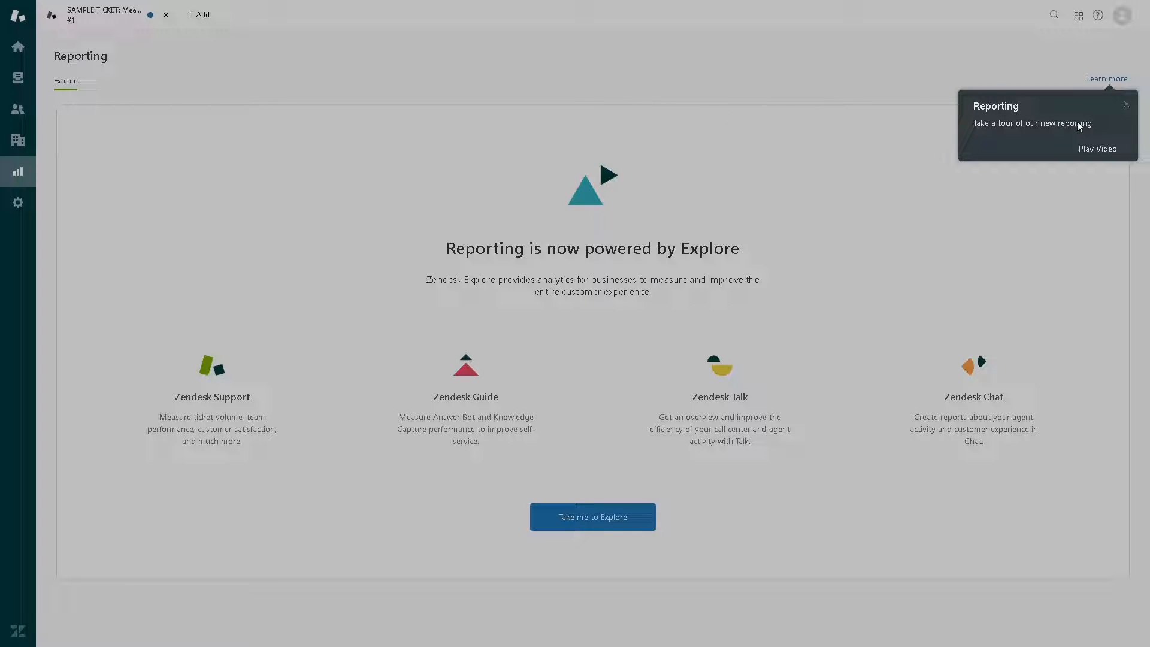
pyautogui.moveTo(1107, 149)
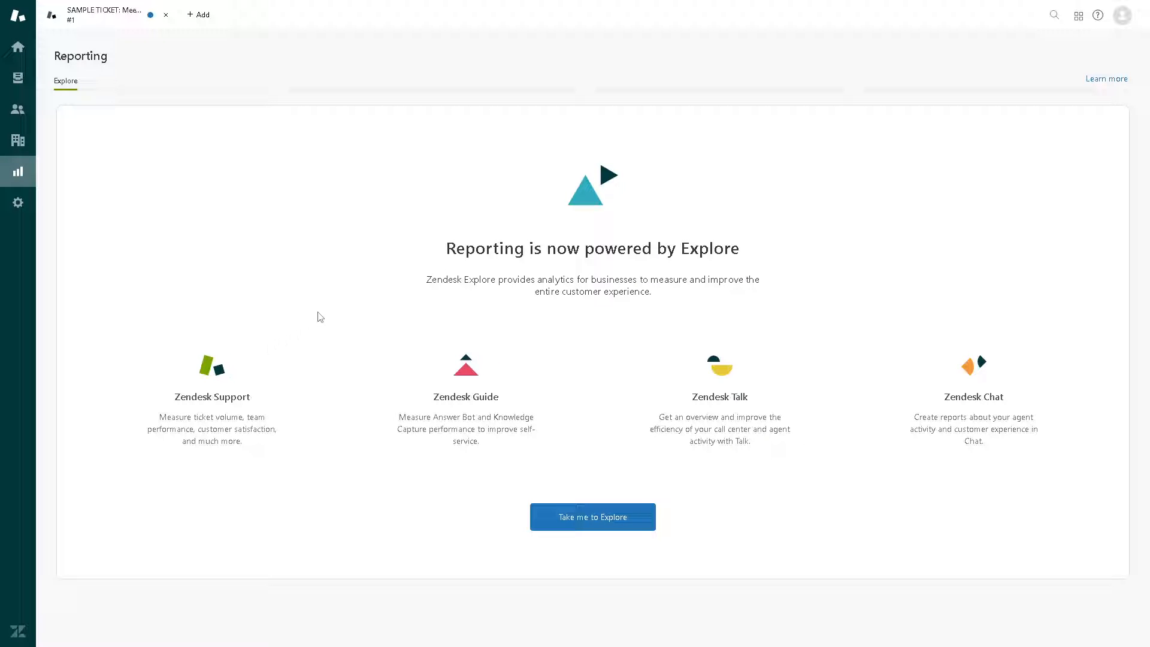
pyautogui.moveTo(219, 402)
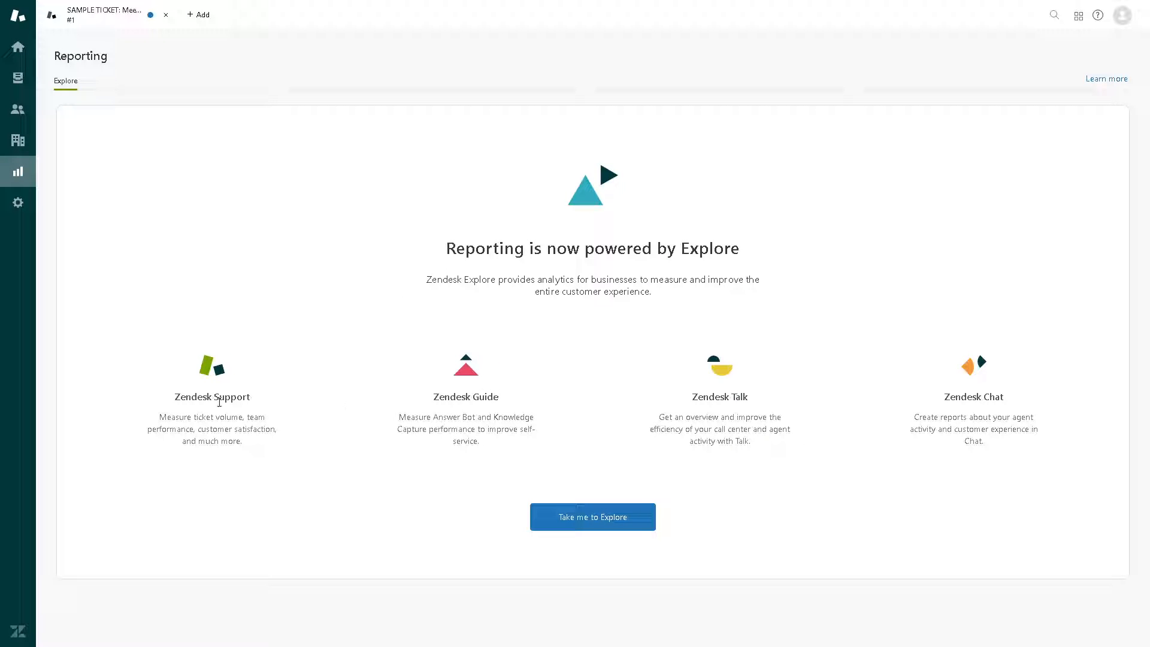
pyautogui.moveTo(611, 406)
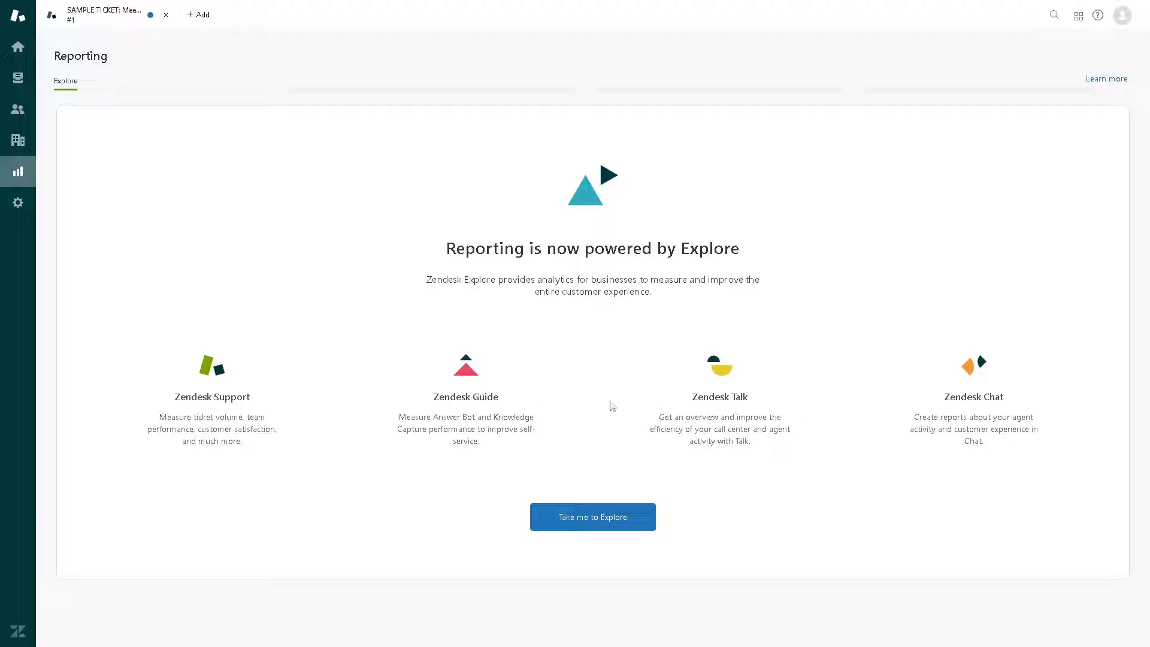
pyautogui.moveTo(941, 406)
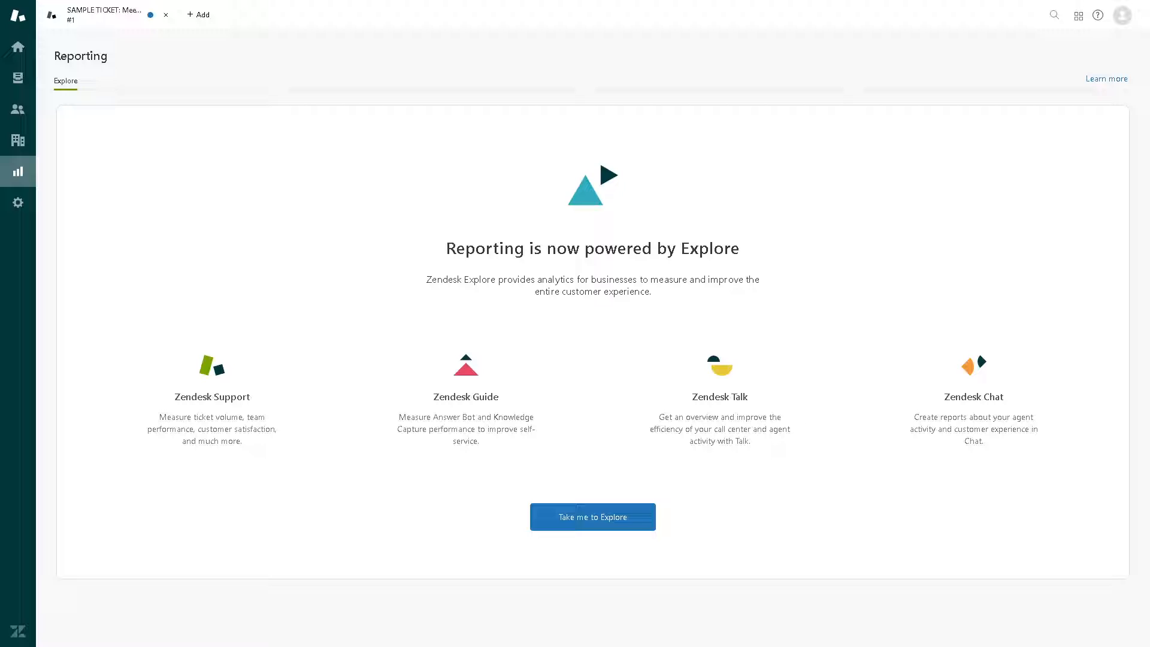
# - Return to Get started and open 'Connect your business tools' under Apps and integrations
pyautogui.click(18, 46)
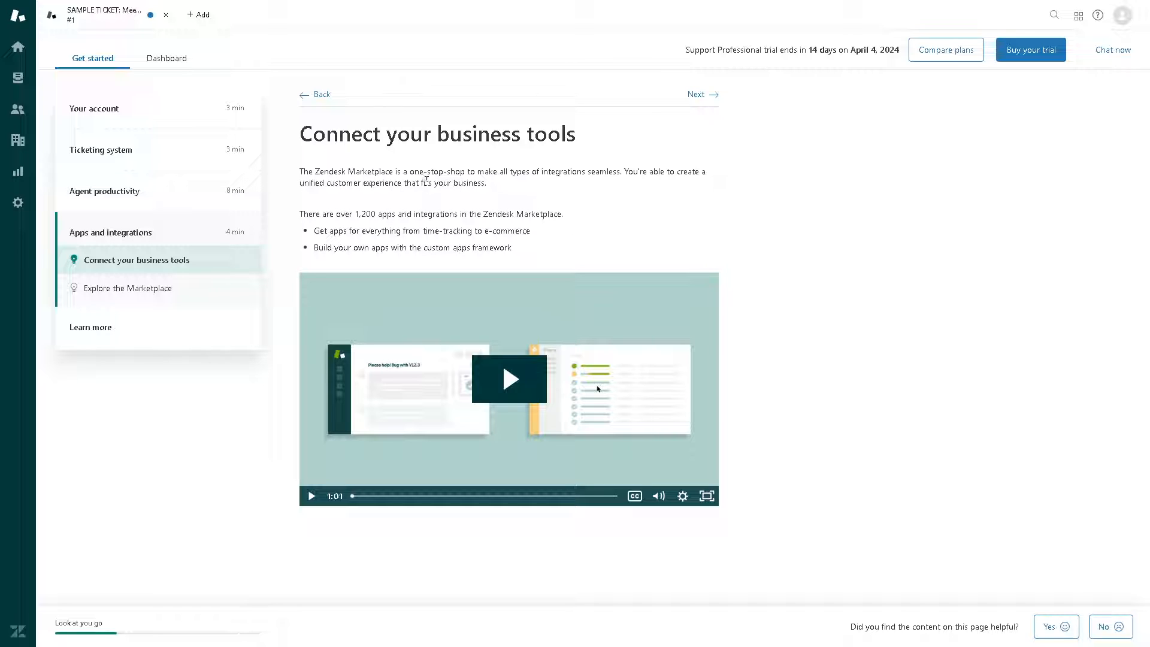
pyautogui.moveTo(567, 187)
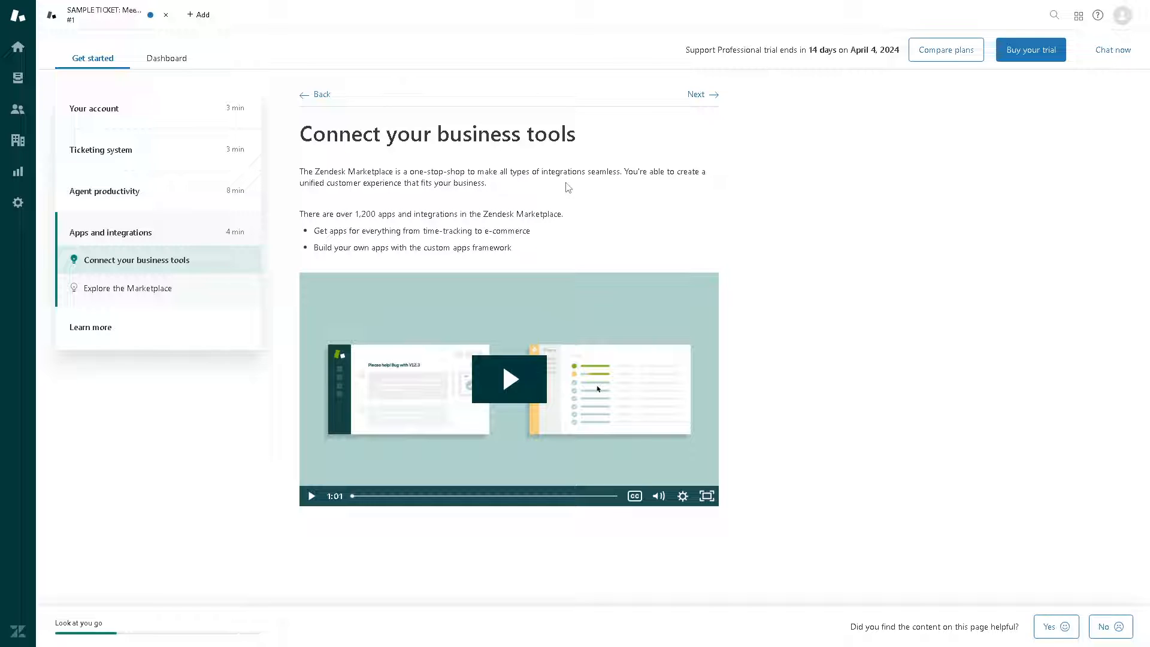
pyautogui.moveTo(641, 185)
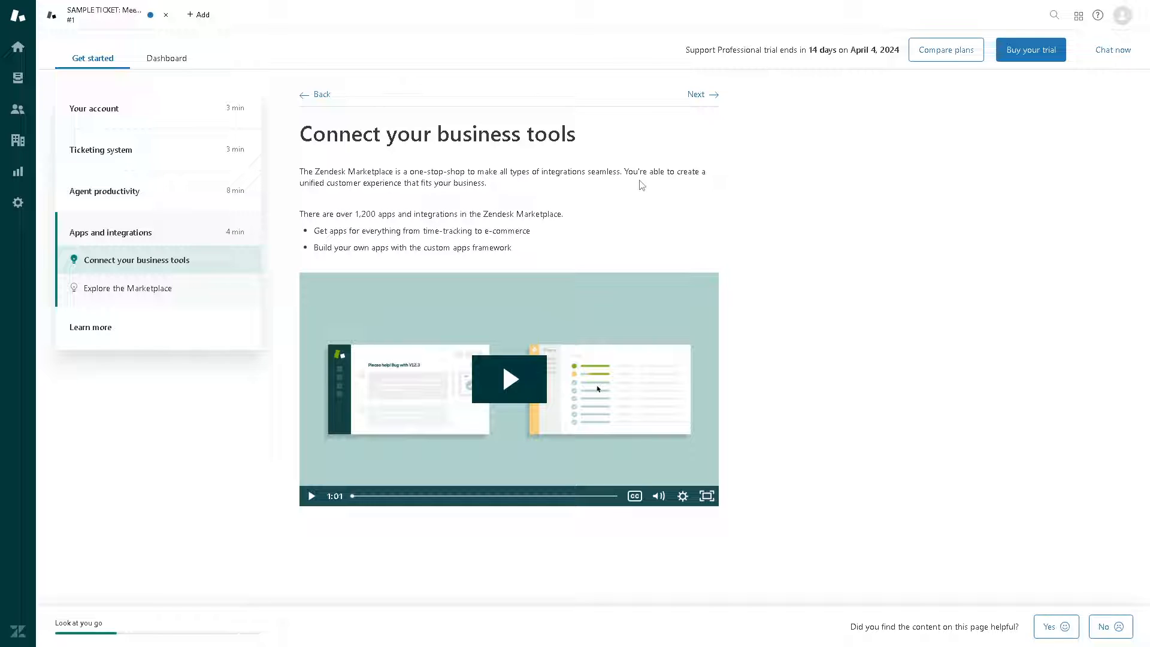
pyautogui.moveTo(438, 196)
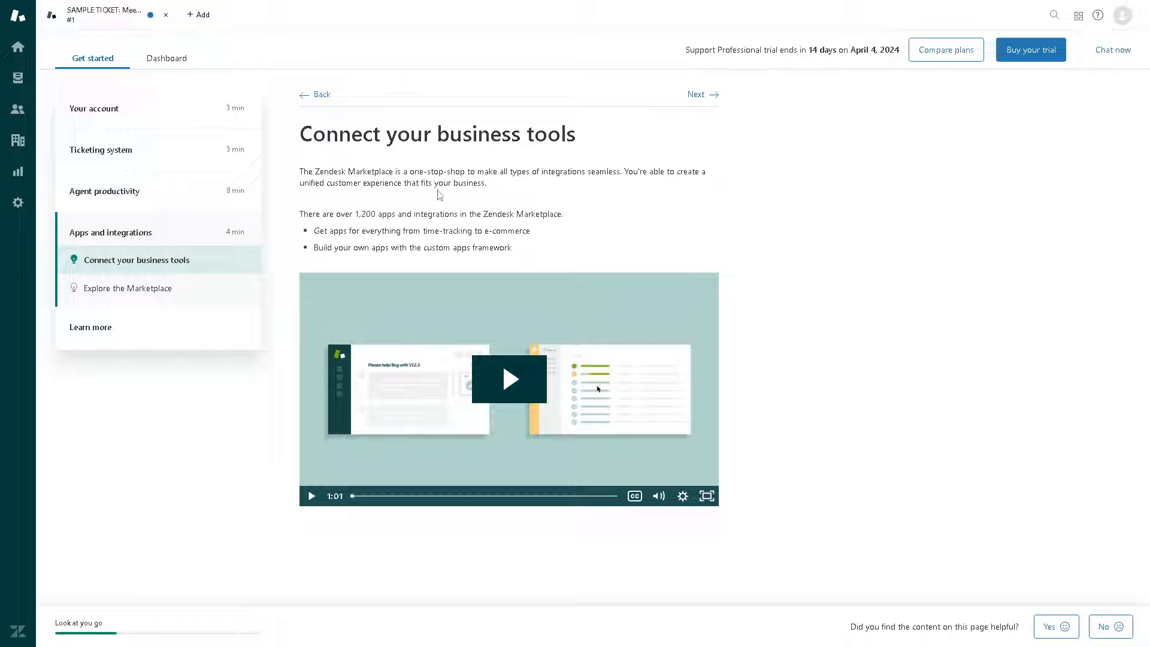
pyautogui.moveTo(328, 226)
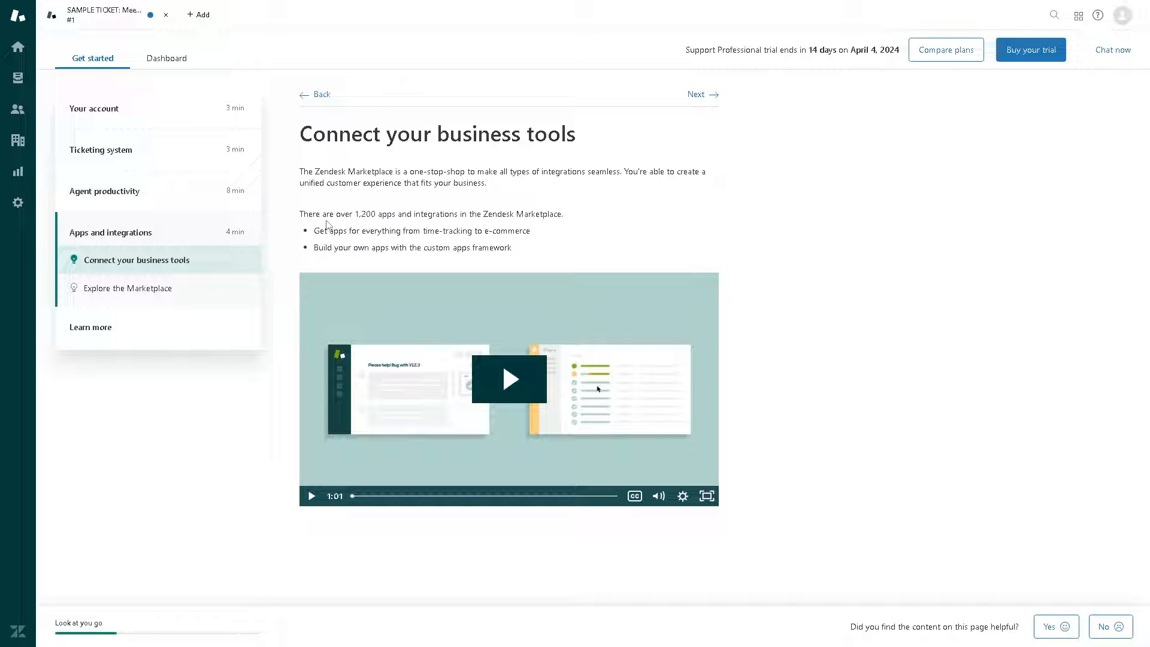
pyautogui.moveTo(421, 241)
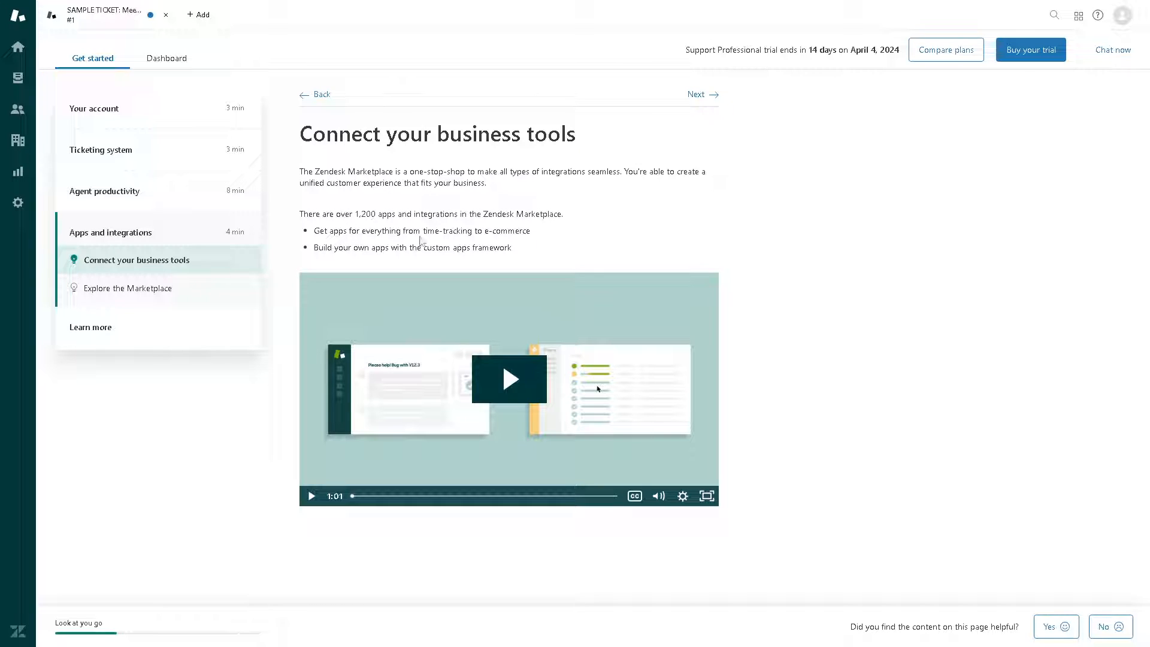
pyautogui.moveTo(462, 225)
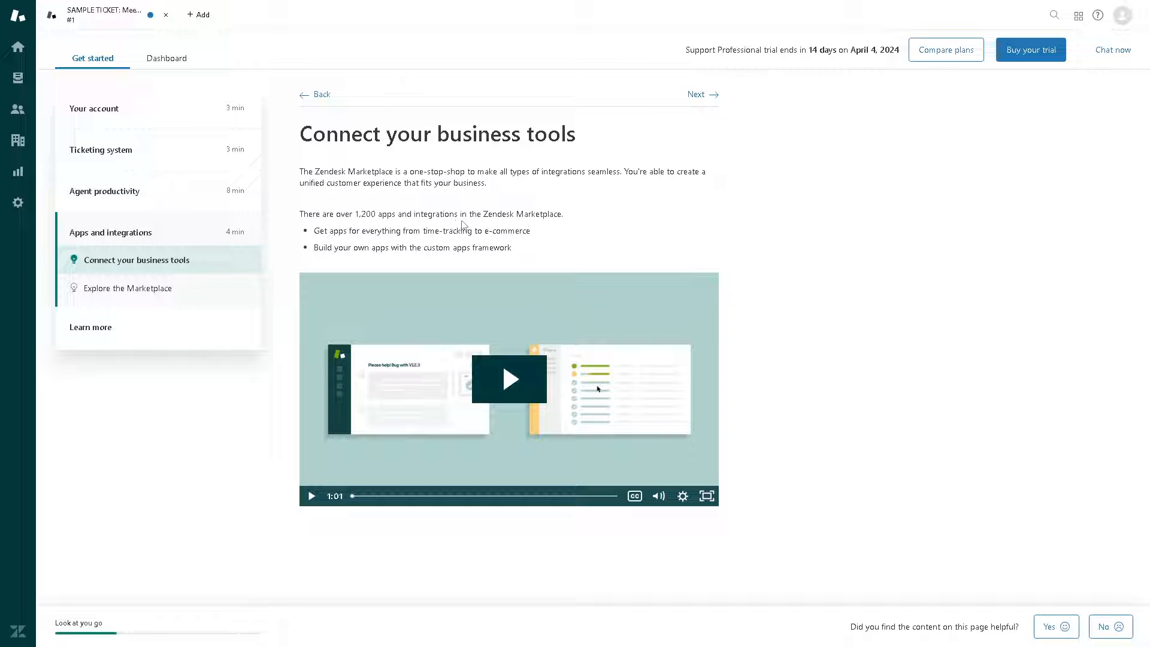
pyautogui.moveTo(858, 257)
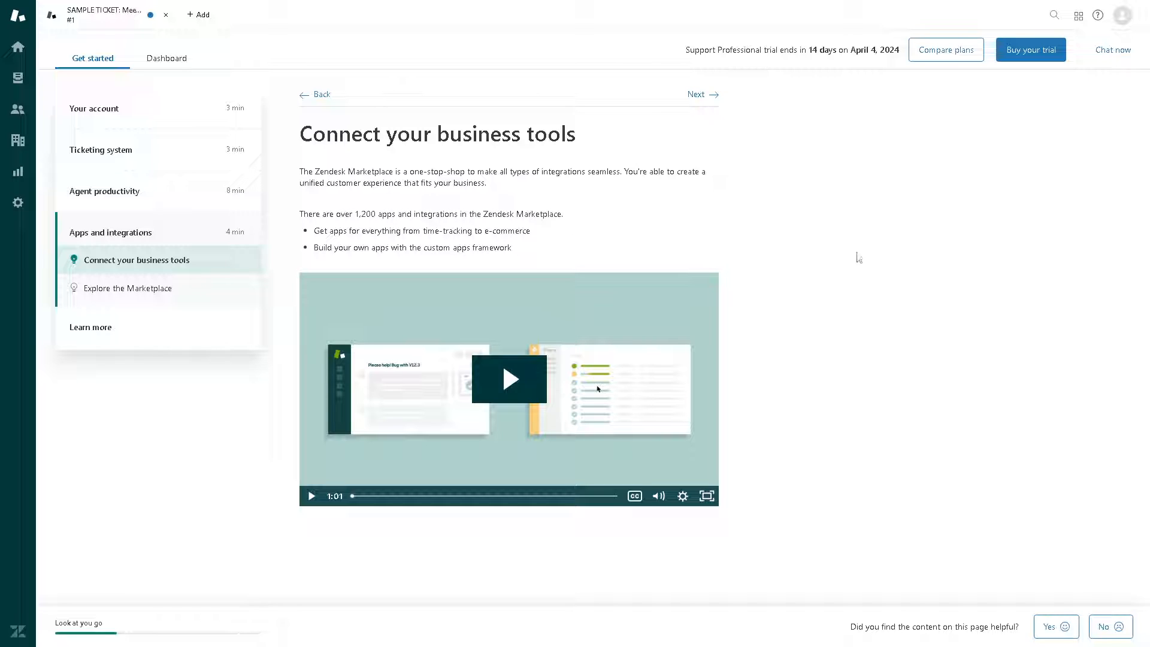
# - Open the 'Explore the Marketplace' lesson featuring Slack, Jira Software, Shopify and Zoom
pyautogui.click(127, 287)
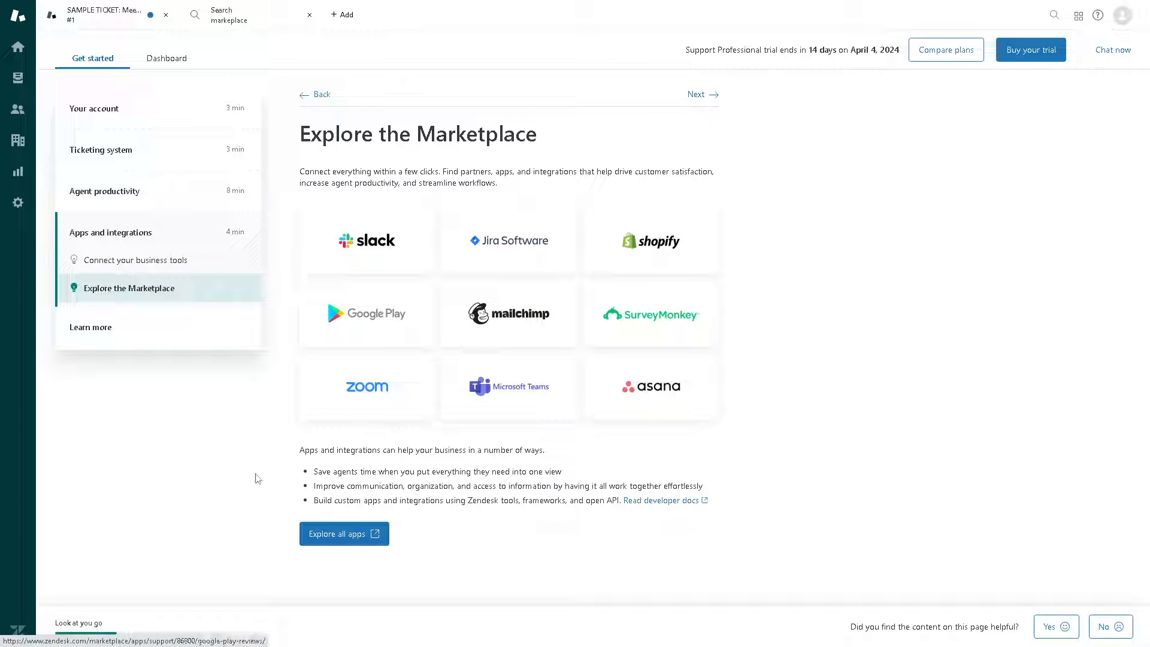
pyautogui.moveTo(221, 515)
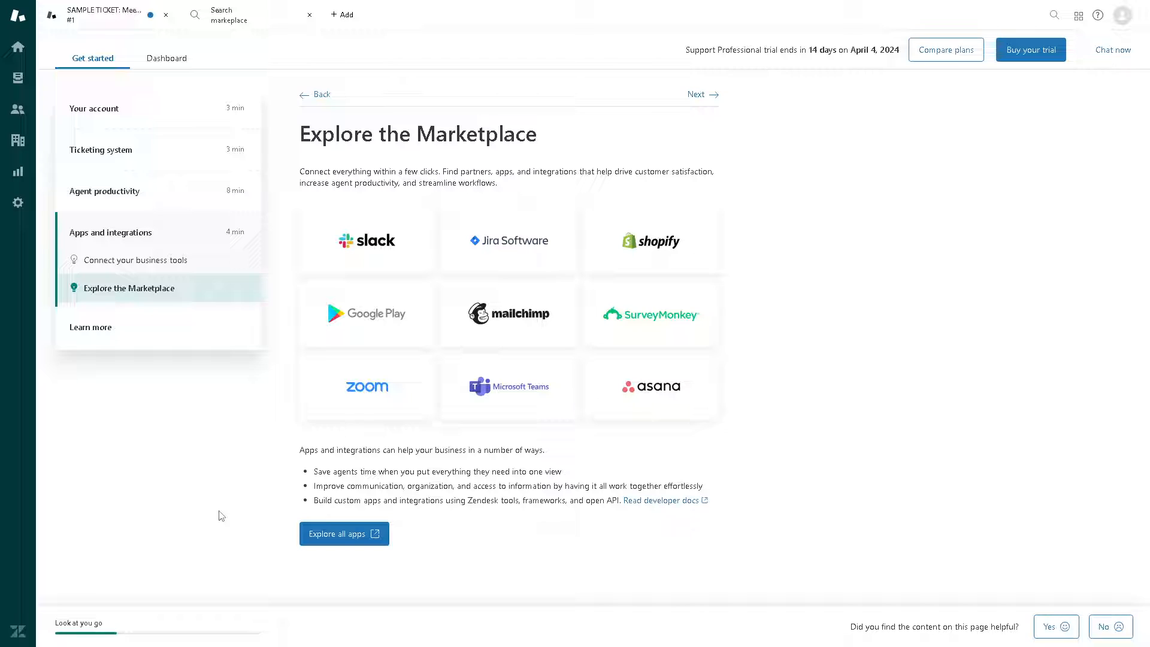
pyautogui.moveTo(509, 241)
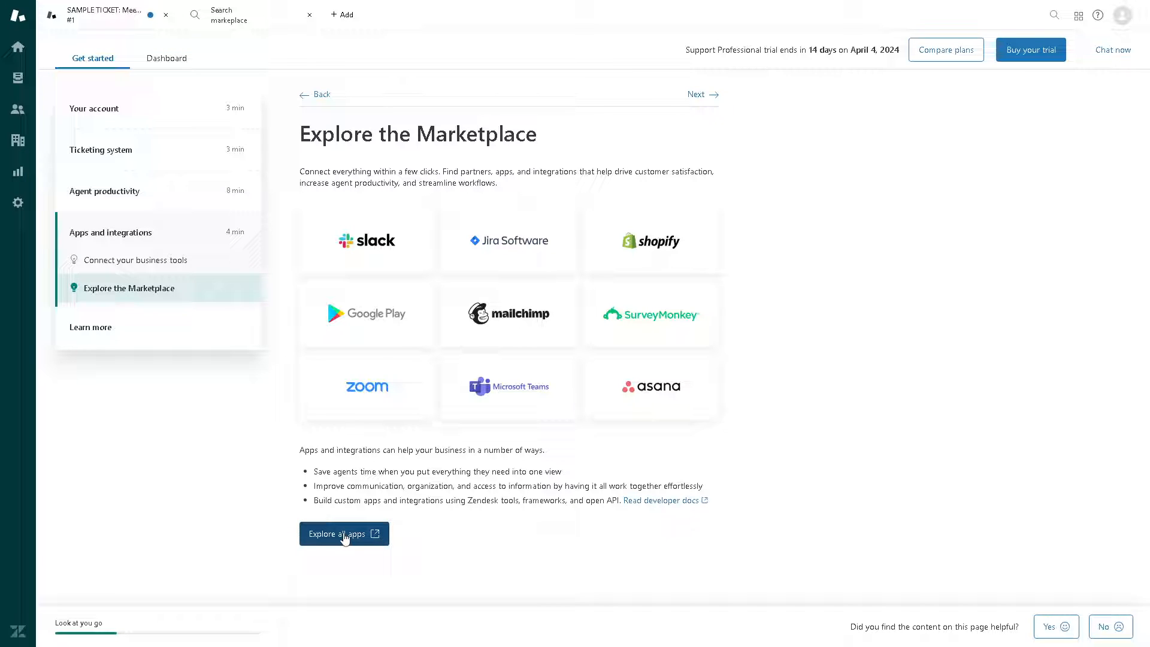
# - Open Explore all apps and scroll through the 12 Starter Apps results
pyautogui.click(343, 533)
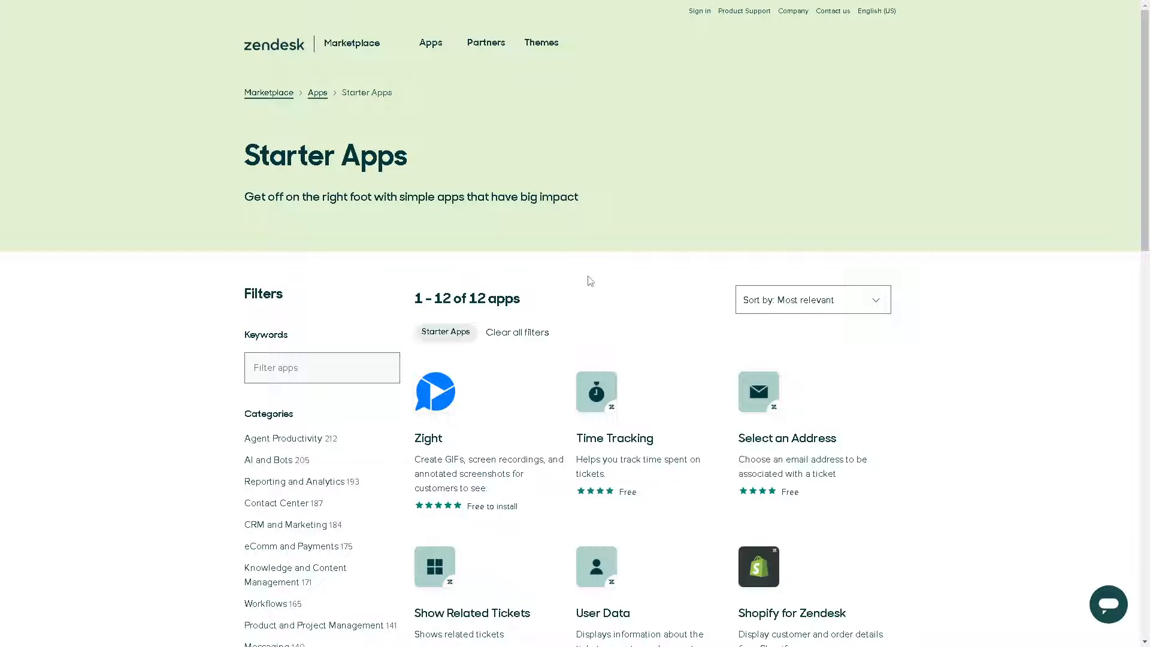
pyautogui.moveTo(510, 347)
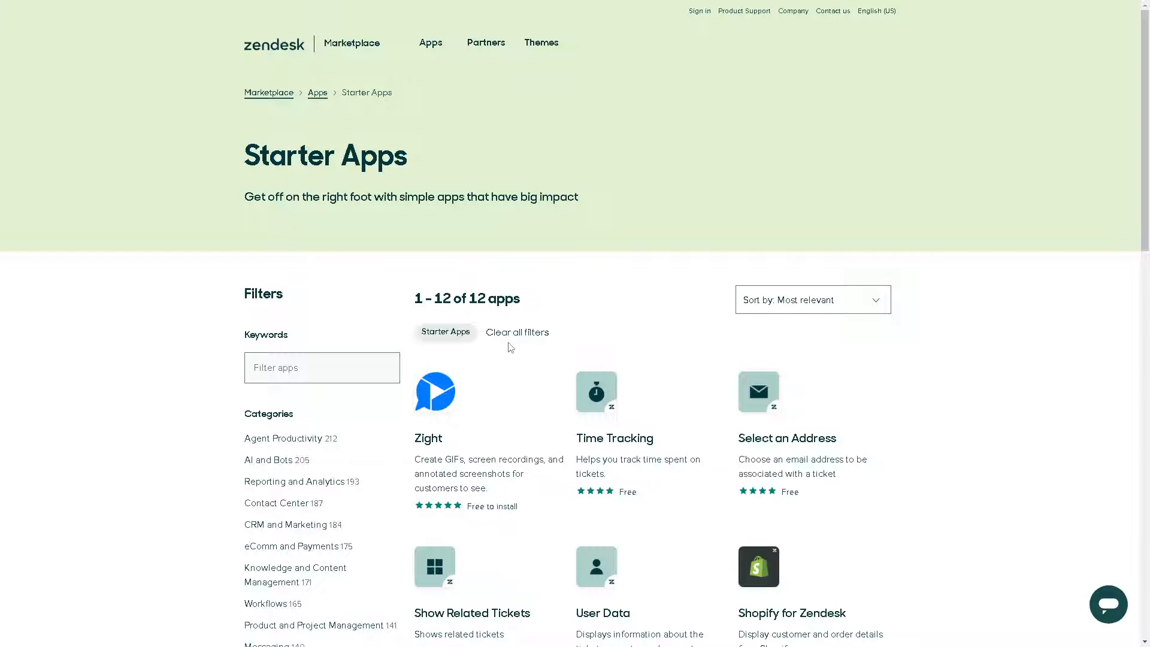
pyautogui.scroll(-3)
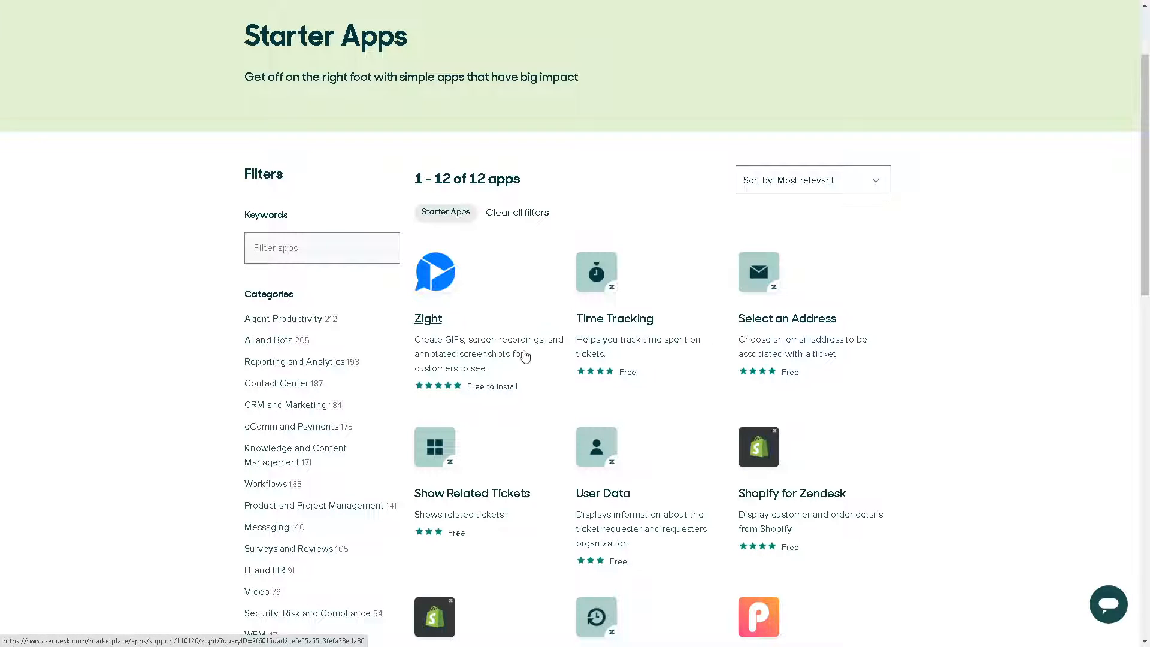
pyautogui.moveTo(541, 366)
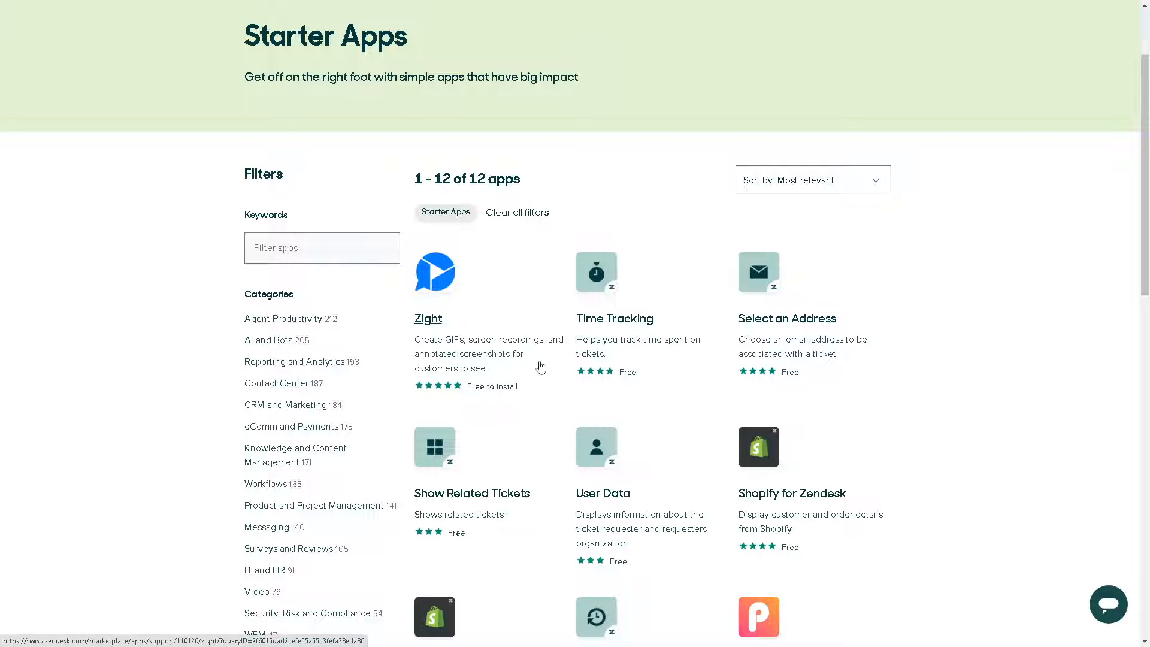
pyautogui.scroll(-3)
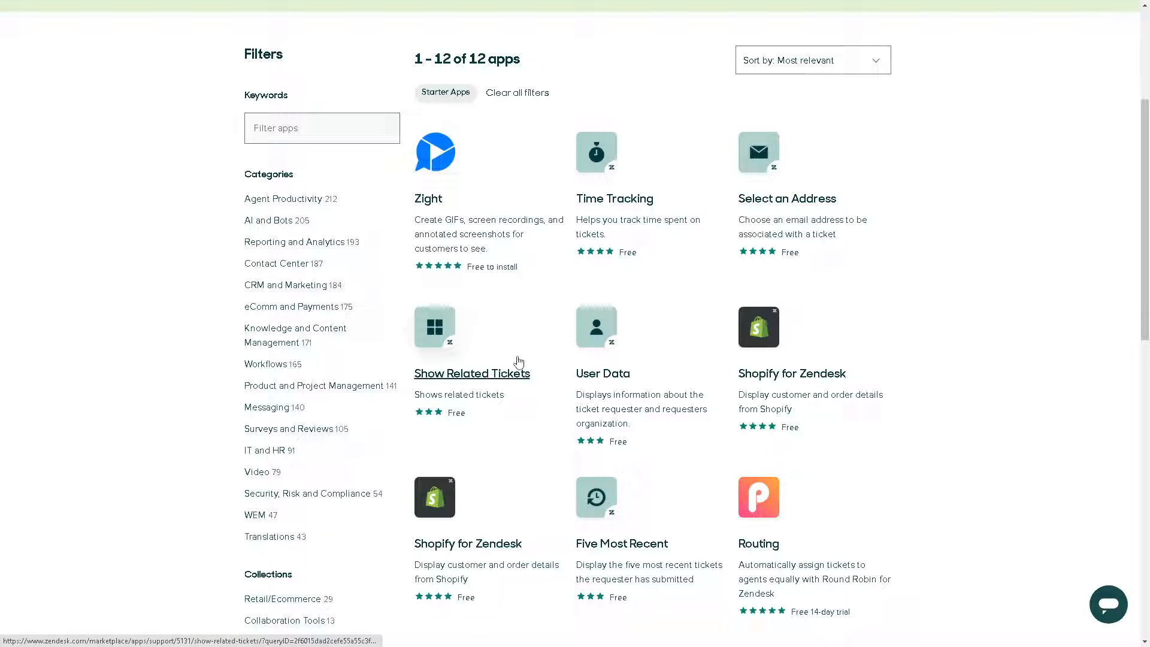
pyautogui.scroll(-3)
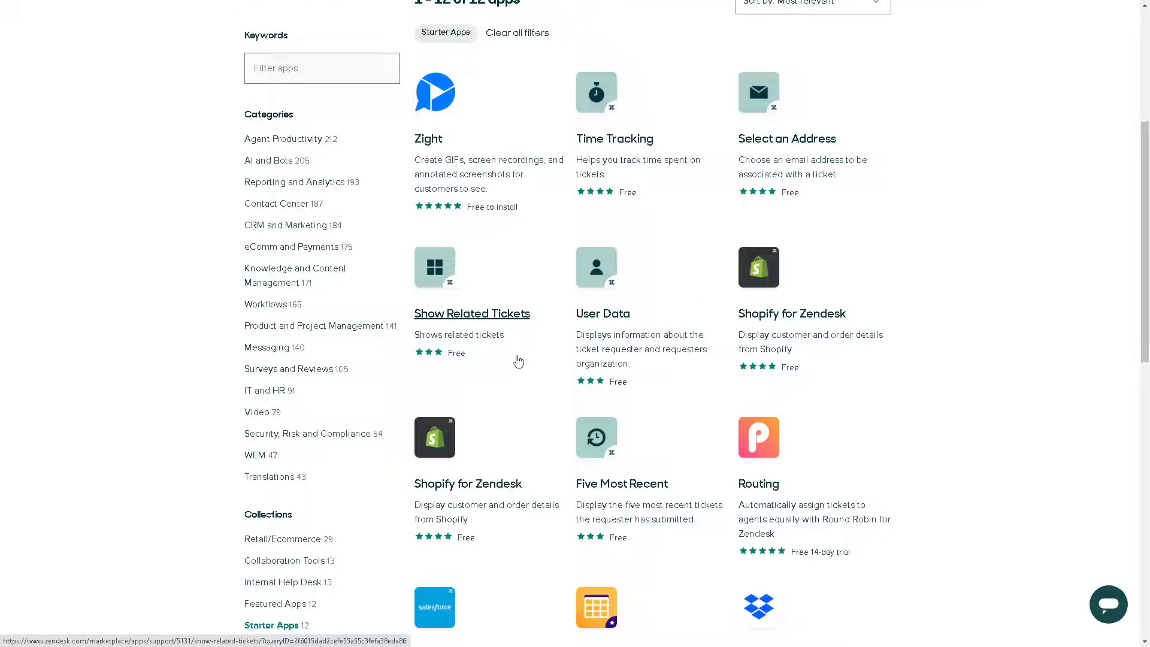
pyautogui.scroll(-3)
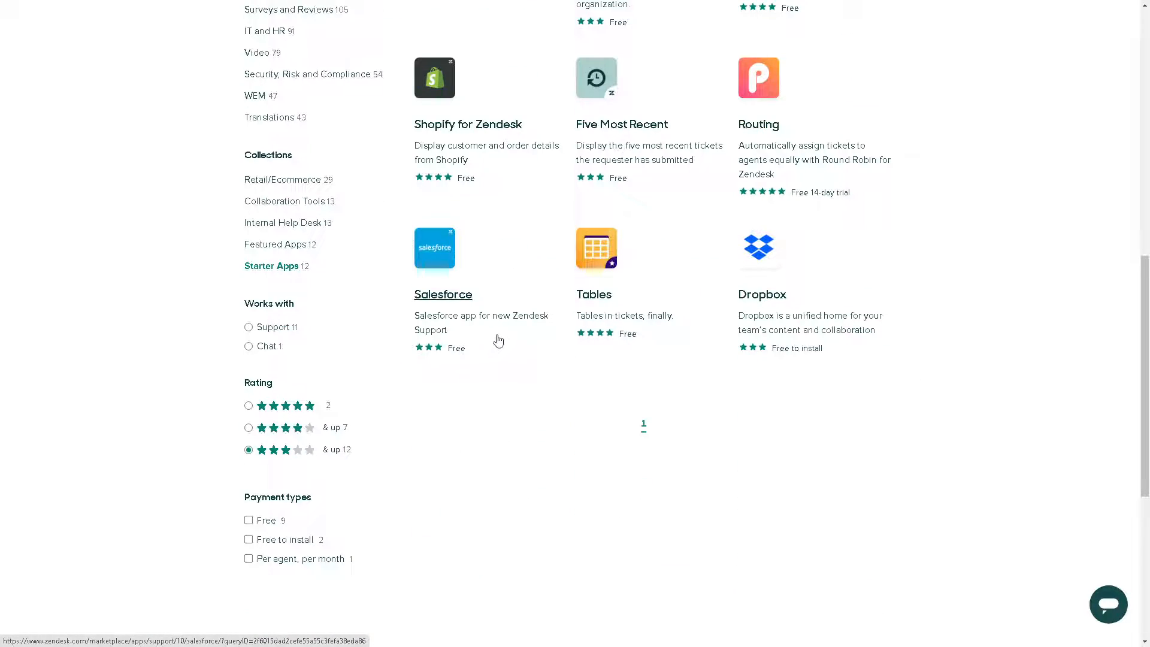
pyautogui.moveTo(498, 340)
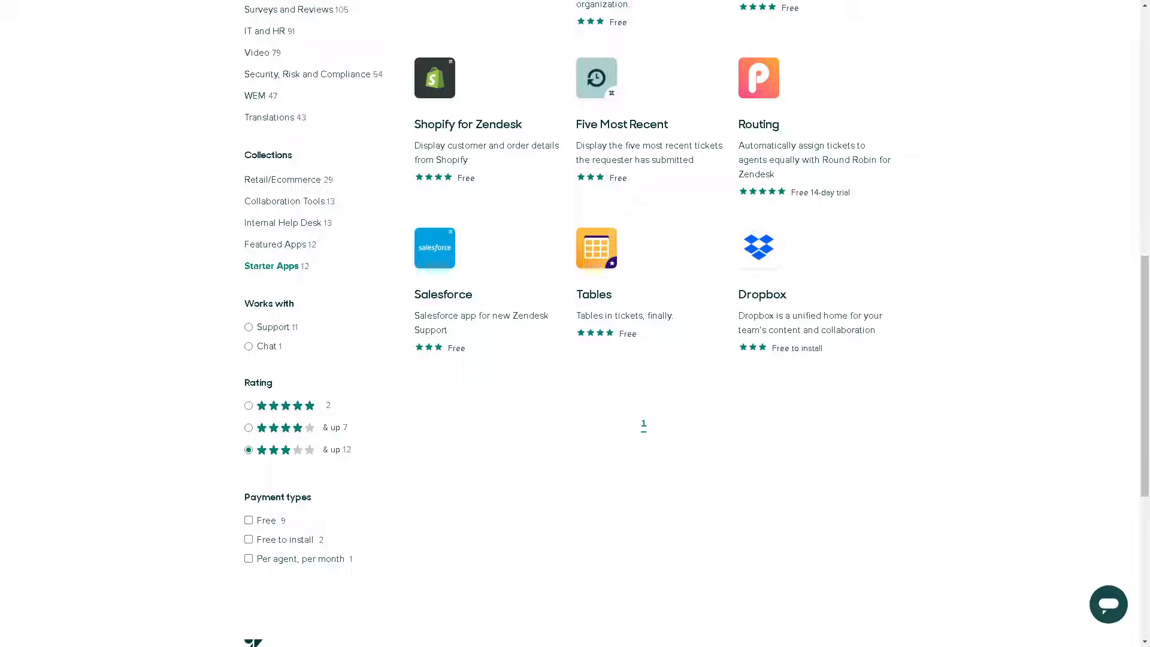
pyautogui.moveTo(593, 295)
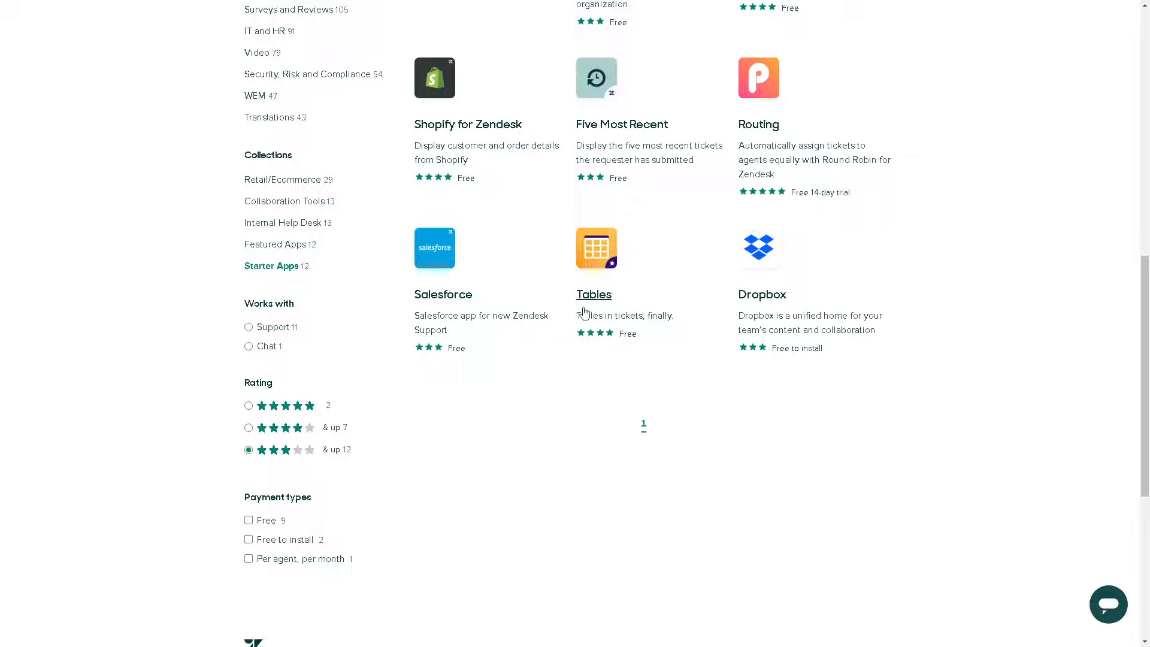
pyautogui.scroll(3)
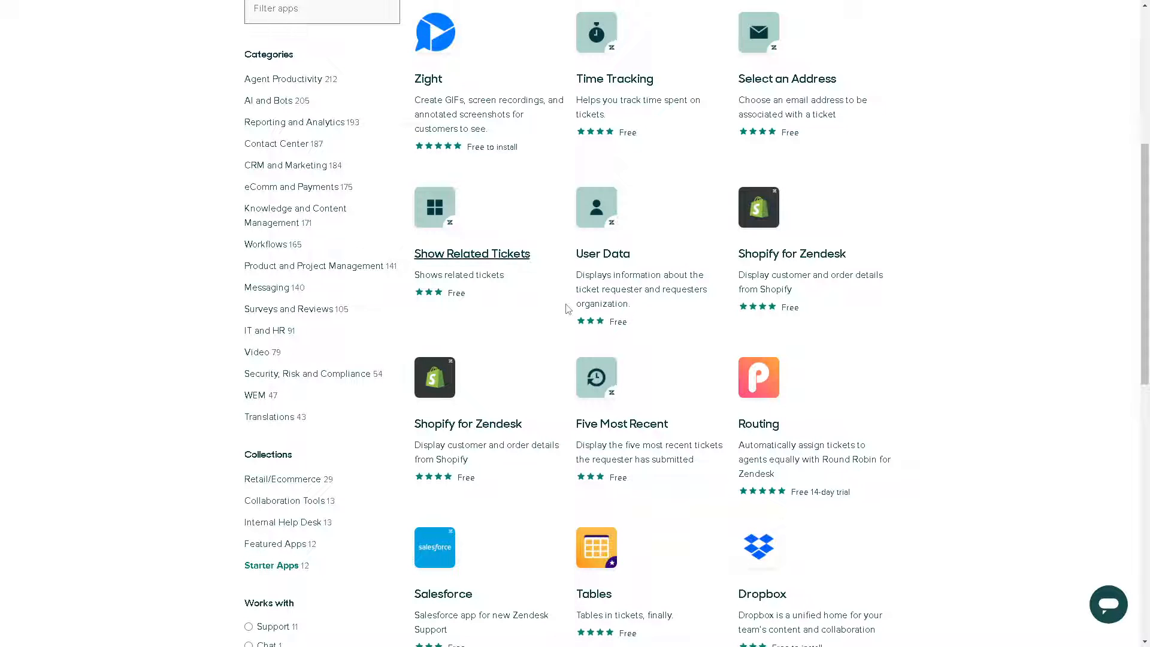
pyautogui.scroll(3)
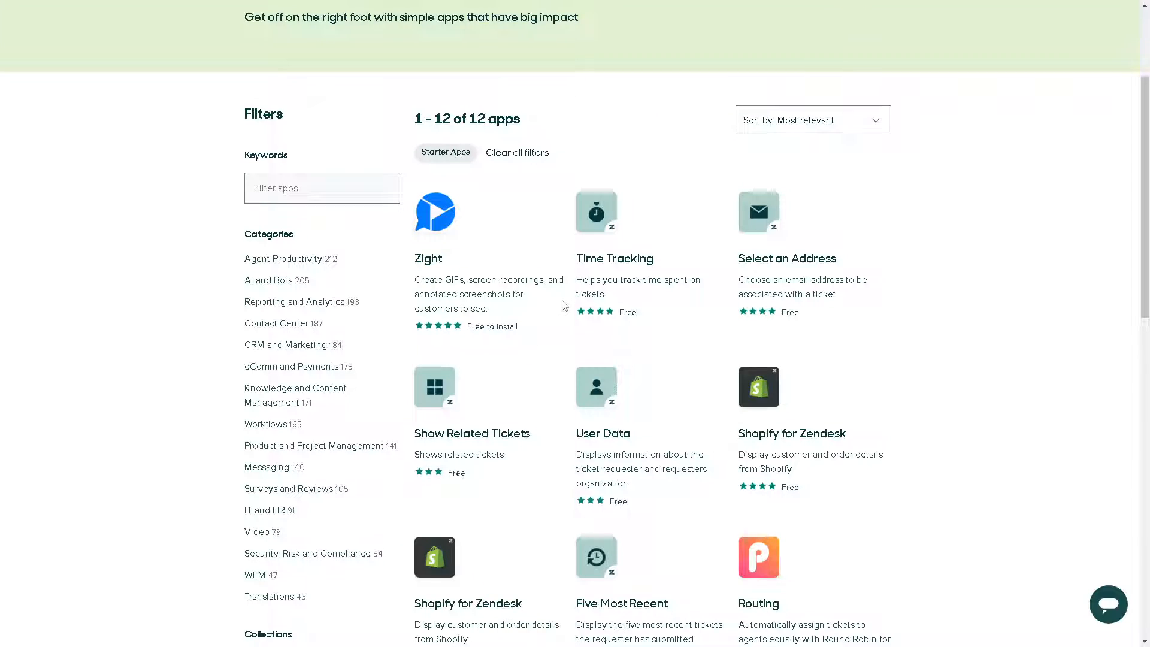
pyautogui.scroll(3)
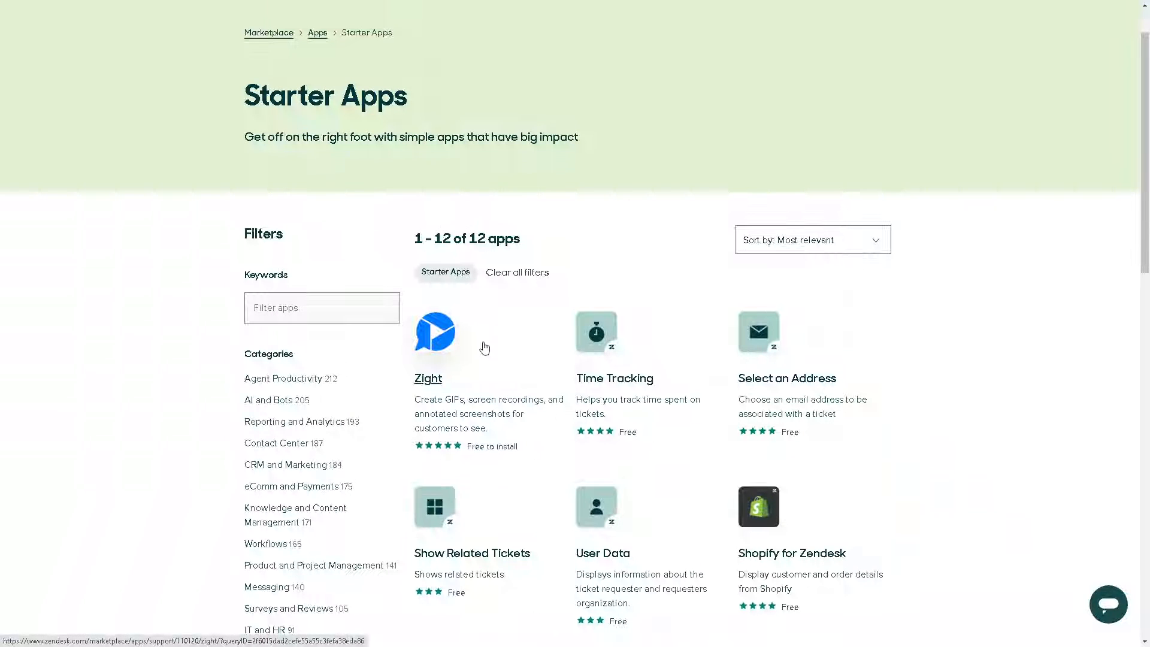
pyautogui.moveTo(508, 350)
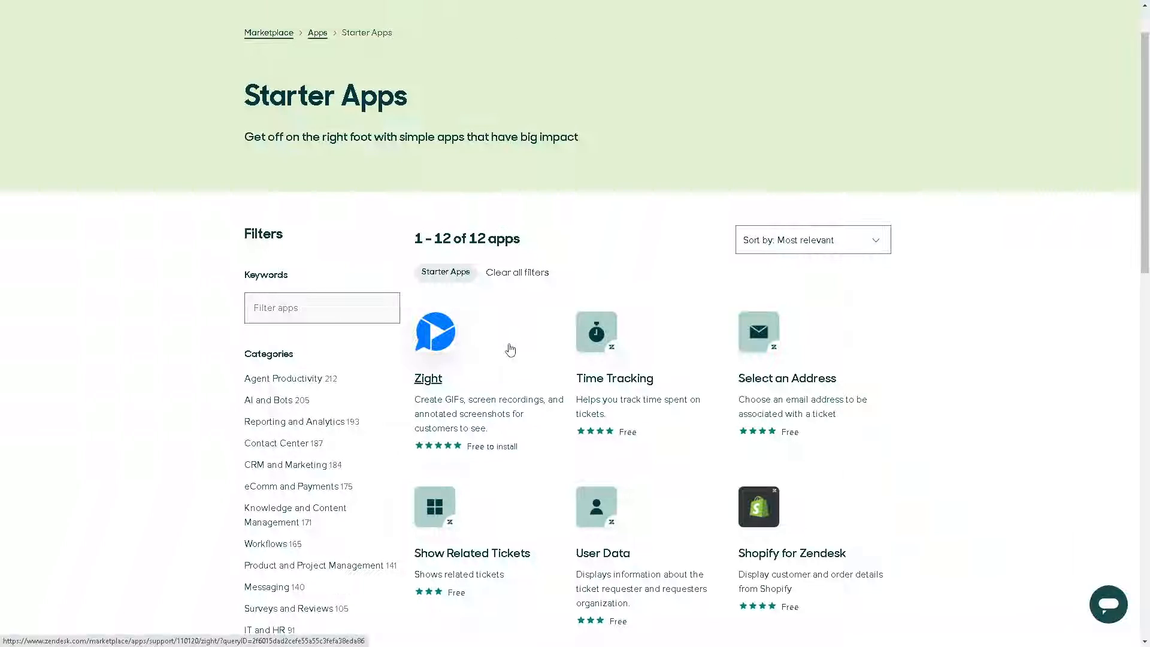
pyautogui.scroll(-3)
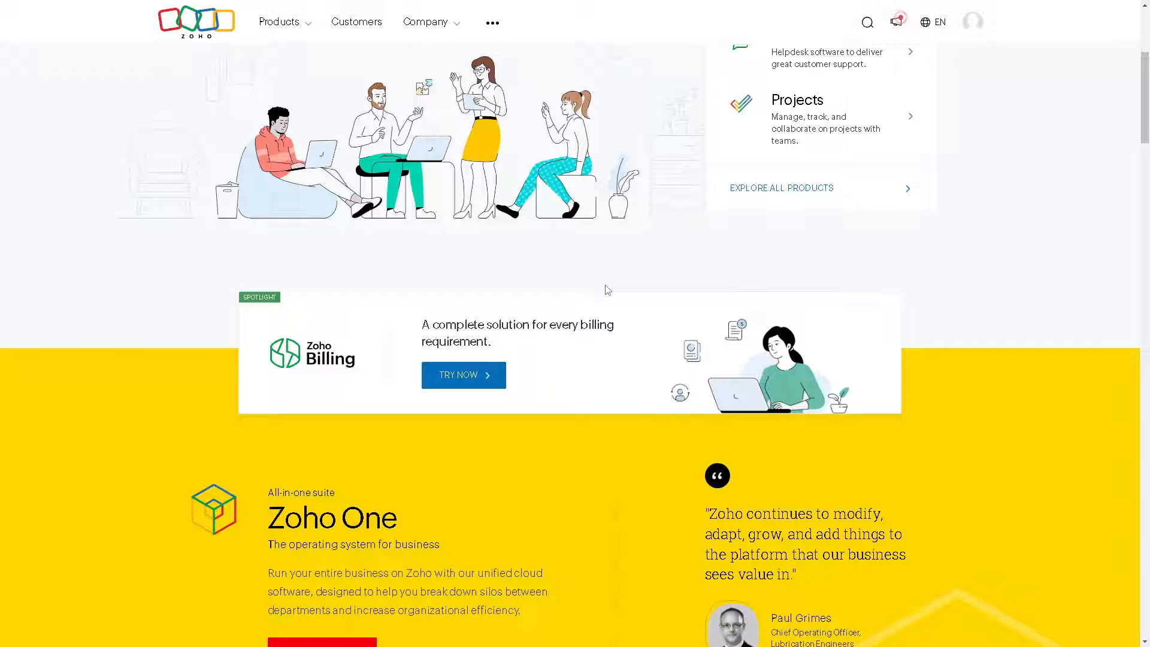
# - Scroll the Zoho homepage past Zoho for Enterprises, company figures and privacy pledge to core values
pyautogui.scroll(-3)
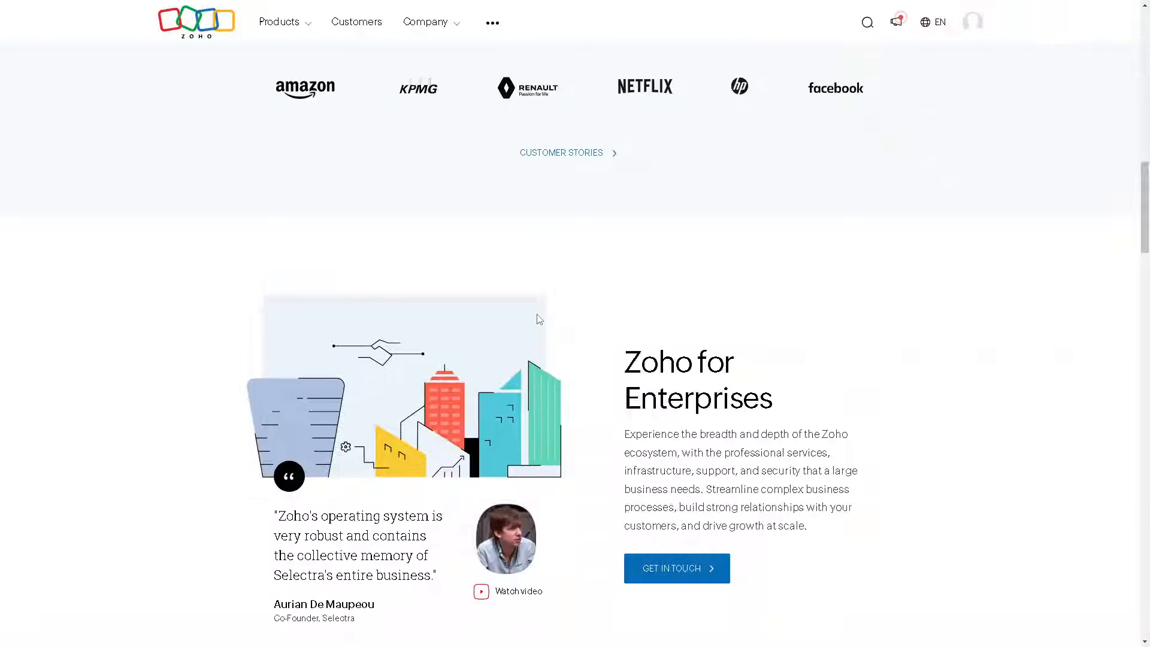
pyautogui.scroll(-3)
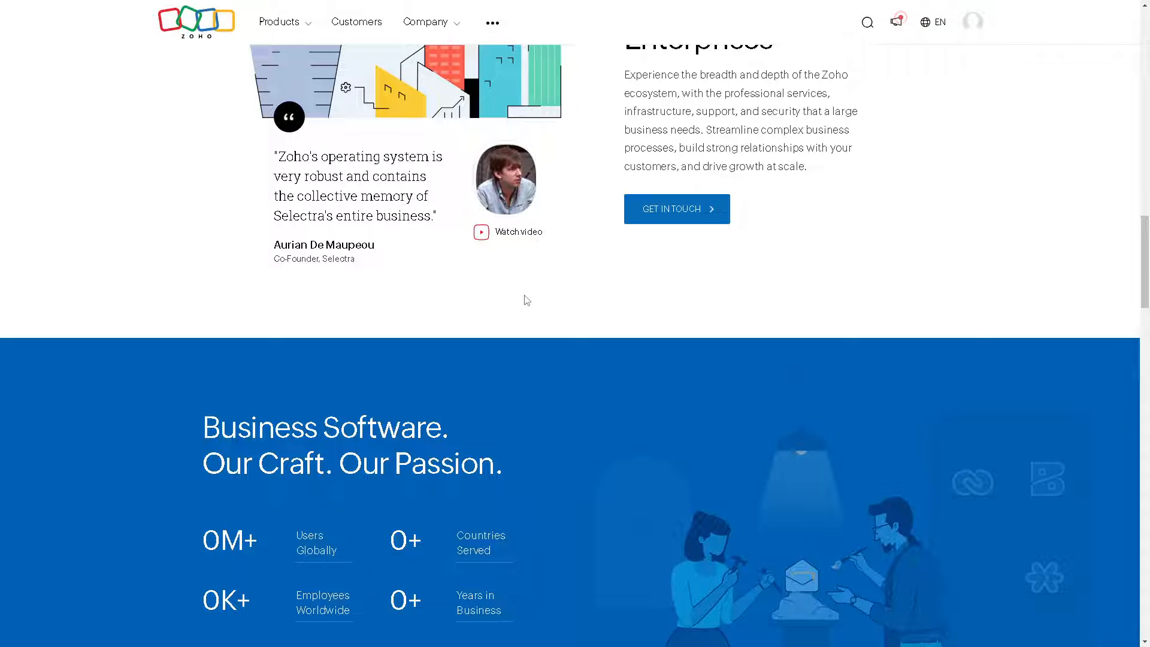
pyautogui.scroll(-3)
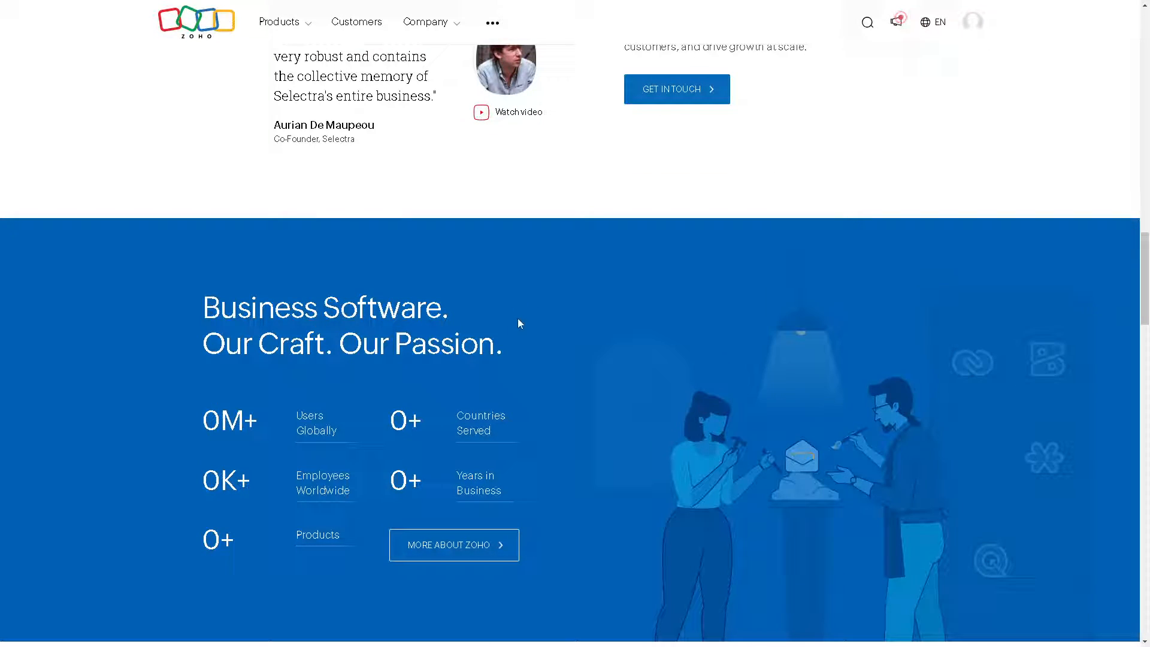
pyautogui.scroll(-3)
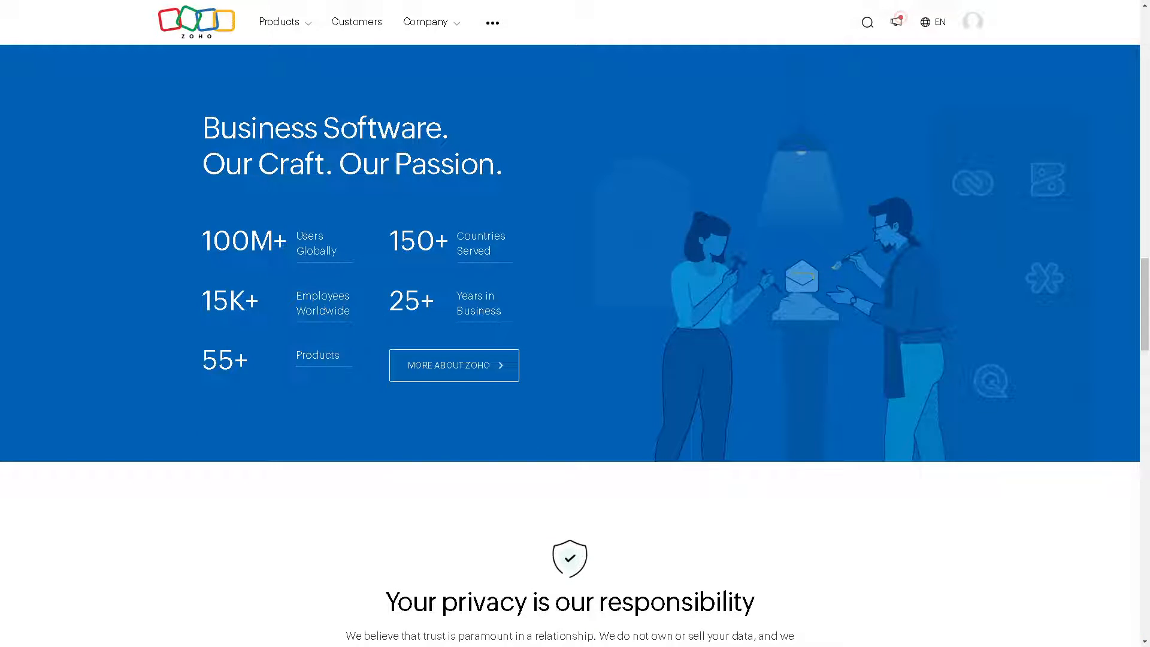
pyautogui.moveTo(646, 328)
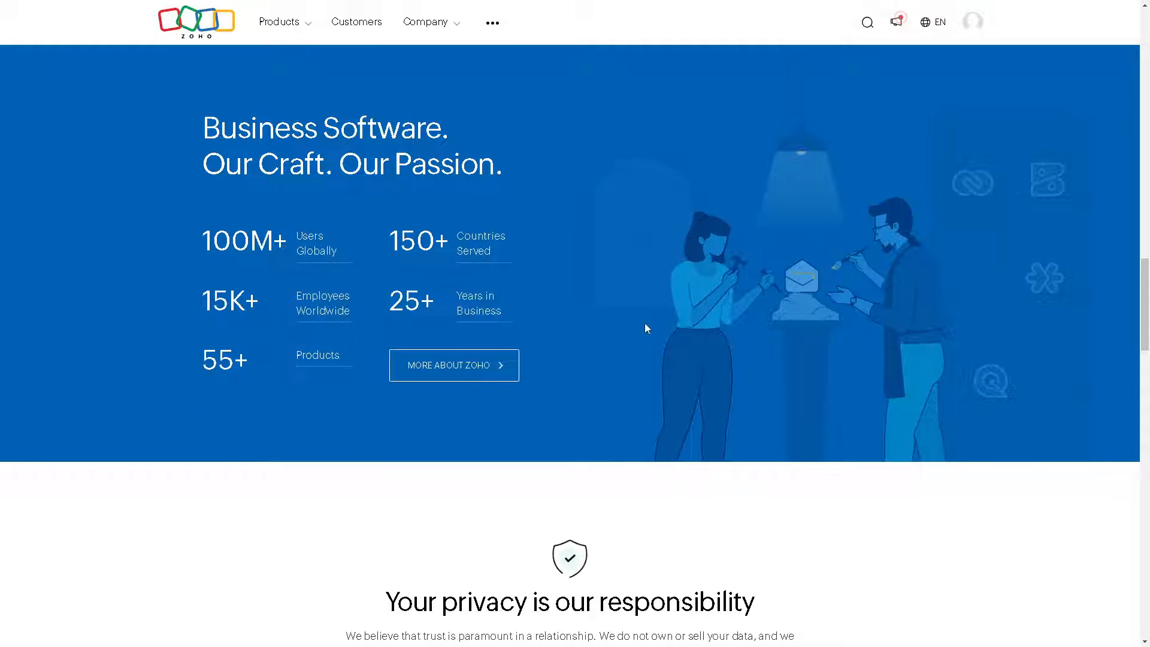
pyautogui.scroll(-3)
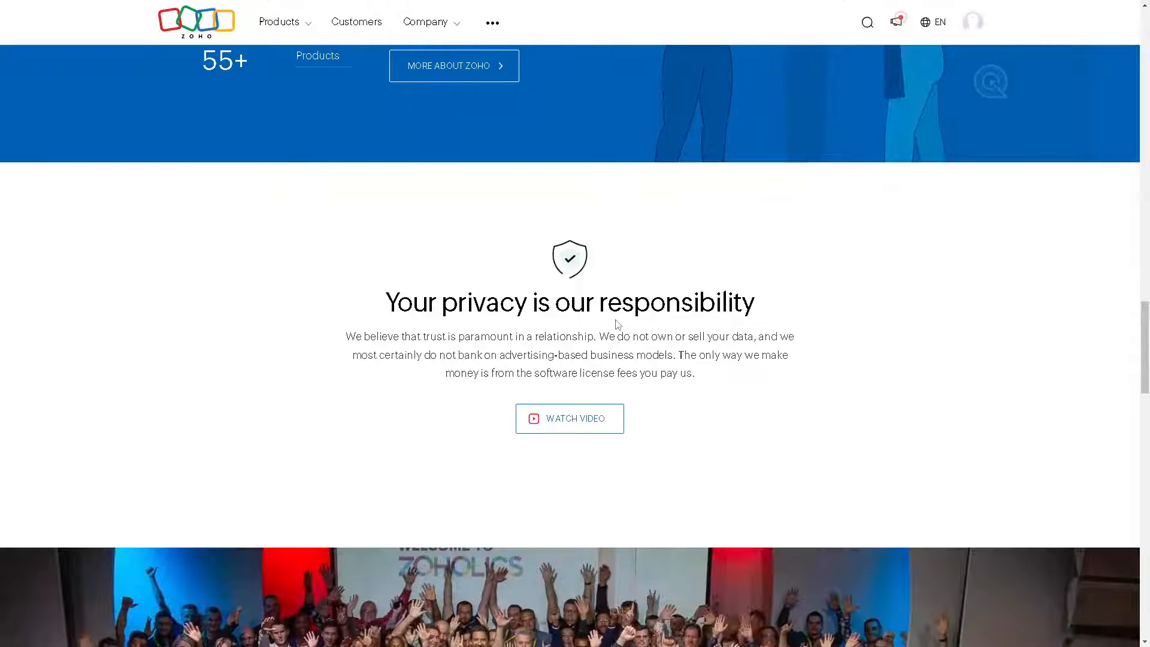
pyautogui.scroll(-3)
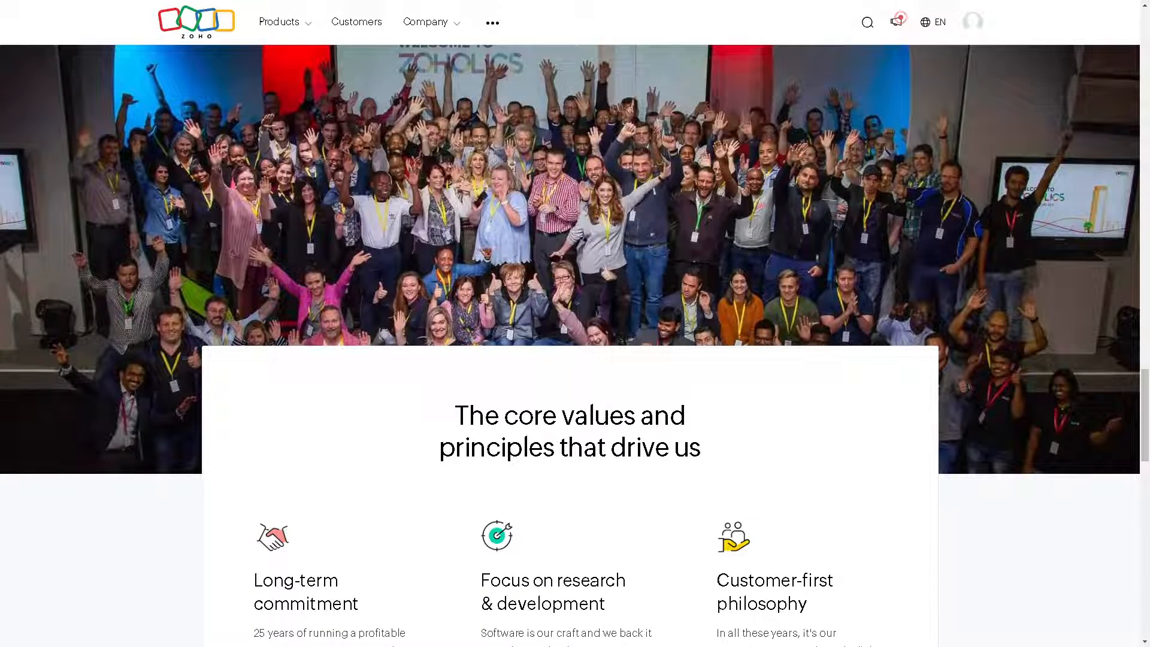